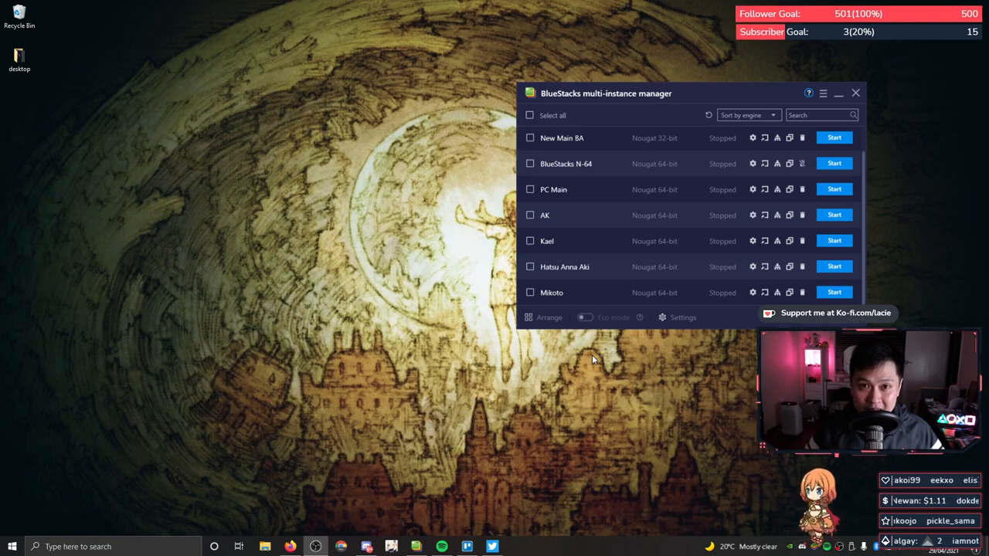
{"action": "mouse_move", "coordinate": [455, 291]}
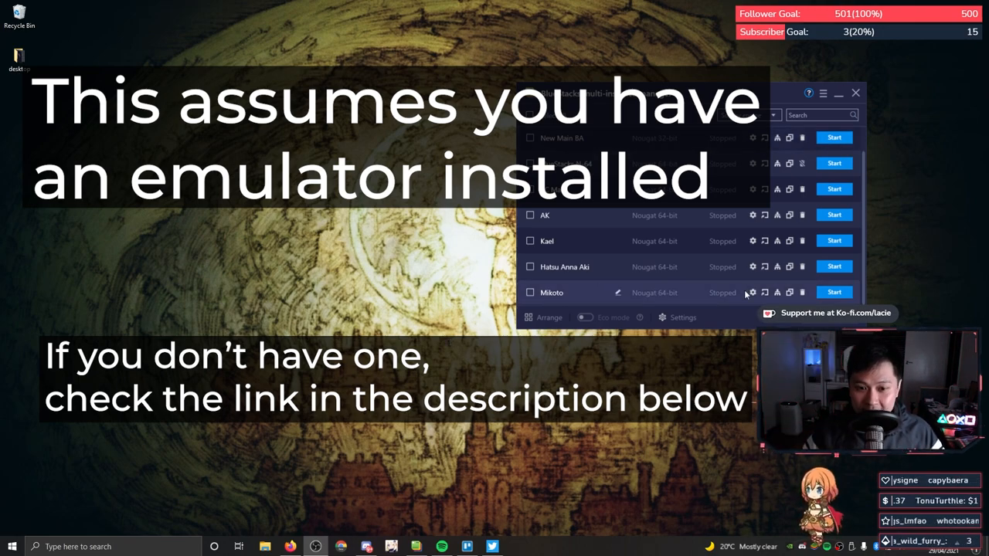
- Review the instance's display and engine settings and set memory allocation to Medium (2 GB)
{"action": "left_click", "coordinate": [677, 318]}
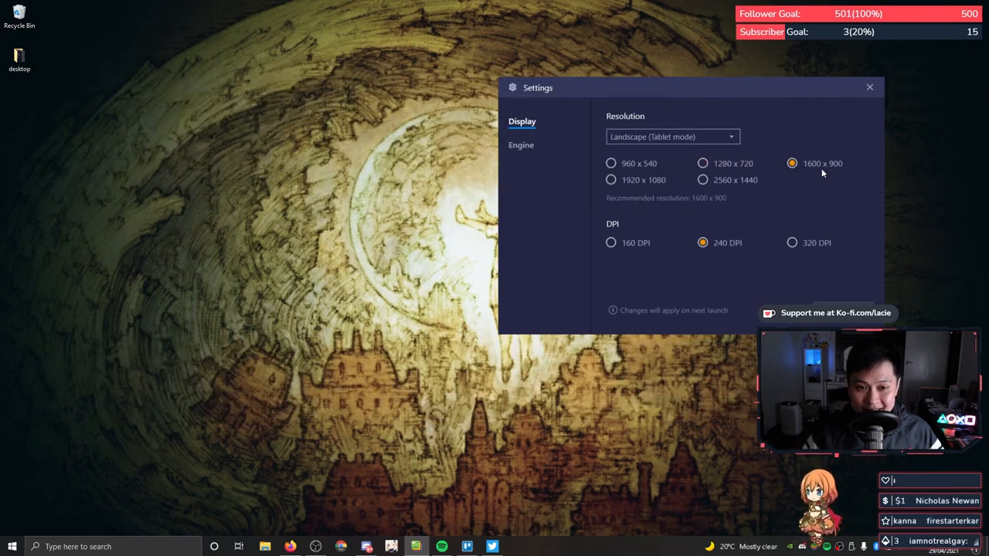
{"action": "mouse_move", "coordinate": [555, 157]}
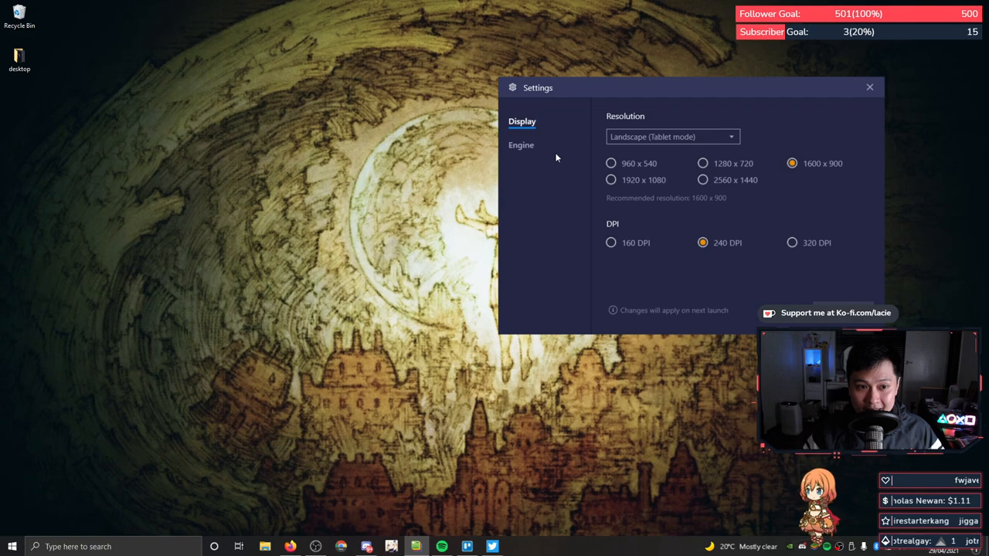
{"action": "left_click", "coordinate": [520, 146]}
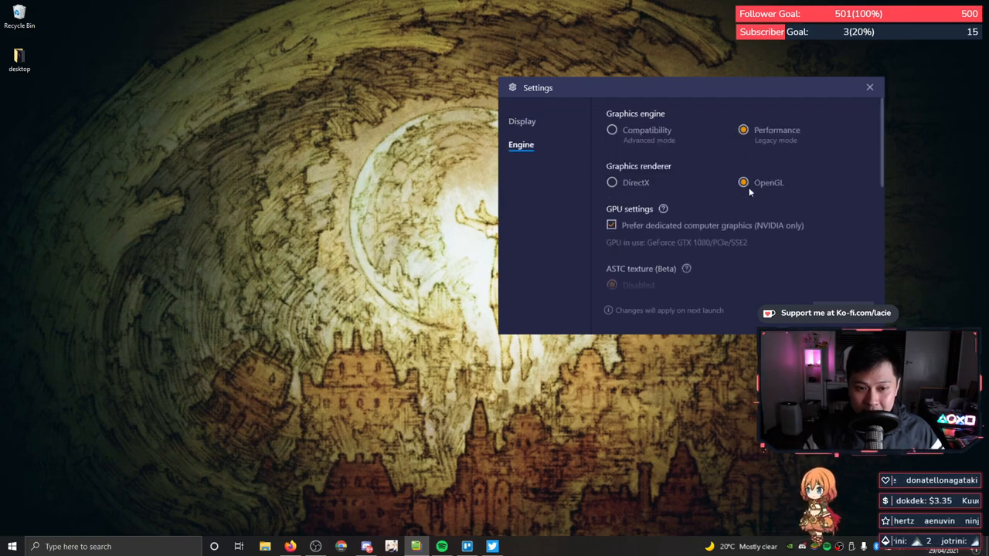
{"action": "scroll", "scroll_direction": "down", "scroll_amount": 3}
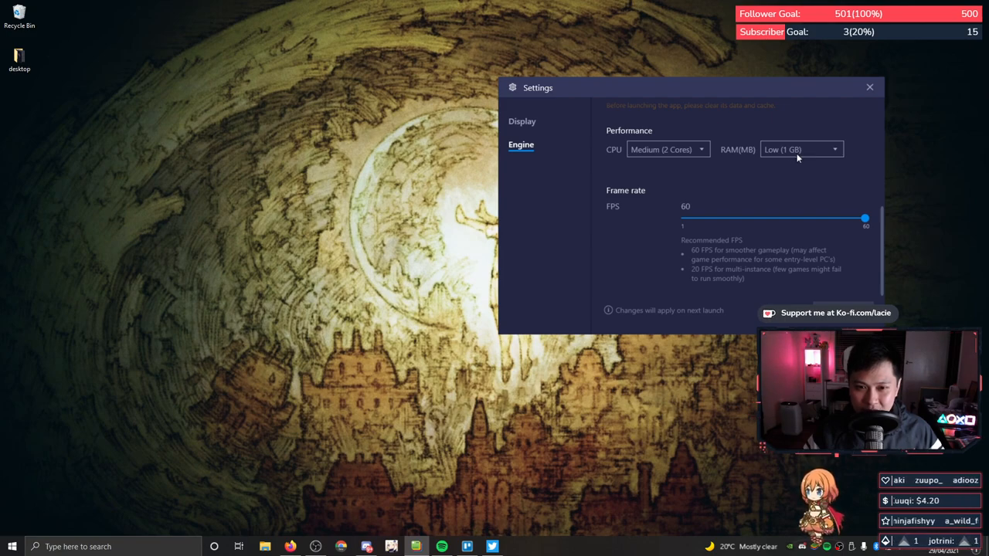
{"action": "left_click", "coordinate": [801, 148]}
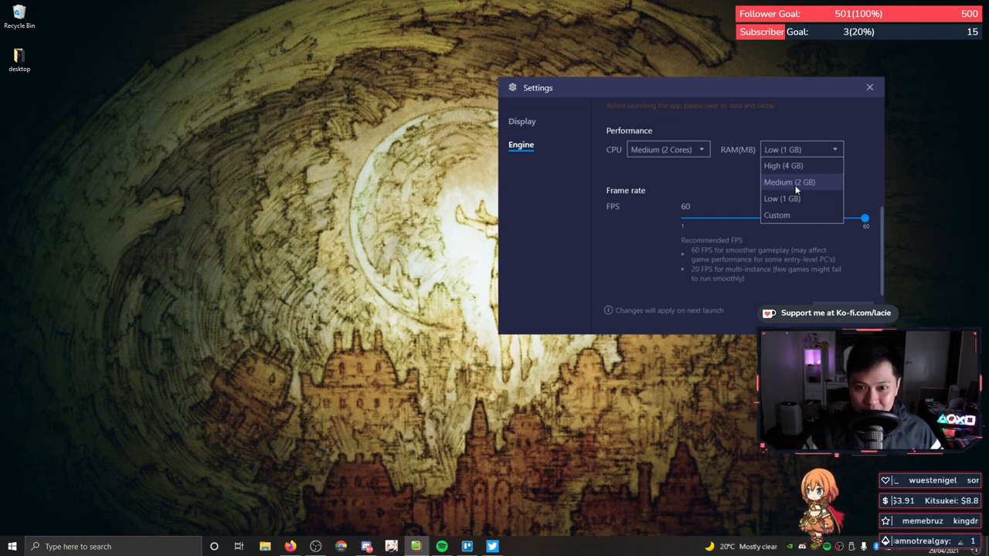
{"action": "left_click", "coordinate": [788, 182]}
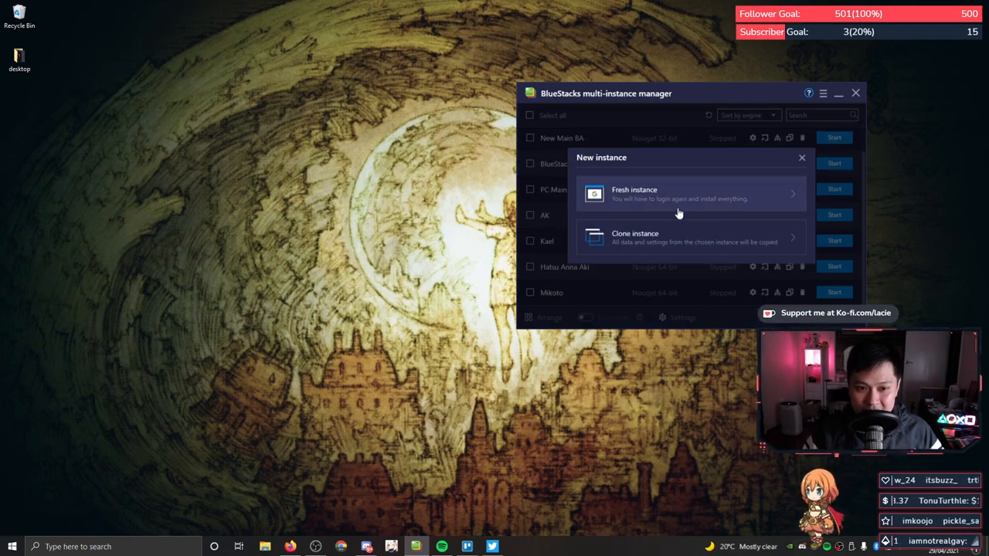
- Start a fresh Nougat 64-bit instance with Medium CPU cores and a memory amount
{"action": "left_click", "coordinate": [680, 193]}
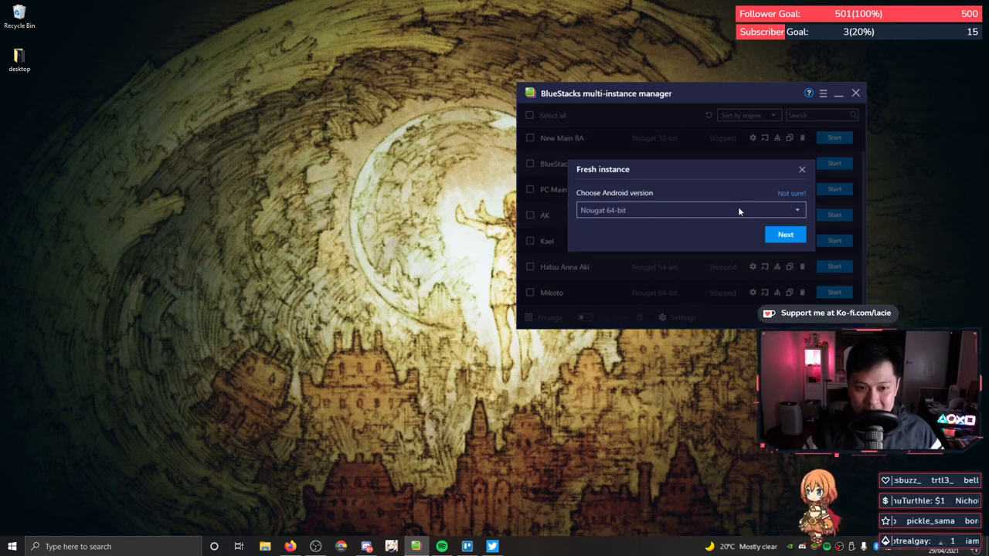
{"action": "left_click", "coordinate": [785, 235]}
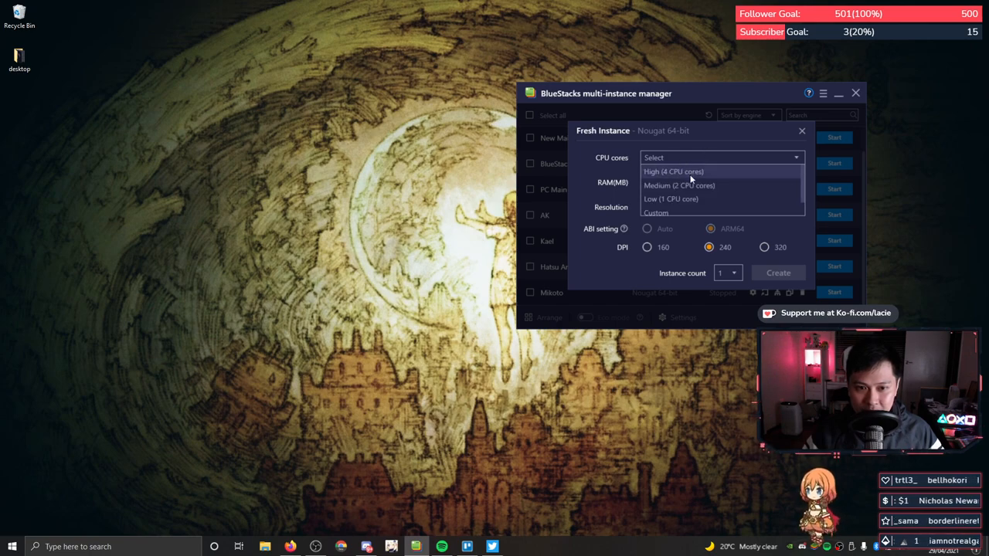
{"action": "left_click", "coordinate": [678, 185]}
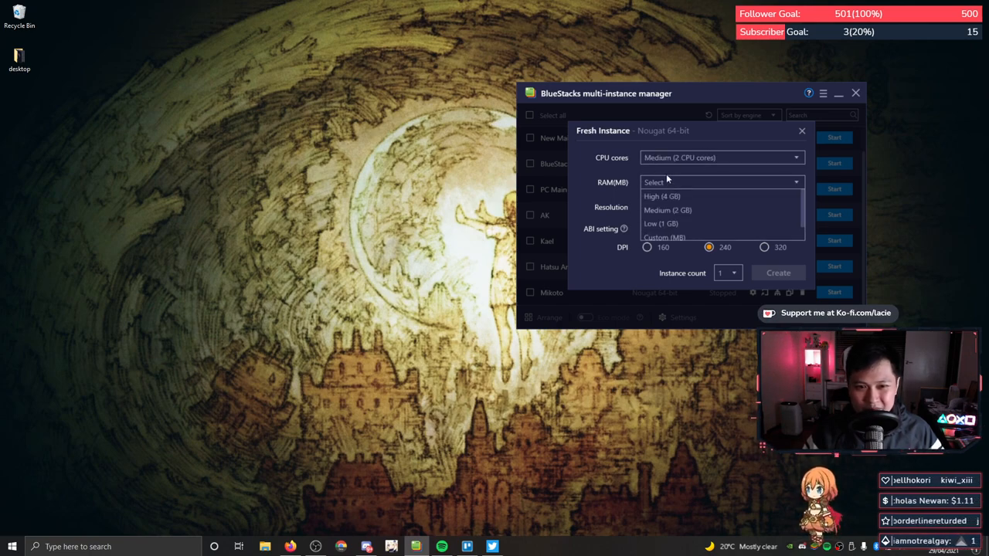
{"action": "left_click", "coordinate": [668, 211]}
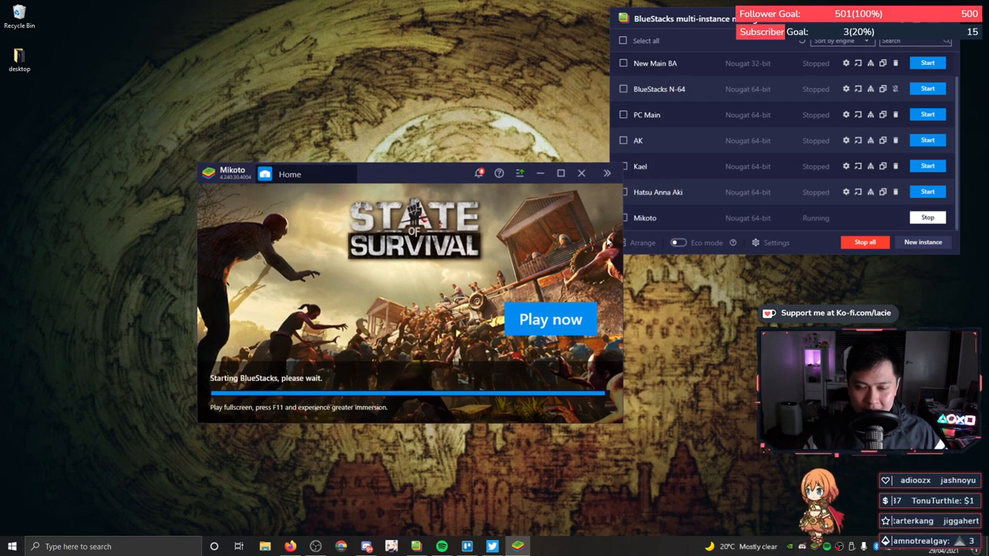
- Reopen the form, set CPU cores to High (4 cores) and create the instance
{"action": "left_click", "coordinate": [922, 241]}
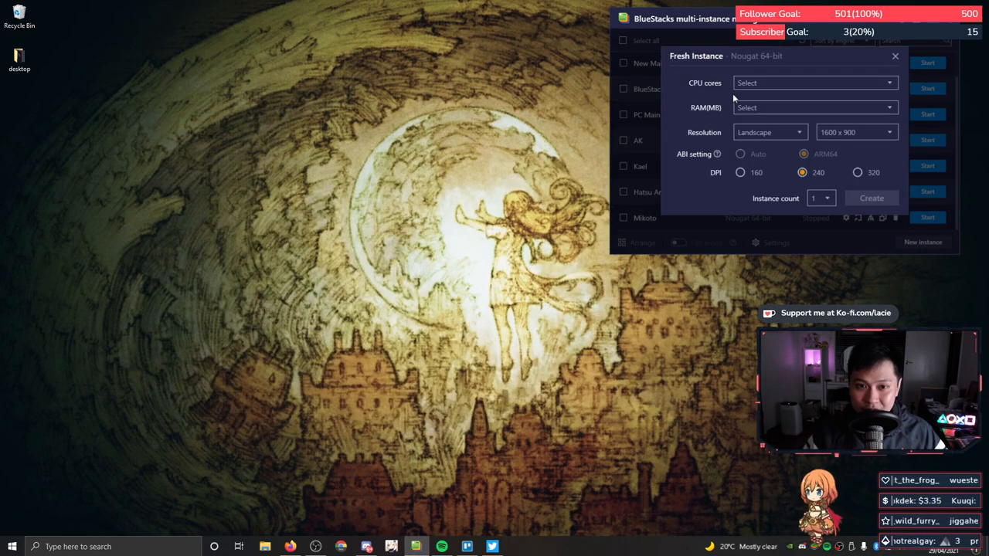
{"action": "left_click", "coordinate": [811, 84]}
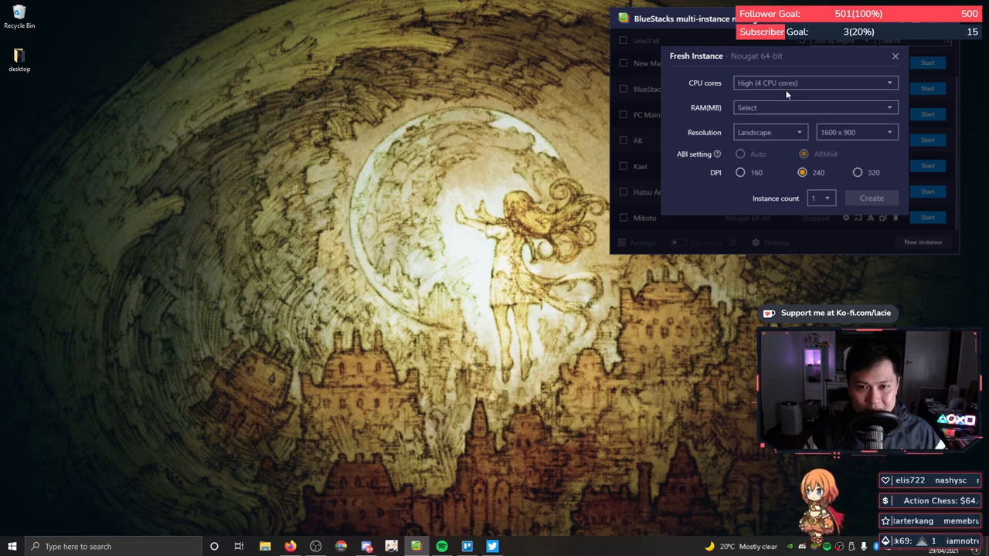
{"action": "left_click", "coordinate": [813, 108]}
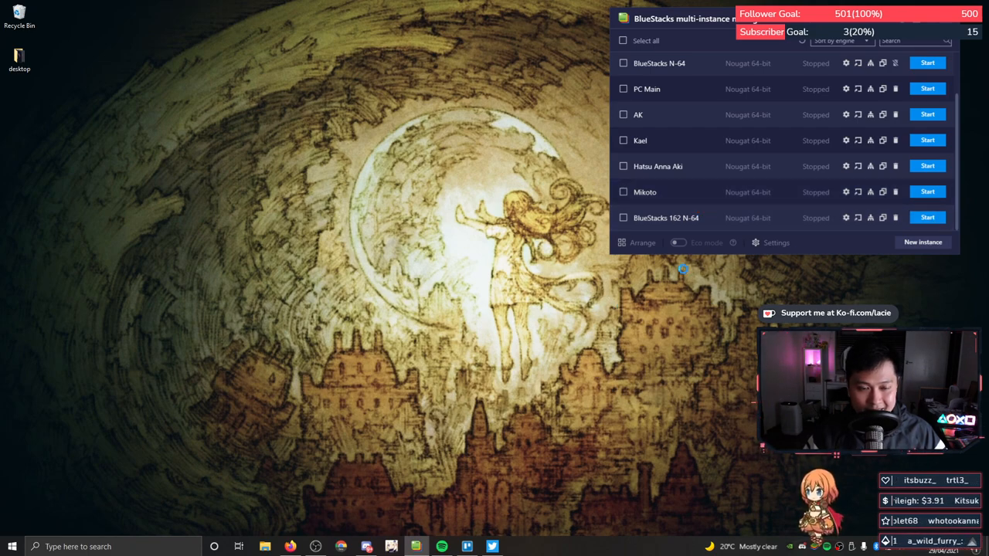
- Launch the new instance, skip Google Play sign-in and start the Android browser from System apps
{"action": "left_click", "coordinate": [927, 216]}
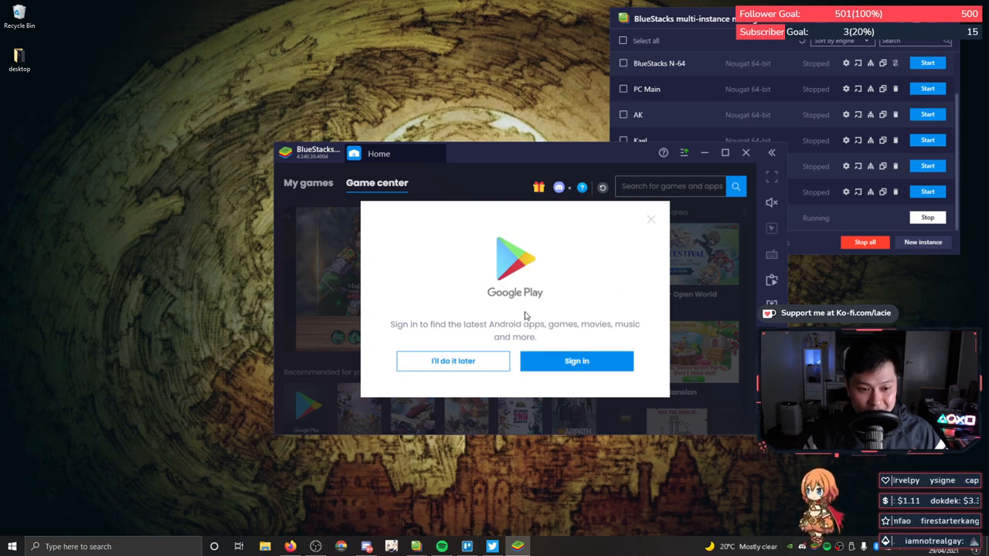
{"action": "left_click", "coordinate": [453, 361]}
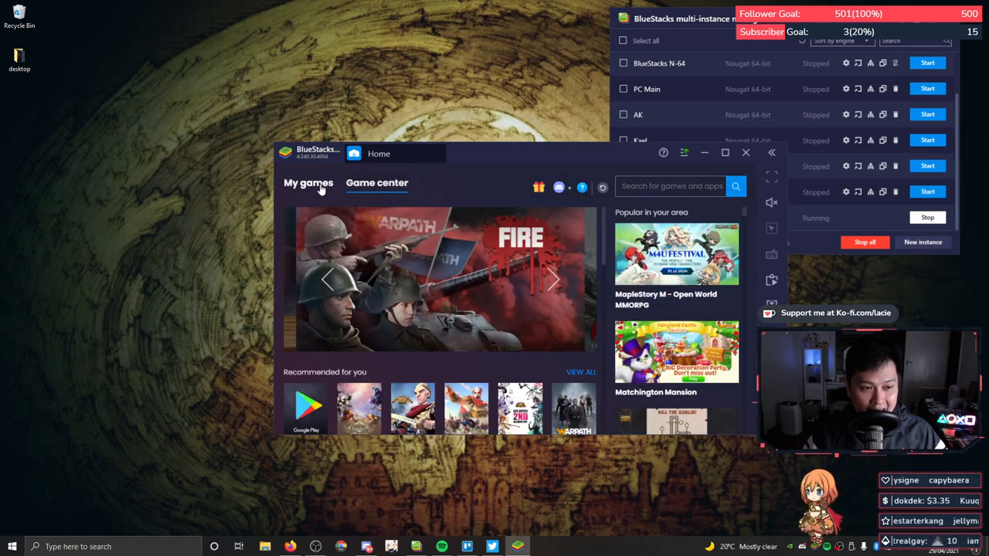
{"action": "left_click", "coordinate": [307, 183]}
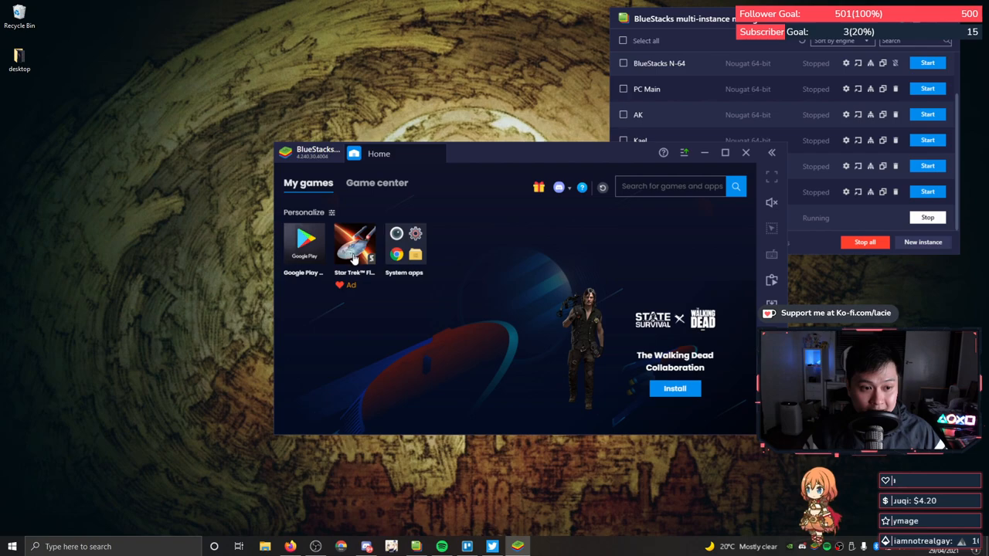
{"action": "left_click", "coordinate": [405, 233]}
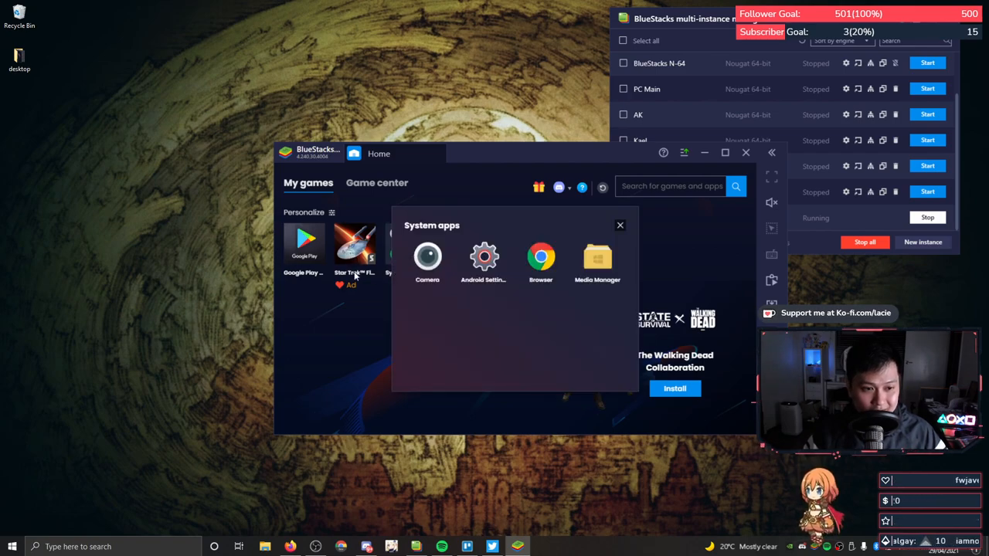
{"action": "left_click", "coordinate": [541, 257]}
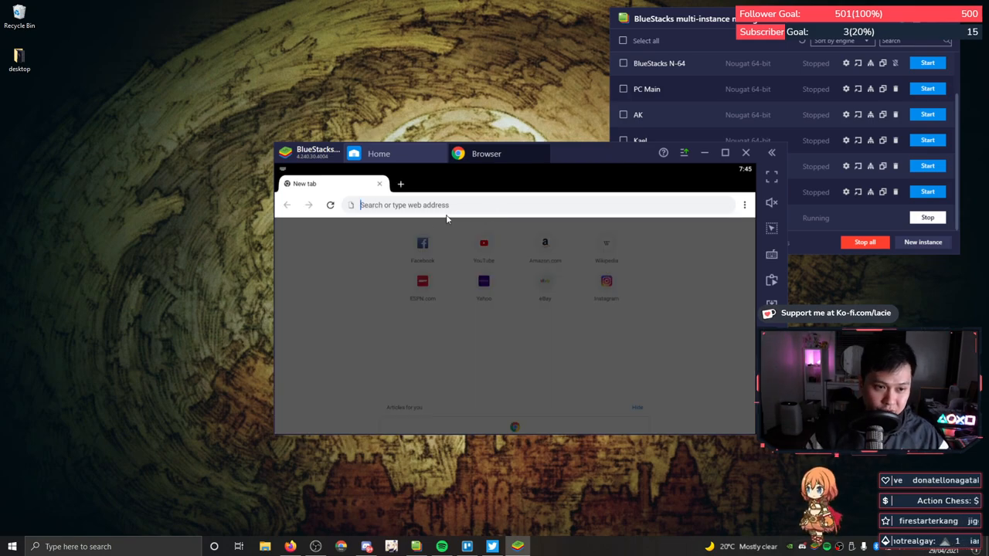
- Search 'qooapp', refine to a download query and browse the Download QooApp page
{"action": "type", "text": "qooapp"}
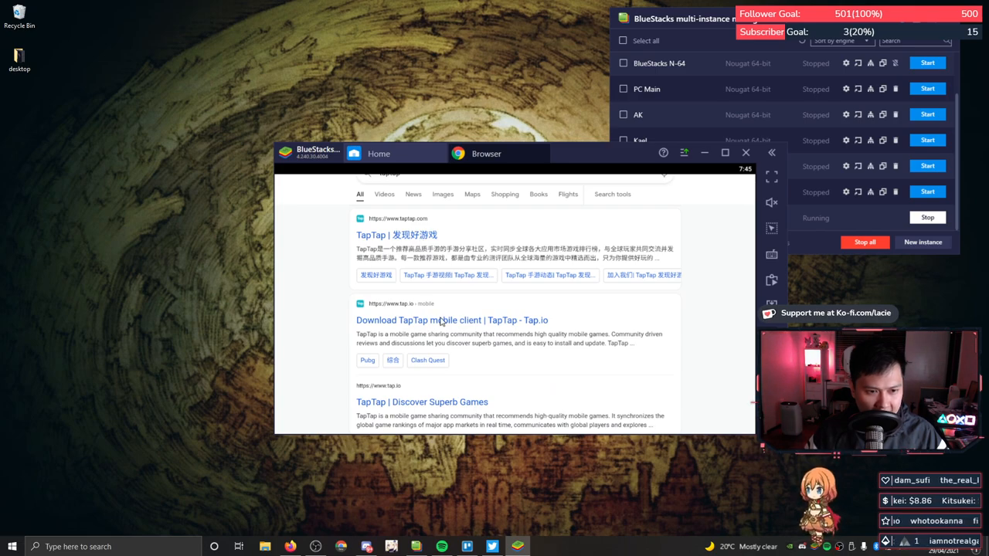
{"action": "scroll", "scroll_direction": "down", "scroll_amount": 3}
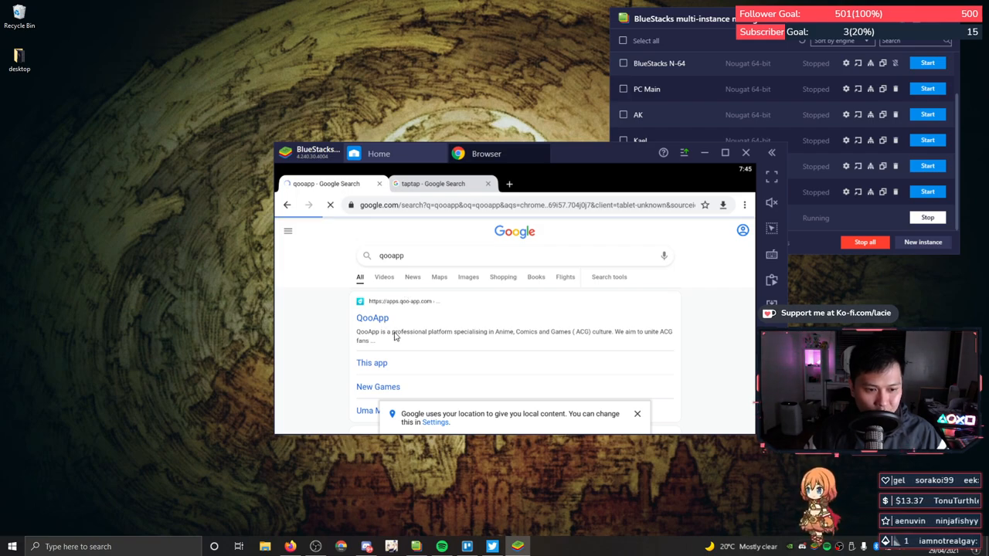
{"action": "left_click", "coordinate": [371, 318]}
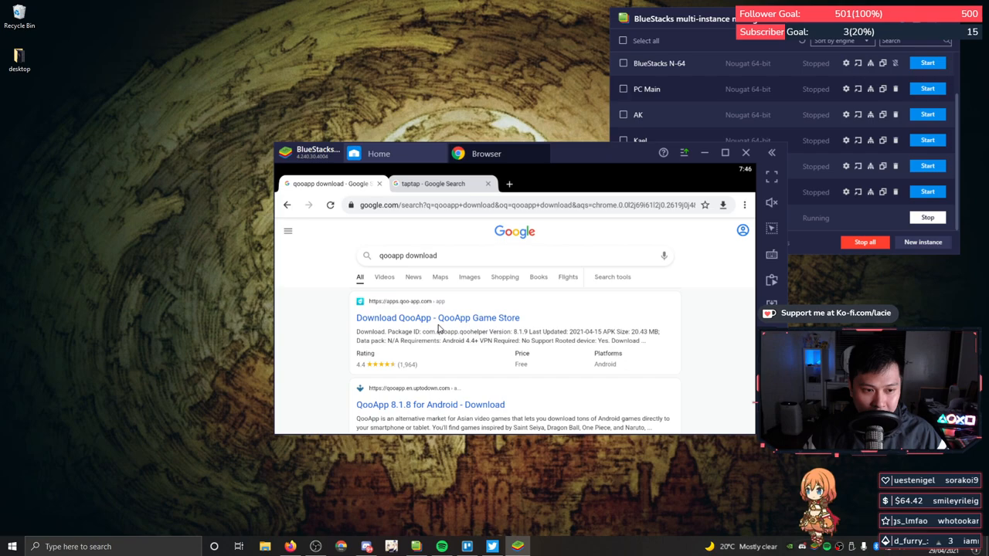
{"action": "left_click", "coordinate": [437, 318]}
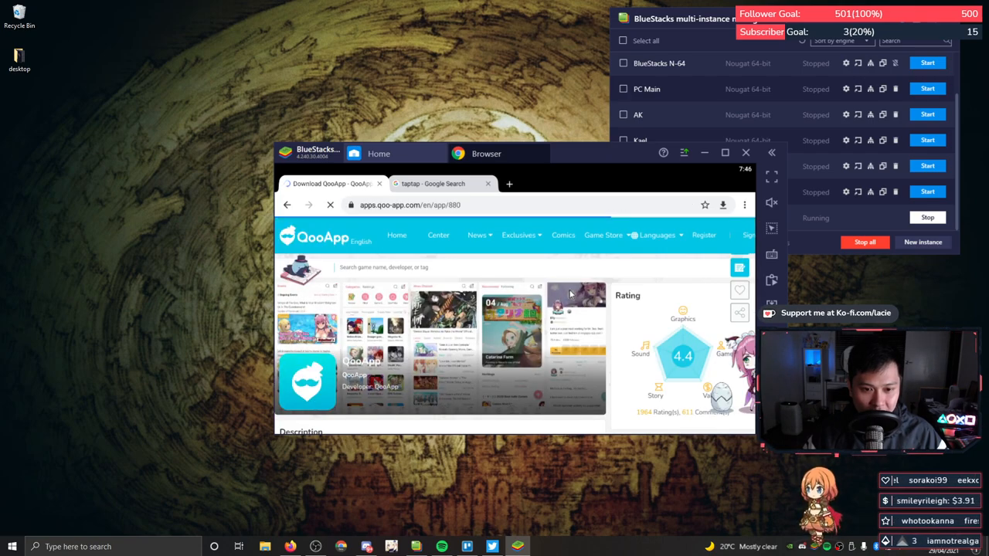
{"action": "scroll", "scroll_direction": "down", "scroll_amount": 3}
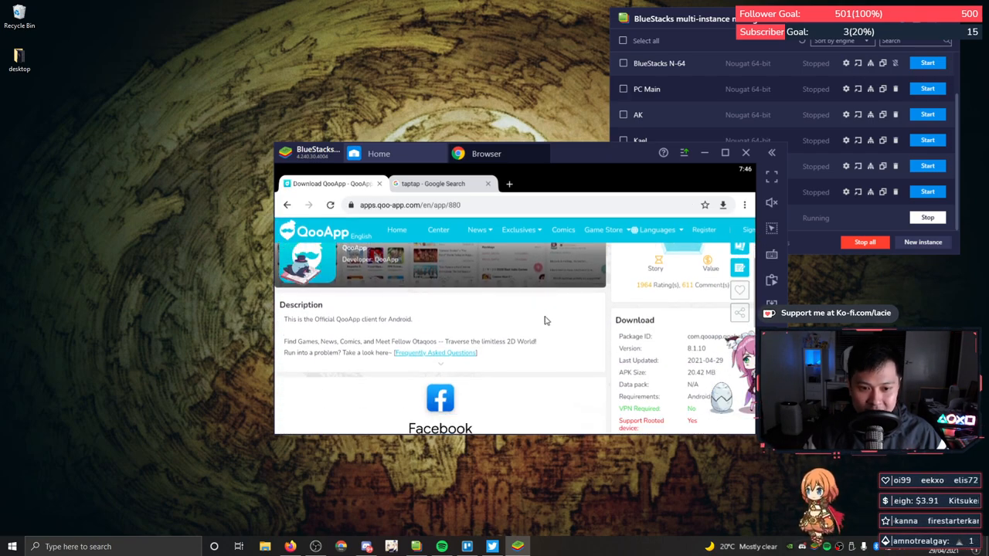
{"action": "scroll", "scroll_direction": "down", "scroll_amount": 3}
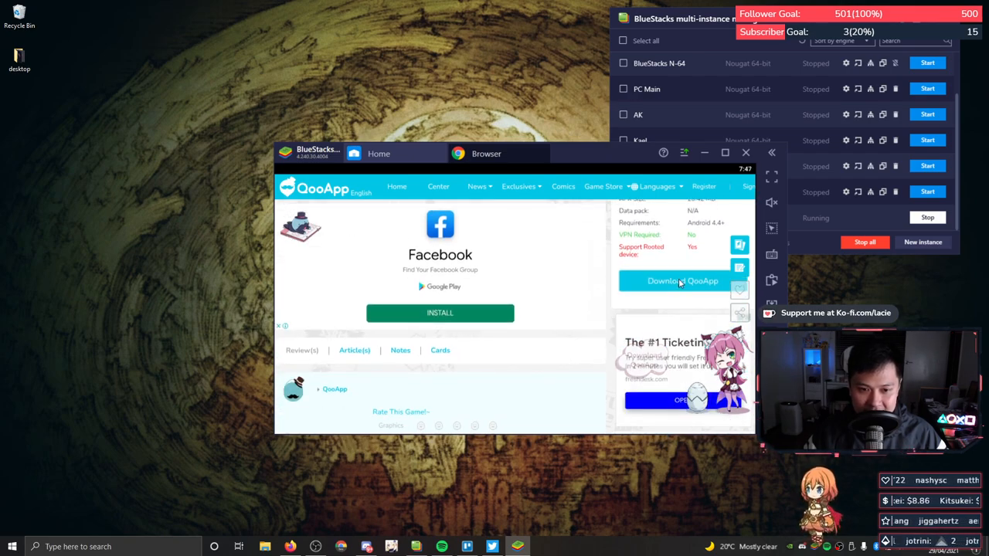
- Download the QooApp apk, keep it despite the warning, install it and launch QooApp
{"action": "left_click", "coordinate": [682, 281]}
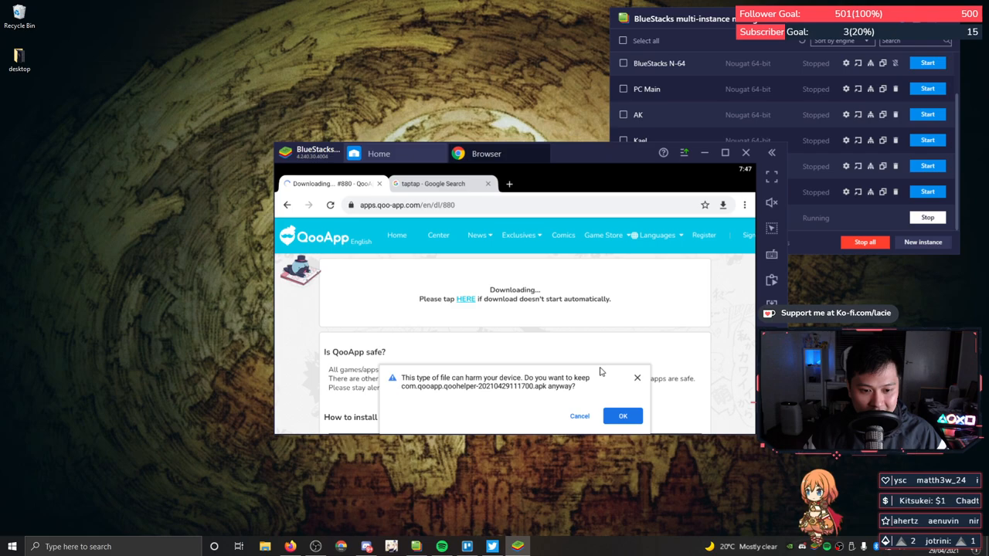
{"action": "mouse_move", "coordinate": [513, 399]}
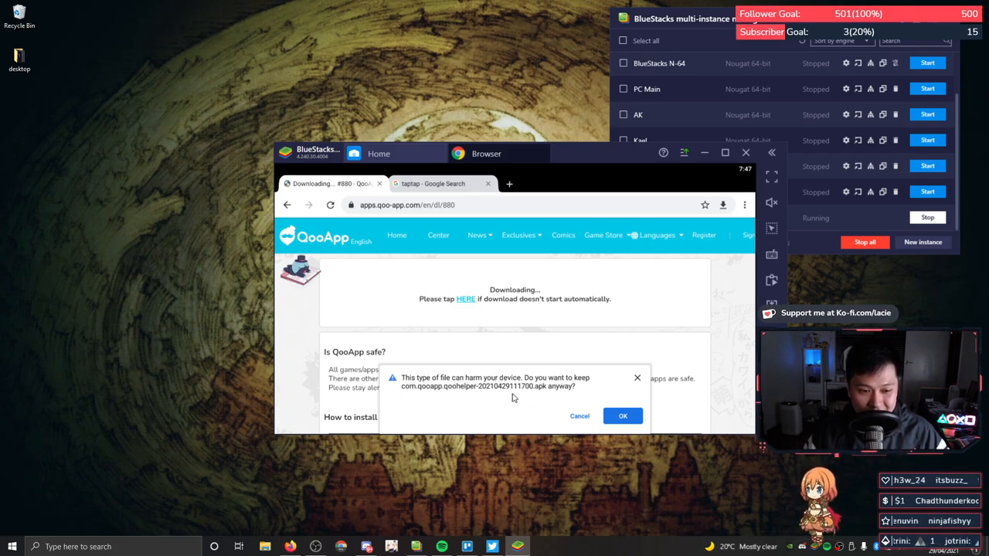
{"action": "left_click", "coordinate": [623, 416]}
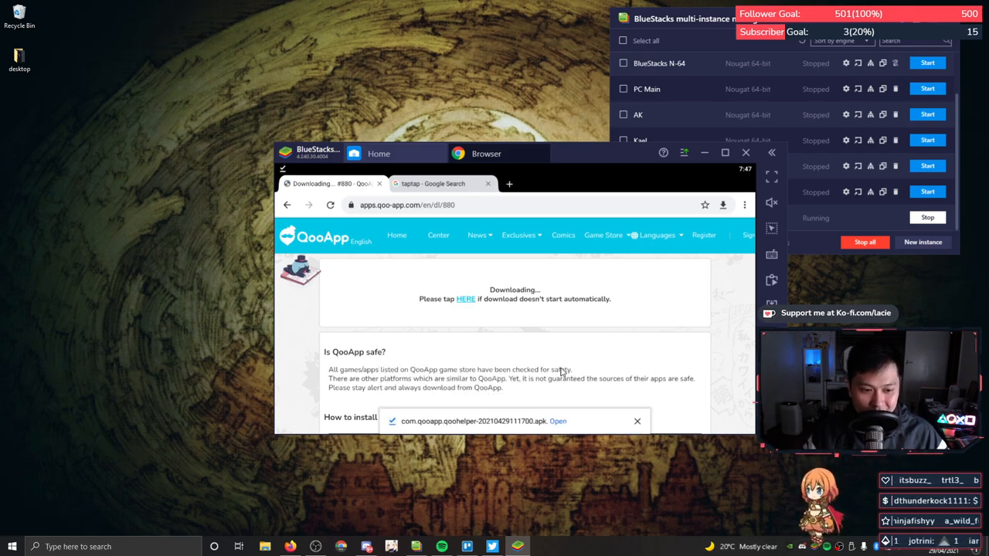
{"action": "left_click", "coordinate": [556, 420]}
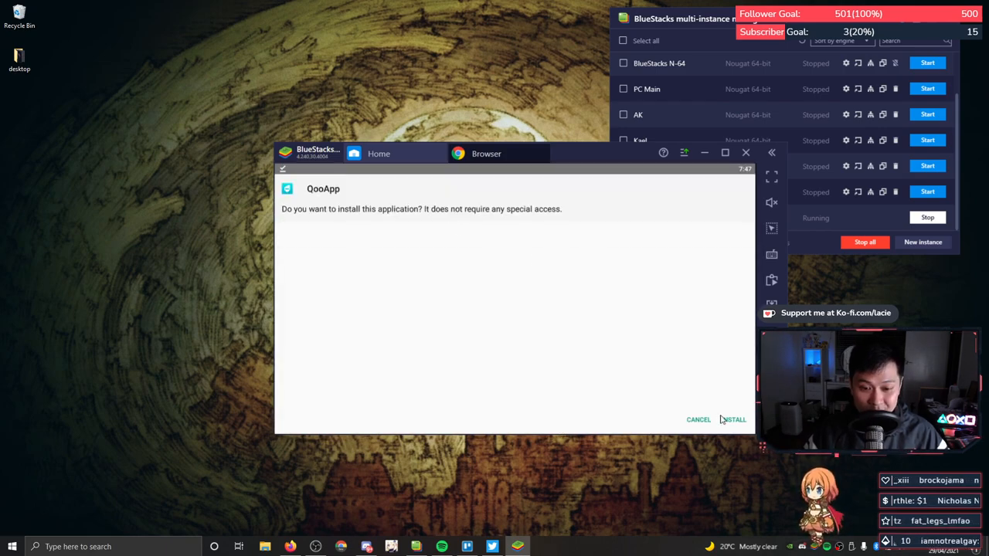
{"action": "left_click", "coordinate": [732, 418]}
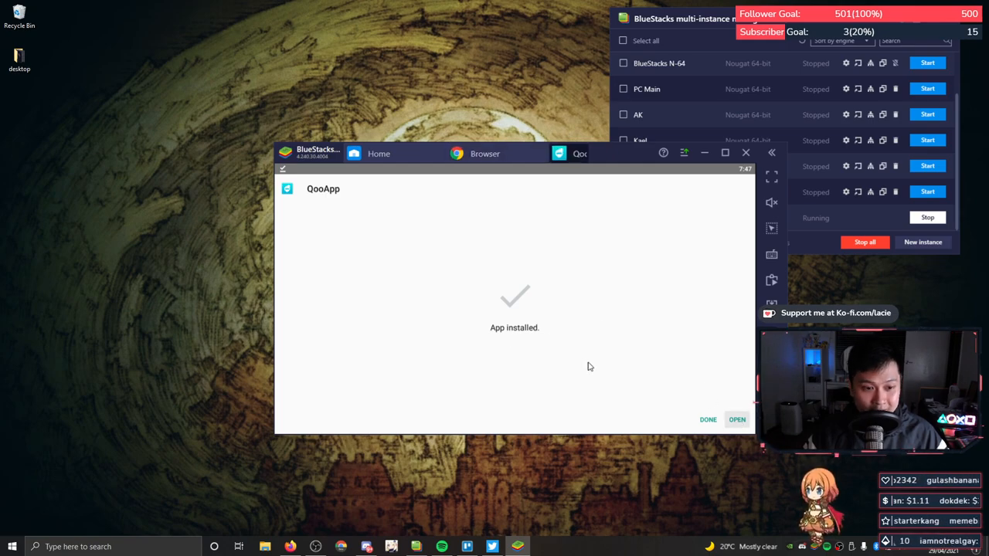
{"action": "left_click", "coordinate": [735, 420]}
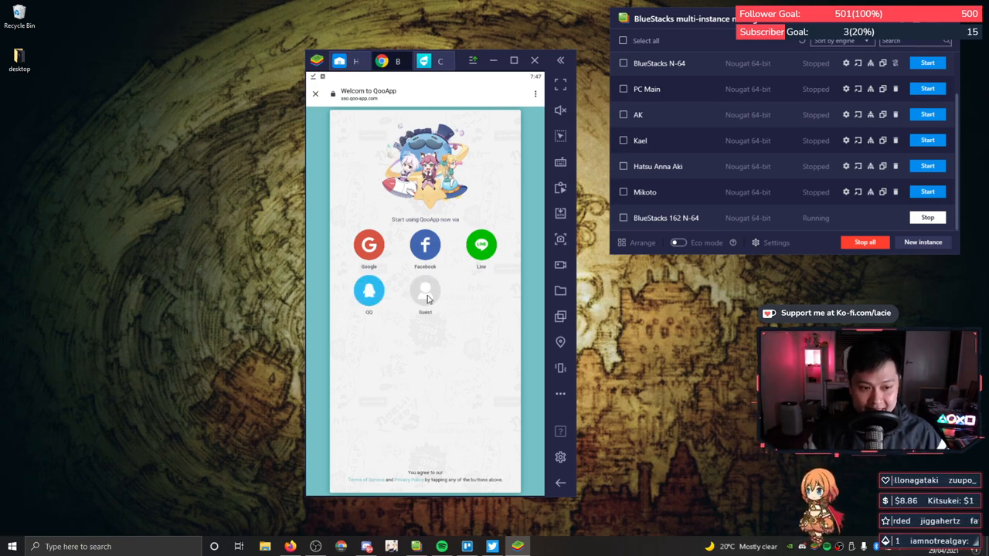
- Skip QooApp sign-in and search for 'punishing gray raven'
{"action": "left_click", "coordinate": [425, 292]}
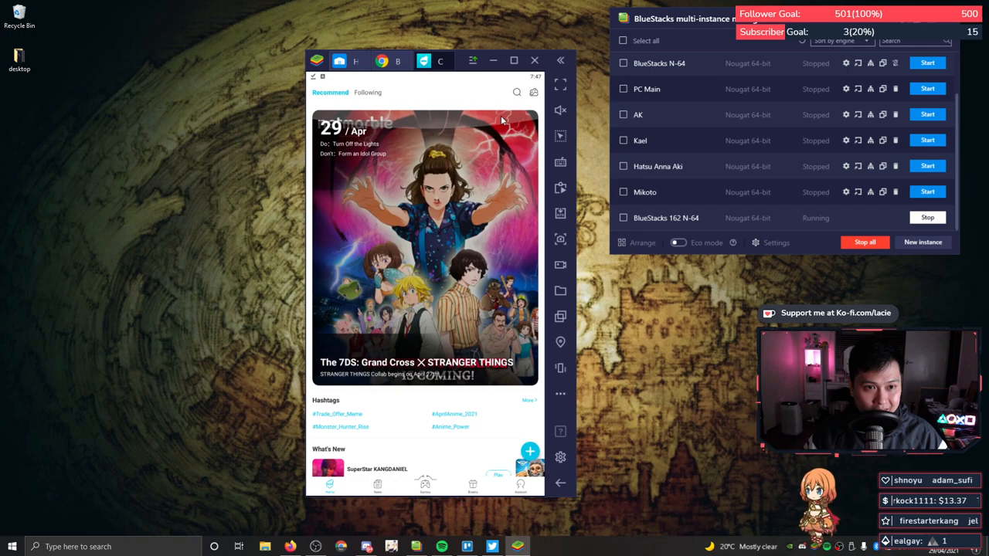
{"action": "left_click", "coordinate": [516, 93]}
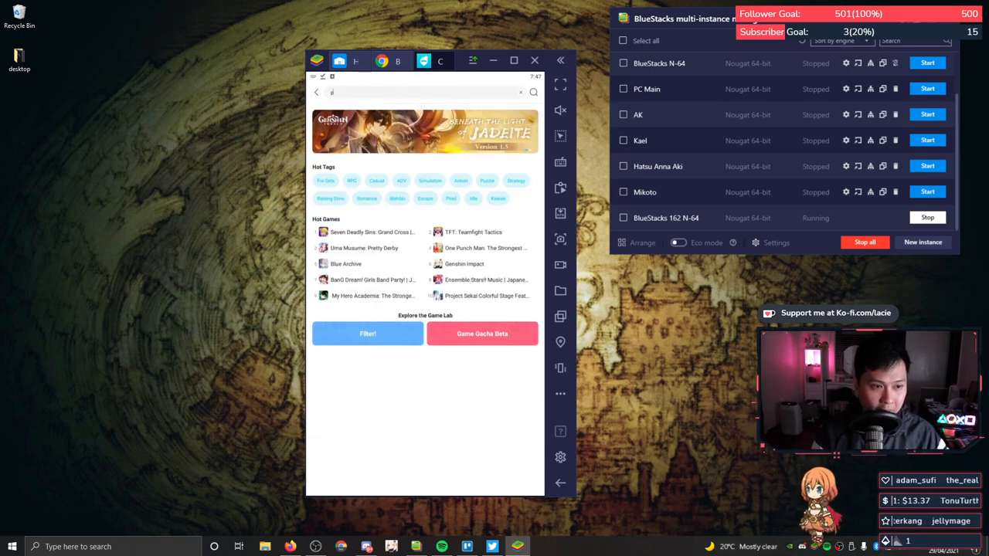
{"action": "type", "text": "punishing gray raven"}
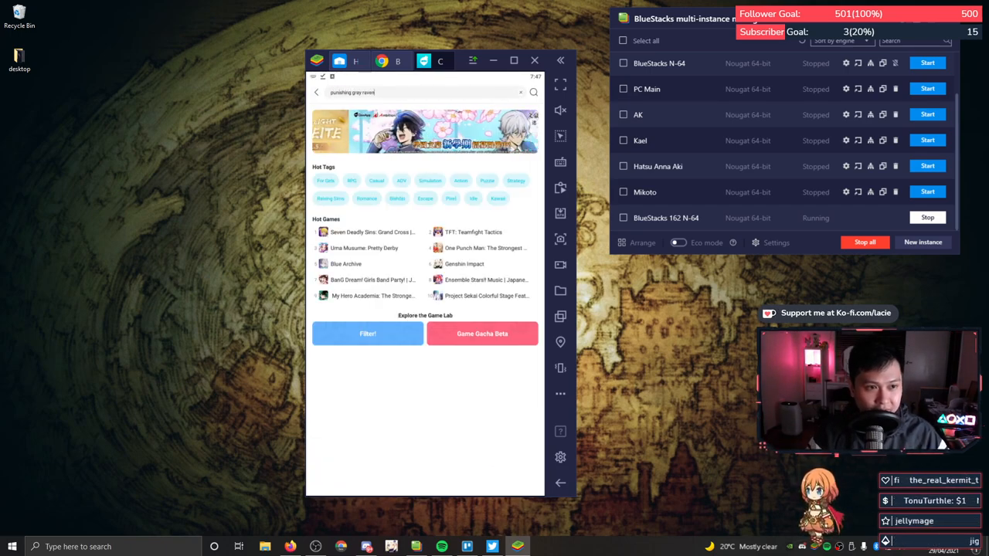
{"action": "key", "text": "Return"}
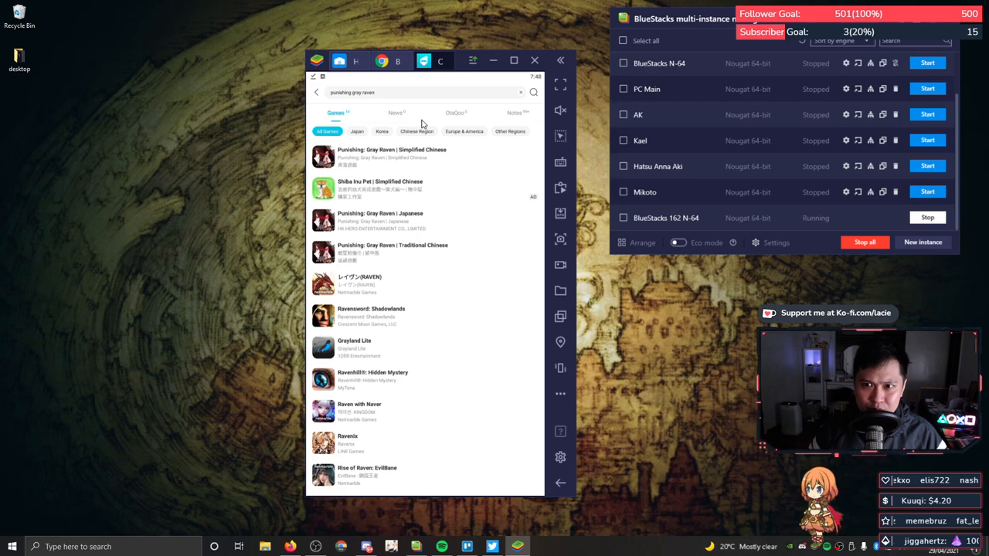
{"action": "mouse_move", "coordinate": [421, 162]}
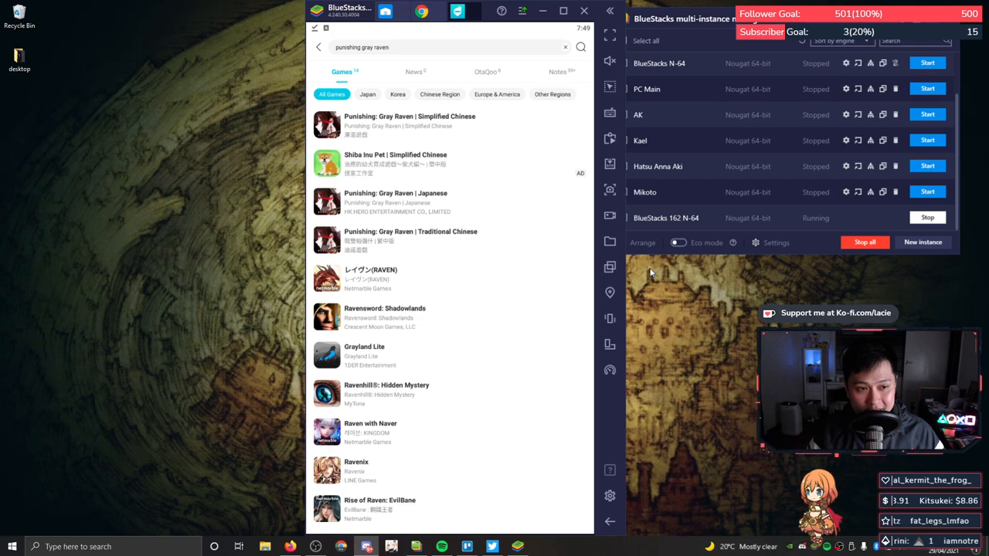
{"action": "mouse_move", "coordinate": [445, 176]}
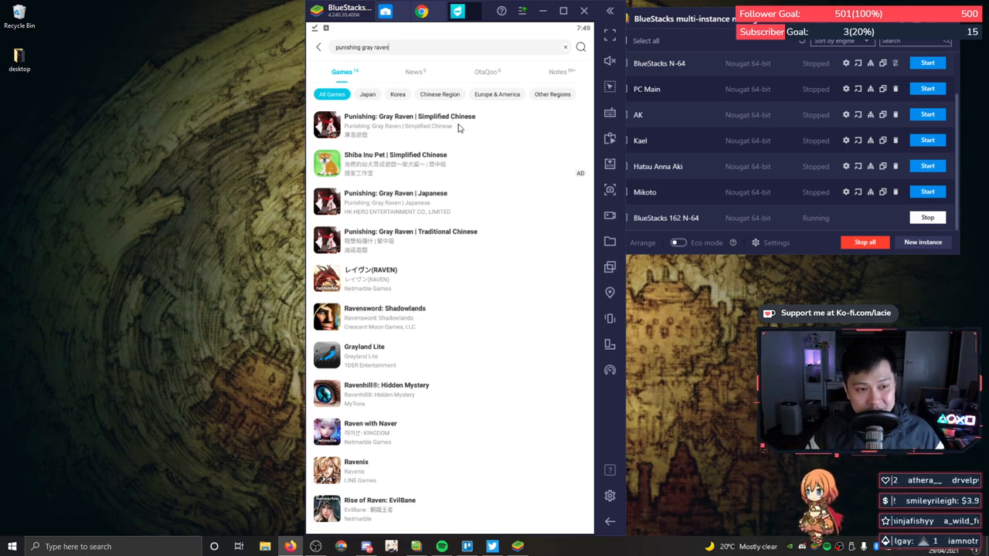
{"action": "mouse_move", "coordinate": [454, 229]}
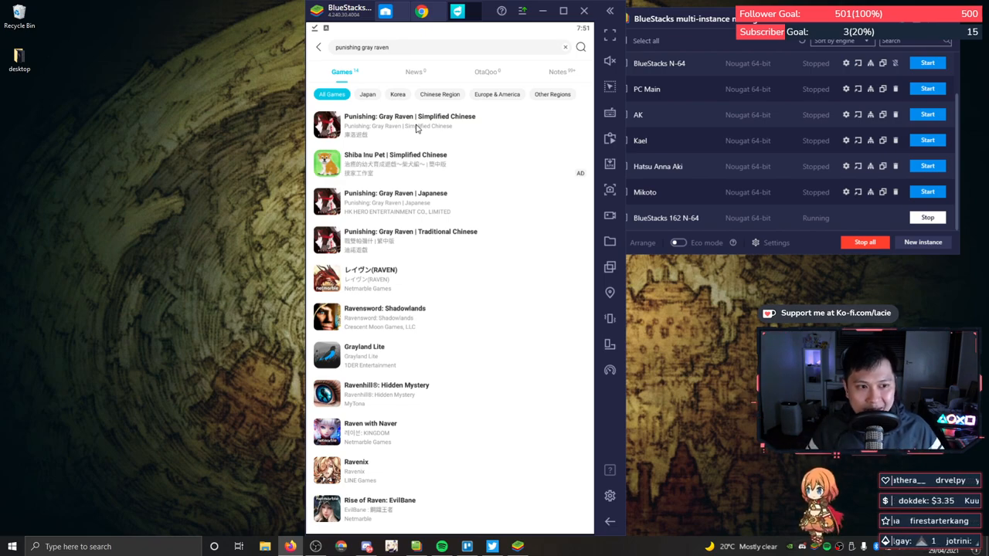
{"action": "mouse_move", "coordinate": [436, 206]}
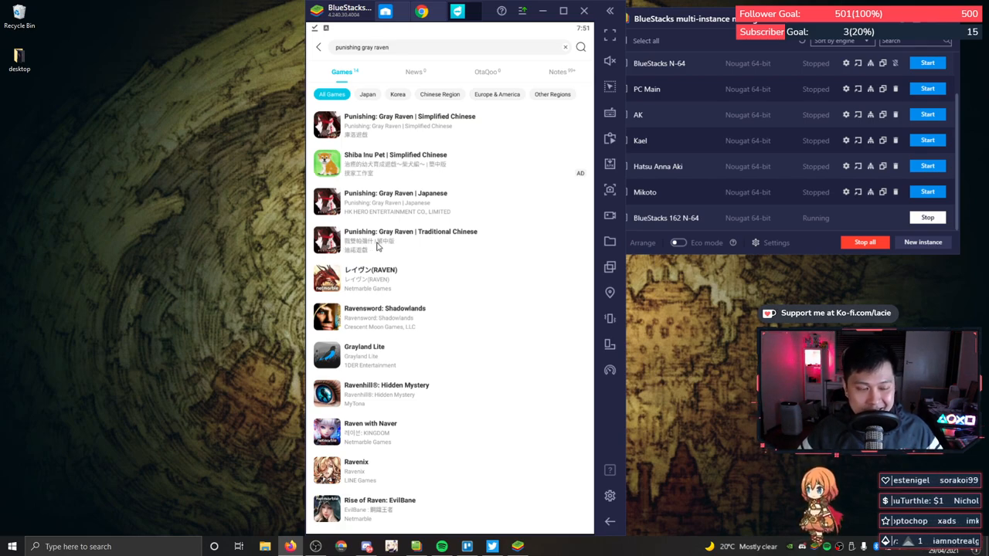
{"action": "mouse_move", "coordinate": [394, 260]}
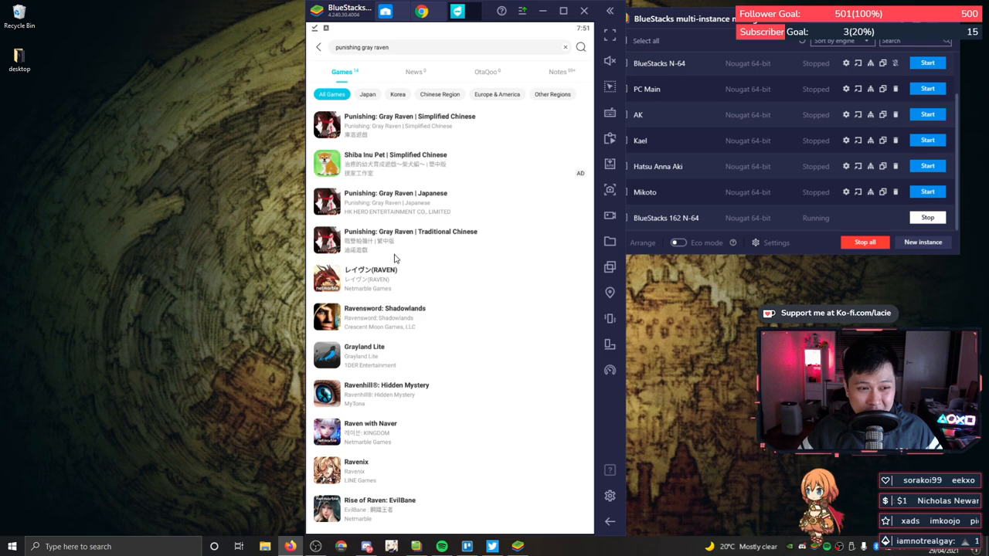
- View the Traditional Chinese Punishing: Gray Raven game page twice
{"action": "left_click", "coordinate": [411, 235]}
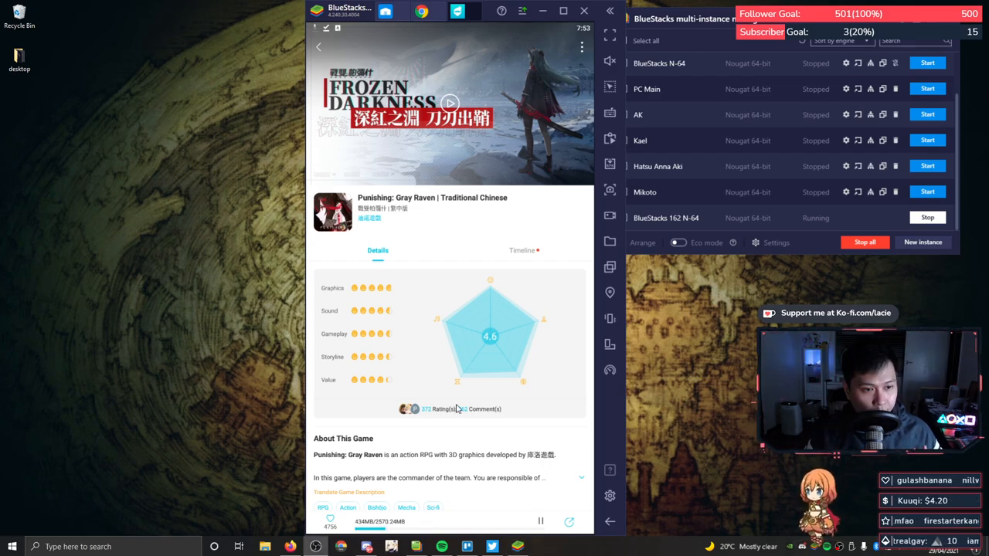
{"action": "mouse_move", "coordinate": [459, 424]}
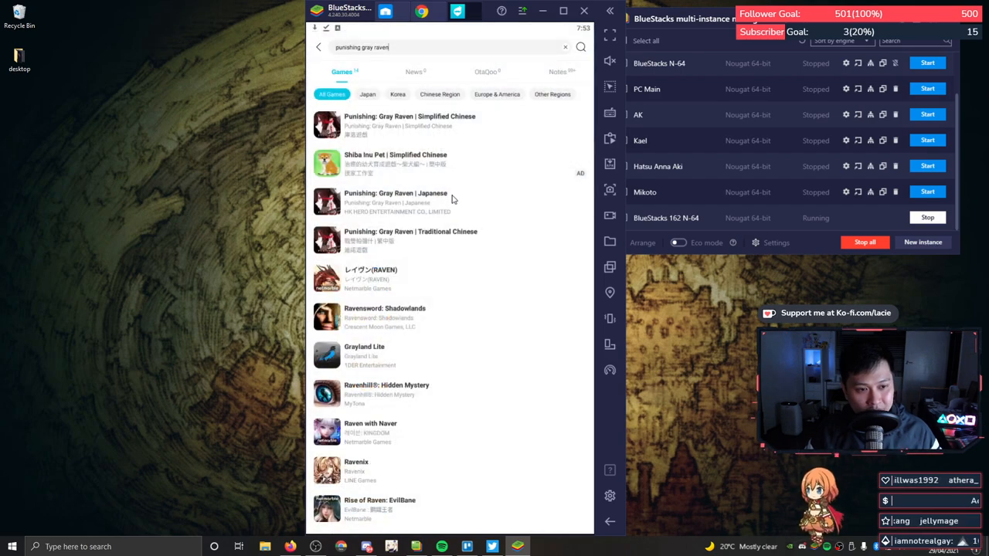
{"action": "mouse_move", "coordinate": [442, 237]}
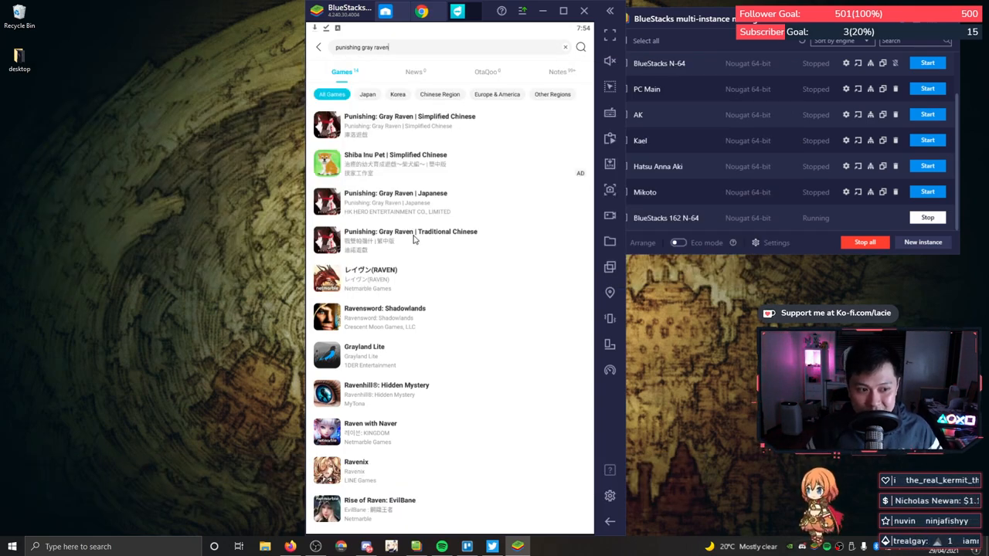
{"action": "left_click", "coordinate": [411, 235]}
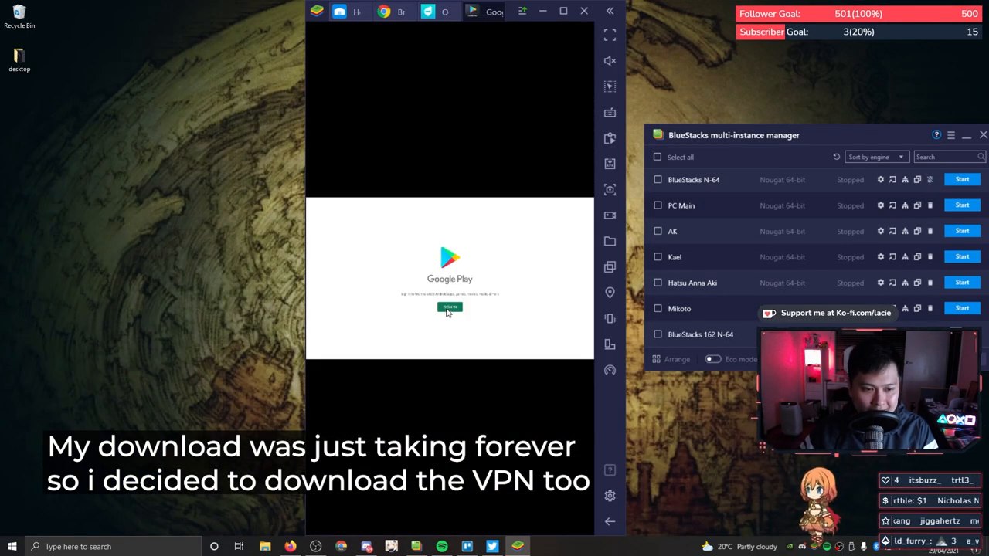
- Enter Google Play, search 'openvpn' and start installing OpenVPN Connect
{"action": "left_click", "coordinate": [449, 306]}
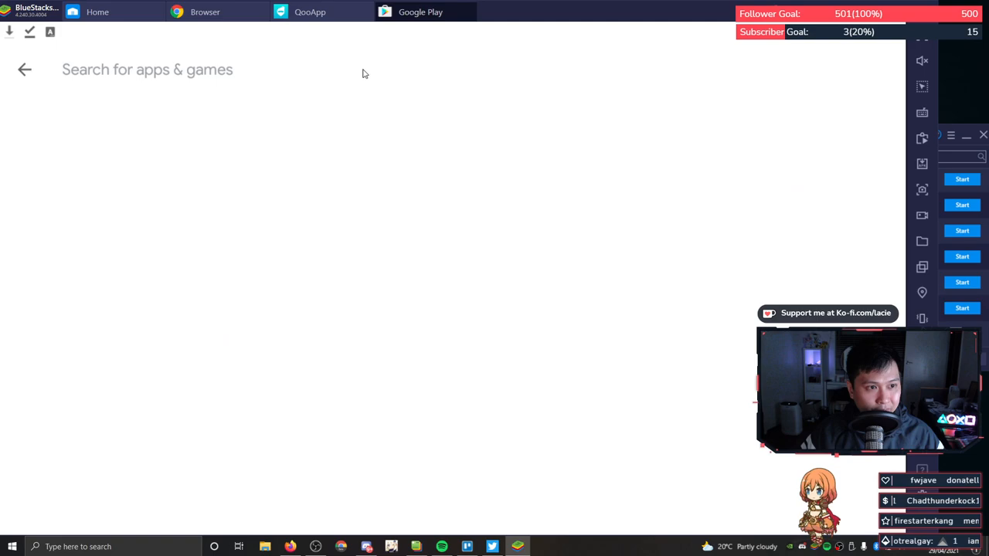
{"action": "type", "text": "openvpn"}
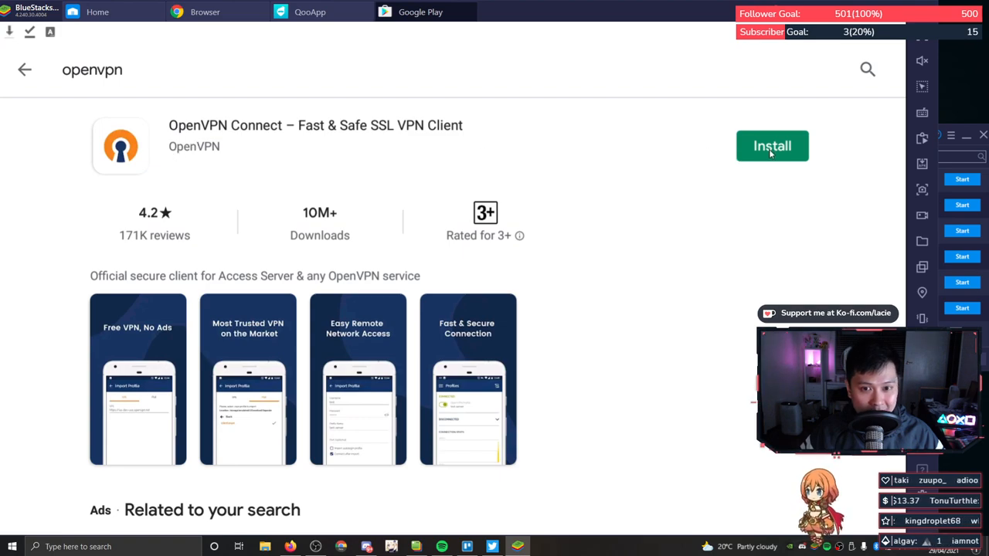
{"action": "left_click", "coordinate": [772, 145]}
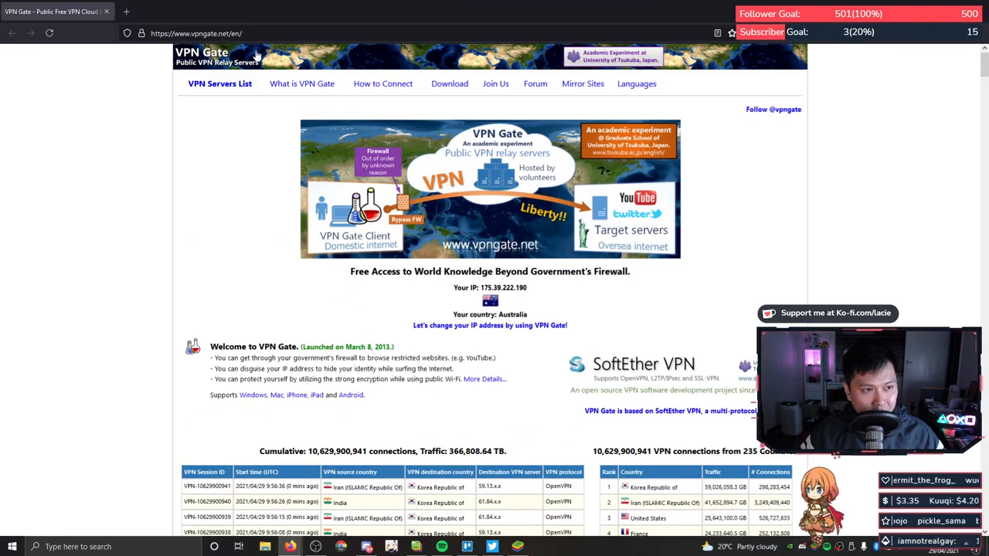
- Scroll the vpngate.net page down to the public VPN relay servers table
{"action": "scroll", "scroll_direction": "down", "scroll_amount": 3}
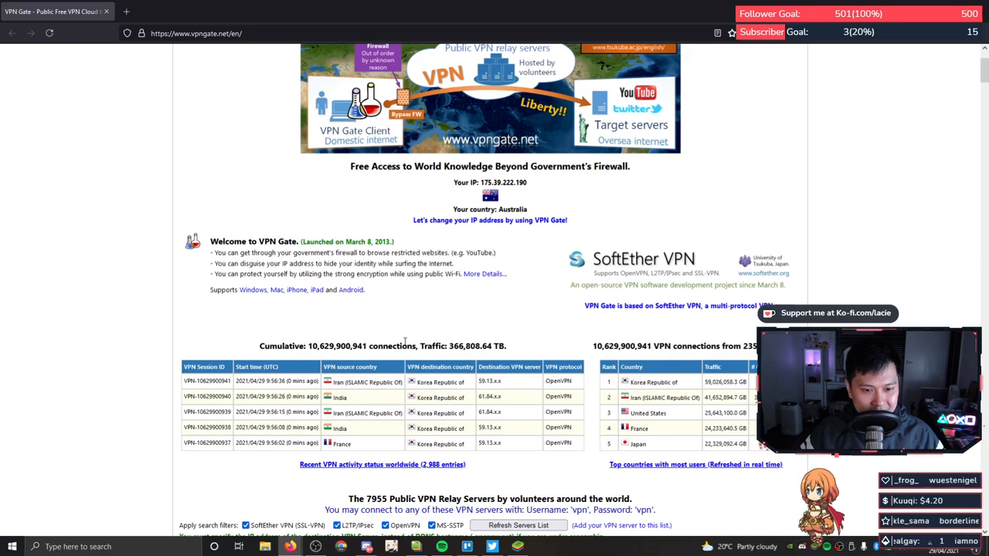
{"action": "scroll", "scroll_direction": "down", "scroll_amount": 3}
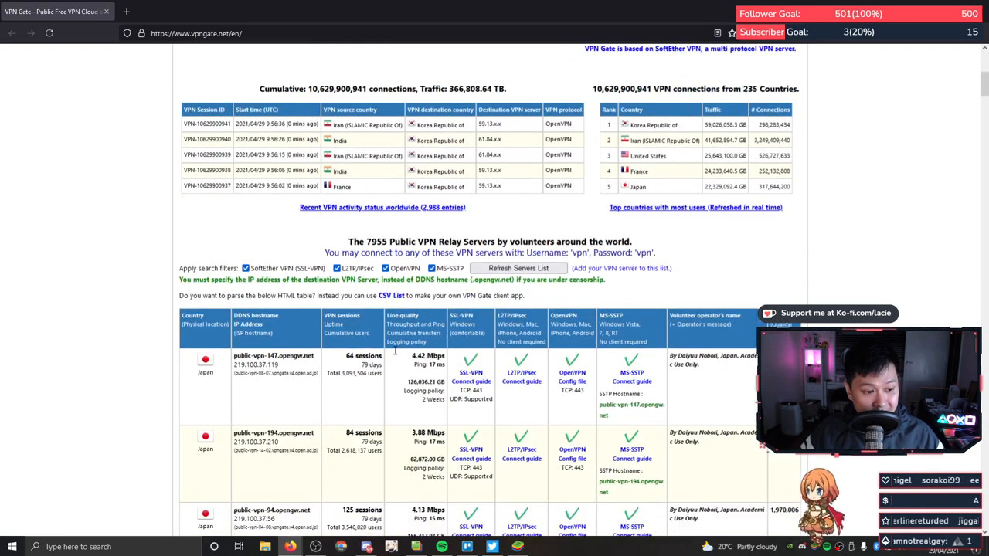
{"action": "scroll", "scroll_direction": "down", "scroll_amount": 3}
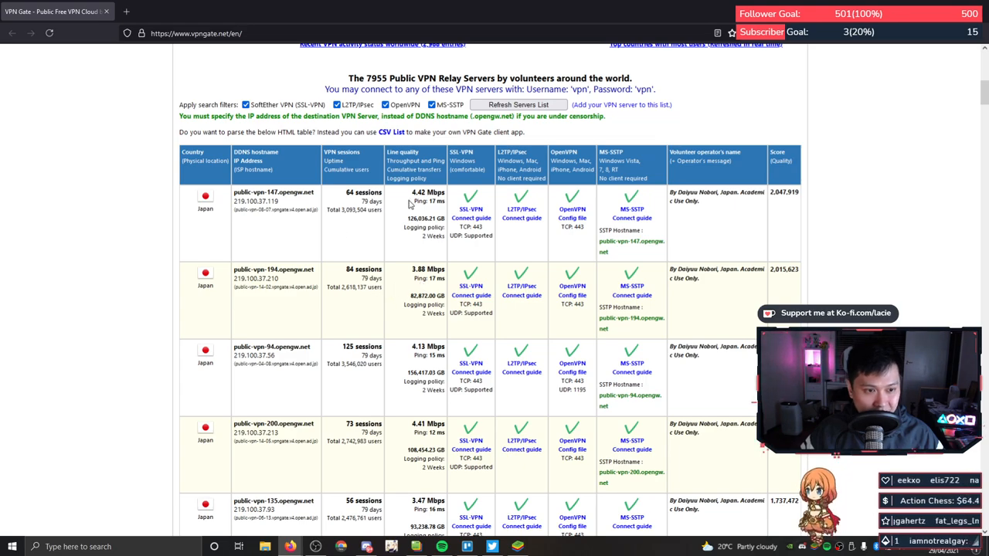
{"action": "scroll", "scroll_direction": "down", "scroll_amount": 3}
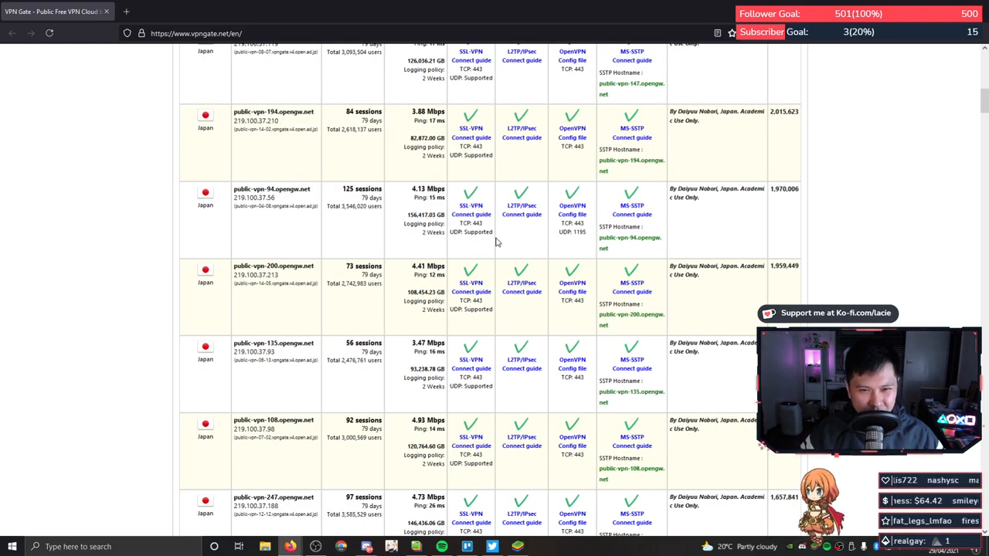
{"action": "scroll", "scroll_direction": "up", "scroll_amount": 3}
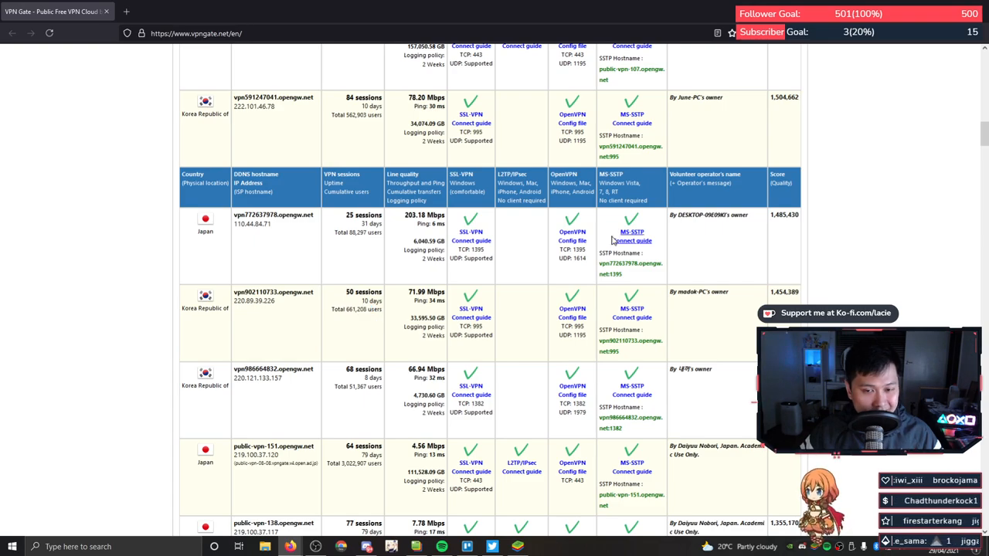
{"action": "mouse_move", "coordinate": [301, 136]}
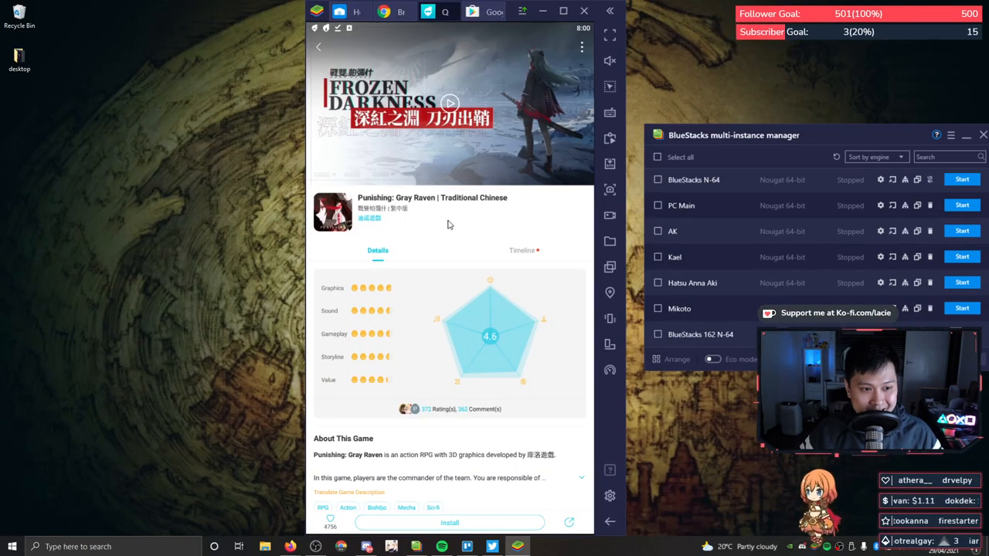
- Confirm installing the 戰雙帕彌什 package and launch the game once installed
{"action": "left_click", "coordinate": [450, 522]}
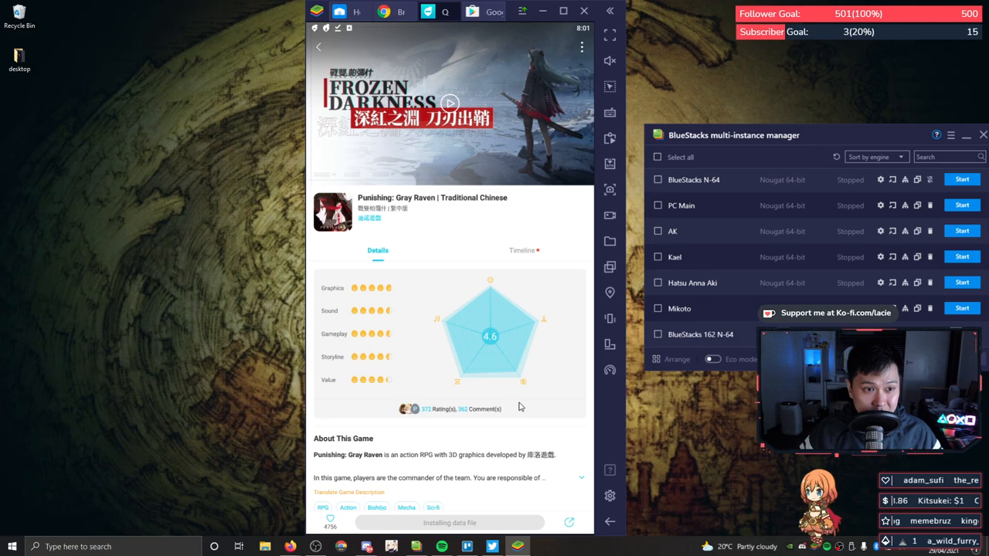
{"action": "mouse_move", "coordinate": [430, 520]}
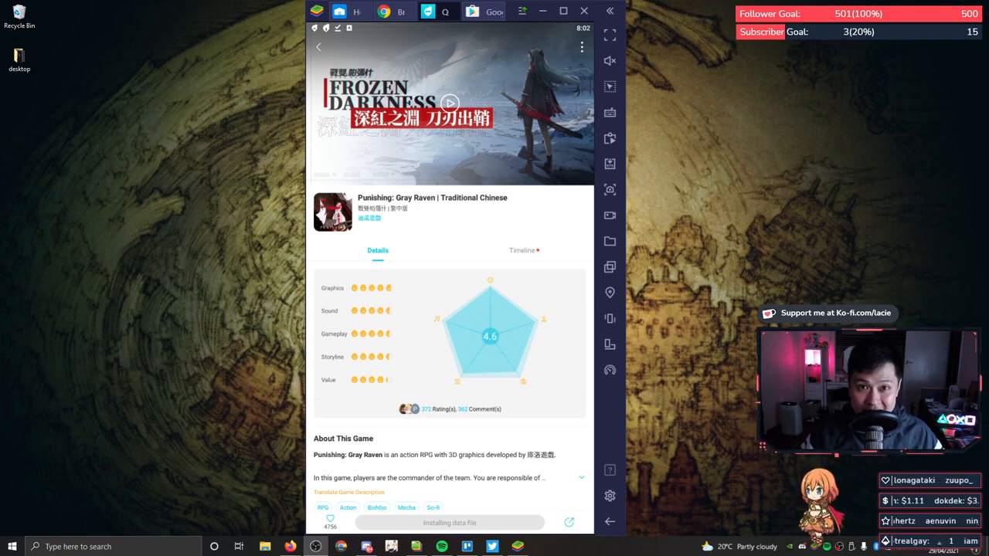
{"action": "left_click", "coordinate": [450, 522]}
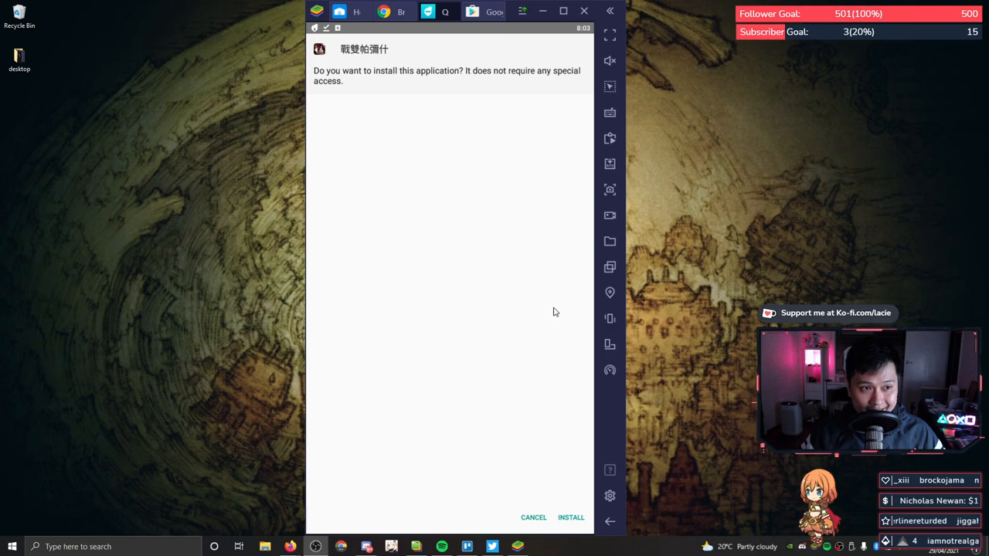
{"action": "mouse_move", "coordinate": [476, 213]}
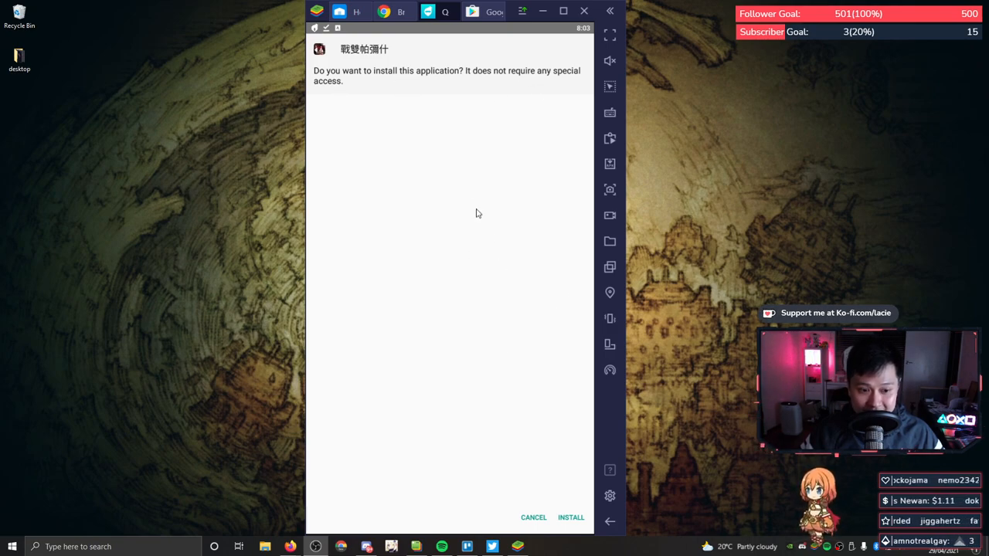
{"action": "mouse_move", "coordinate": [575, 524]}
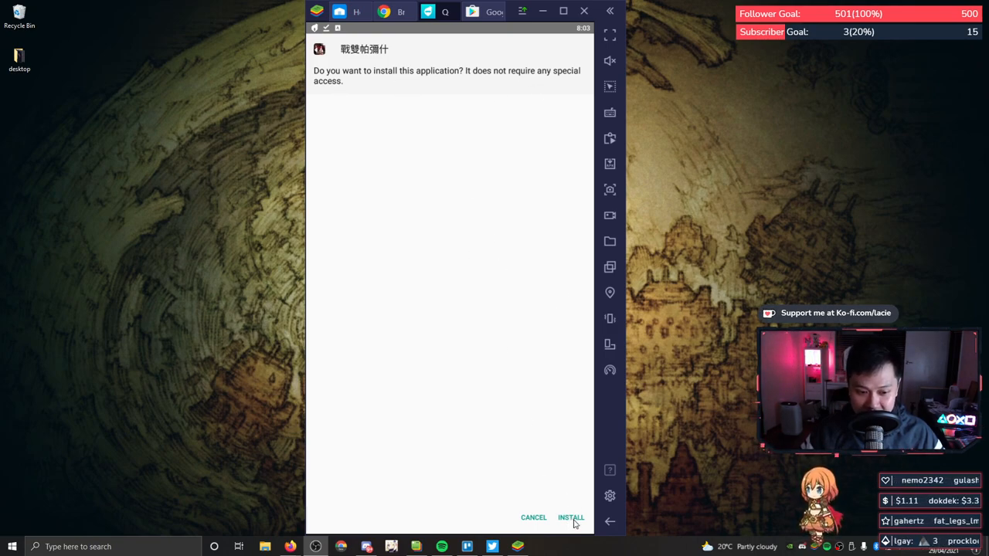
{"action": "left_click", "coordinate": [572, 518]}
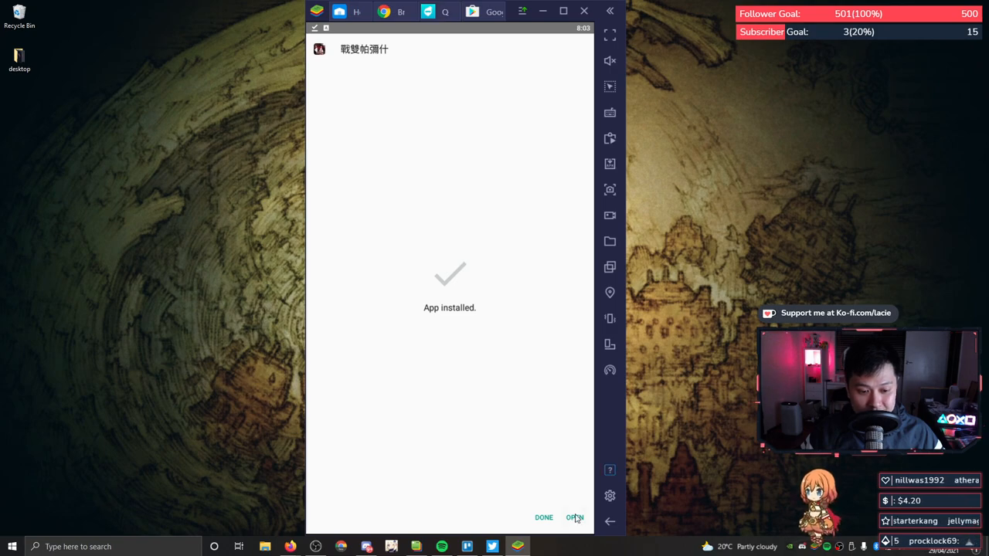
{"action": "left_click", "coordinate": [574, 516]}
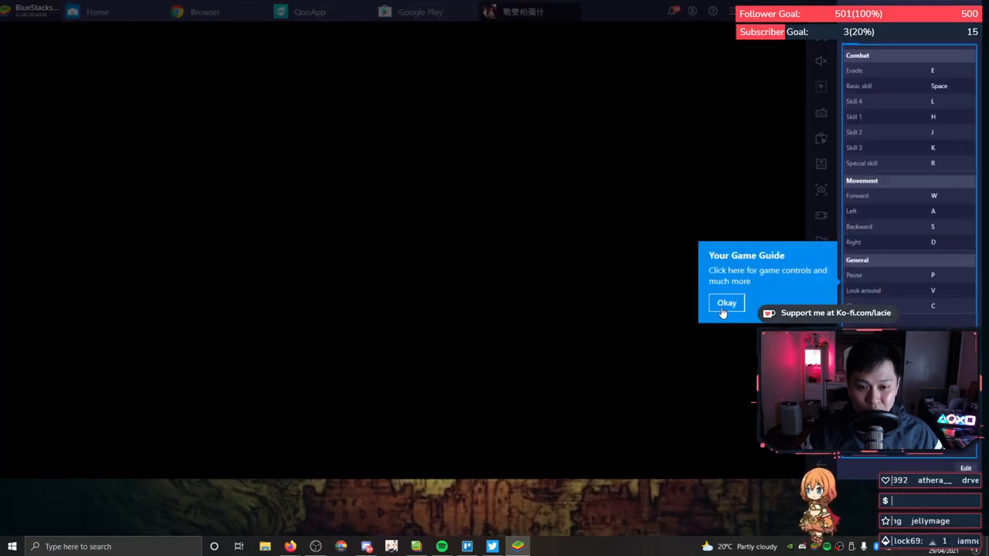
- Dismiss the Game Guide tip, translate the Chinese warning and continue with 确定 past it
{"action": "left_click", "coordinate": [726, 301]}
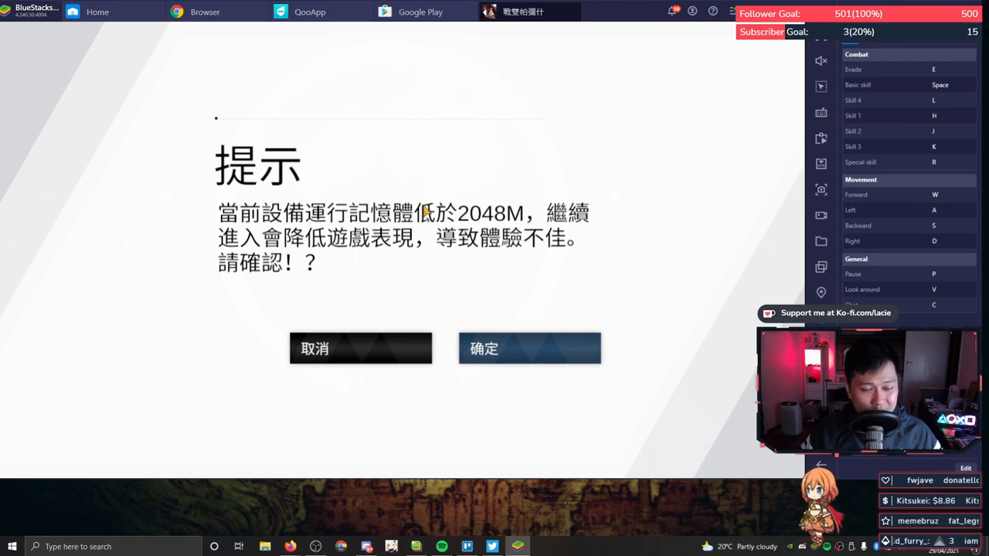
{"action": "mouse_move", "coordinate": [423, 254]}
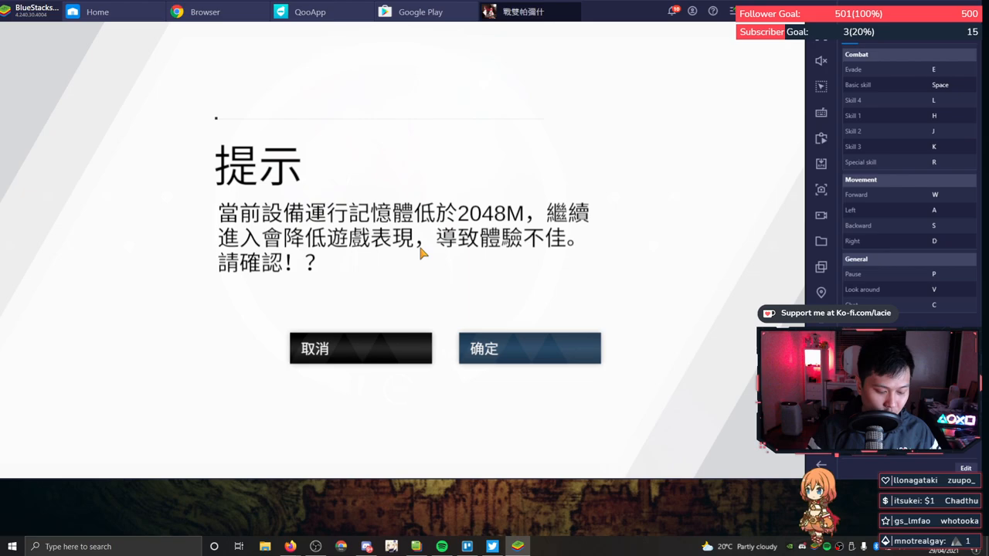
{"action": "left_click", "coordinate": [528, 349]}
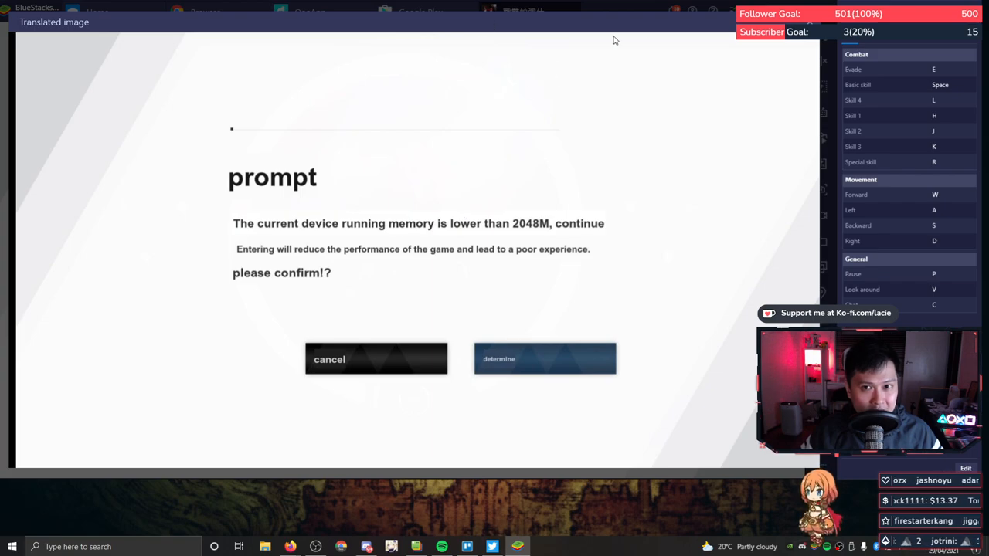
{"action": "mouse_move", "coordinate": [266, 226]}
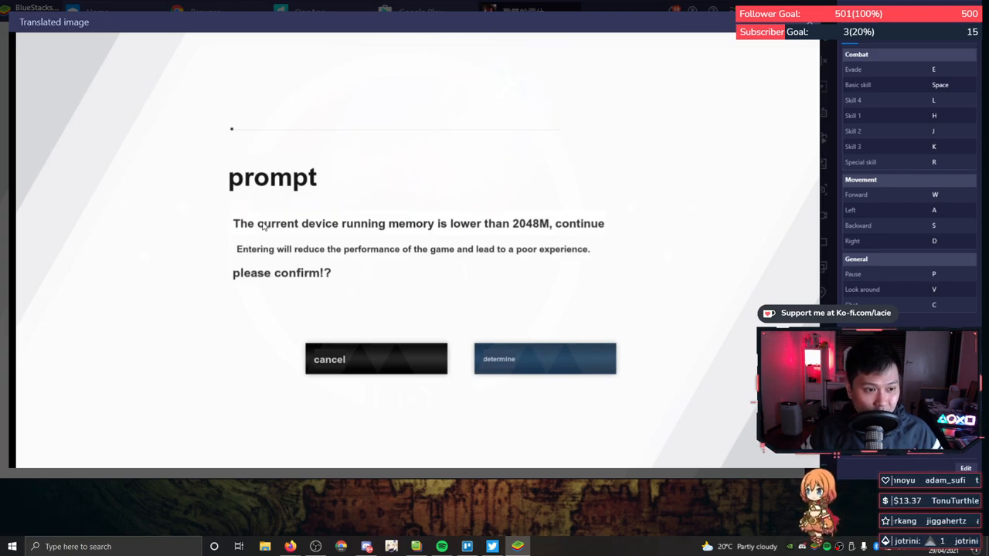
{"action": "mouse_move", "coordinate": [532, 231]}
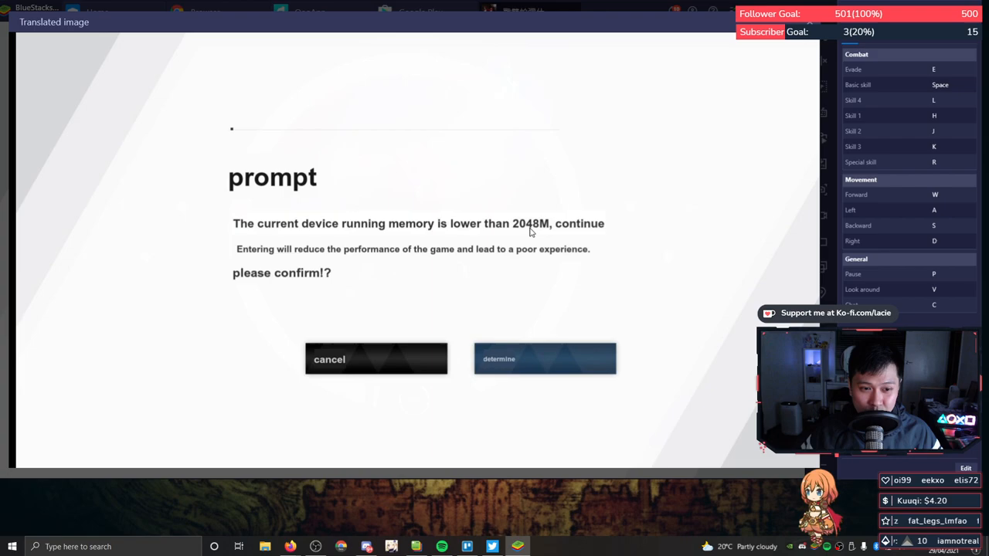
{"action": "mouse_move", "coordinate": [420, 328]}
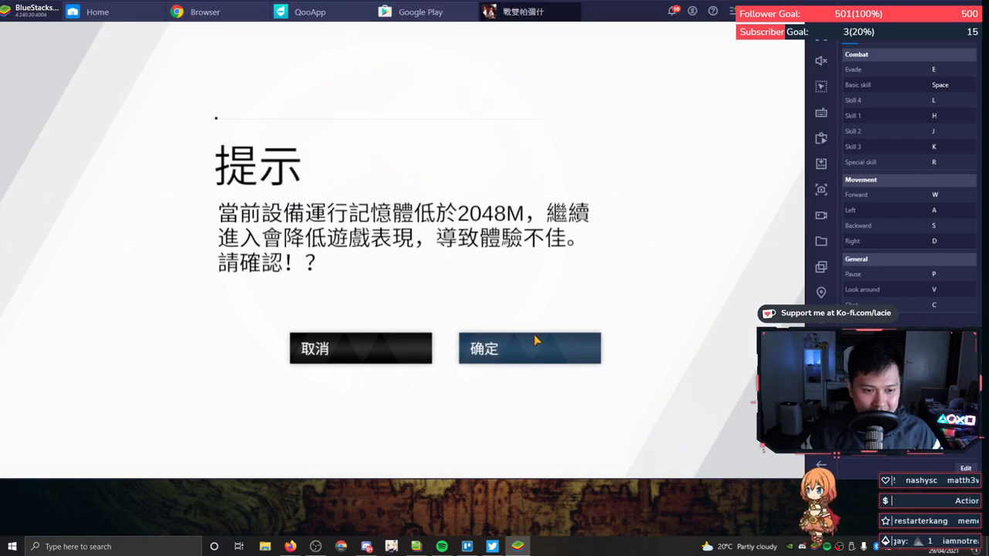
{"action": "left_click", "coordinate": [529, 349]}
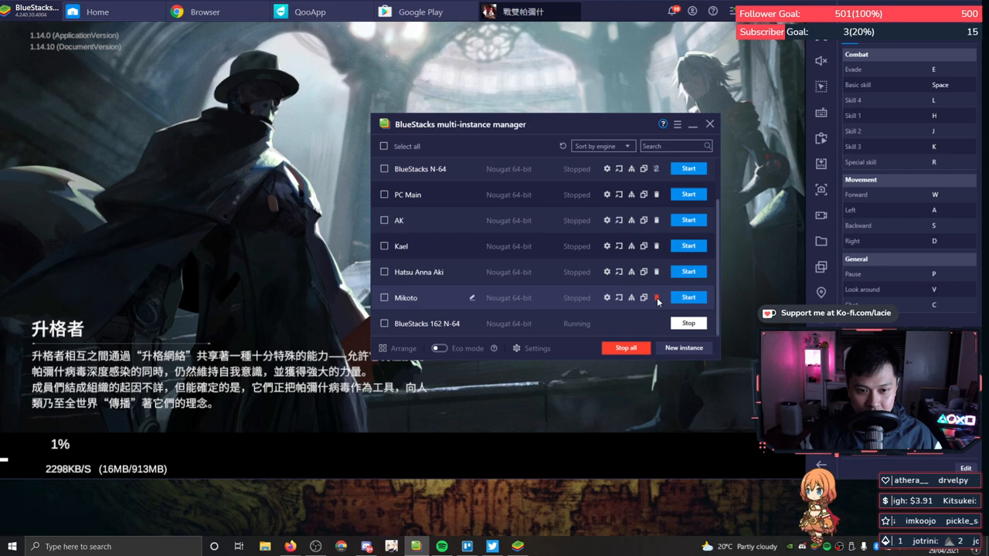
- Close the multi-instance manager, accept the terms of service and enter from the title screen
{"action": "left_click", "coordinate": [657, 296]}
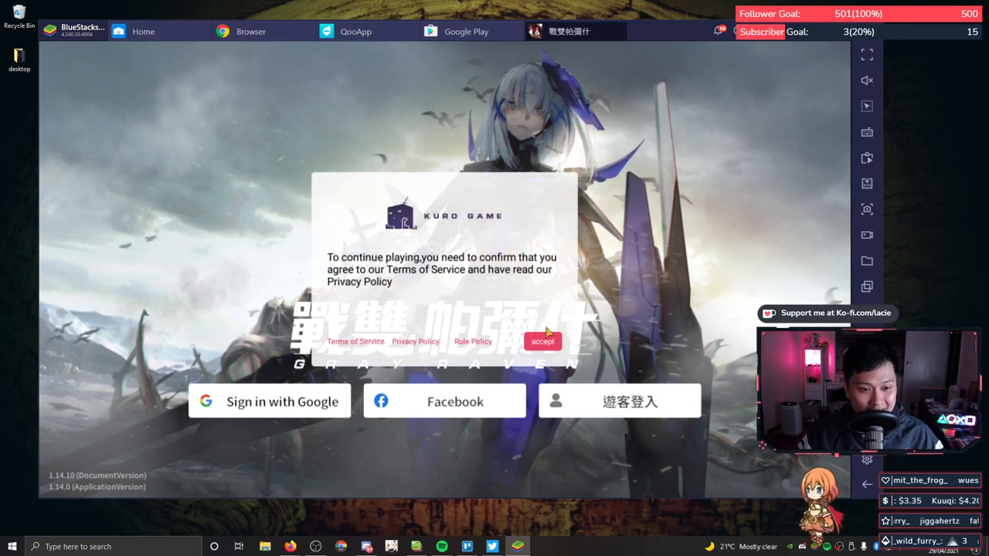
{"action": "left_click", "coordinate": [542, 341]}
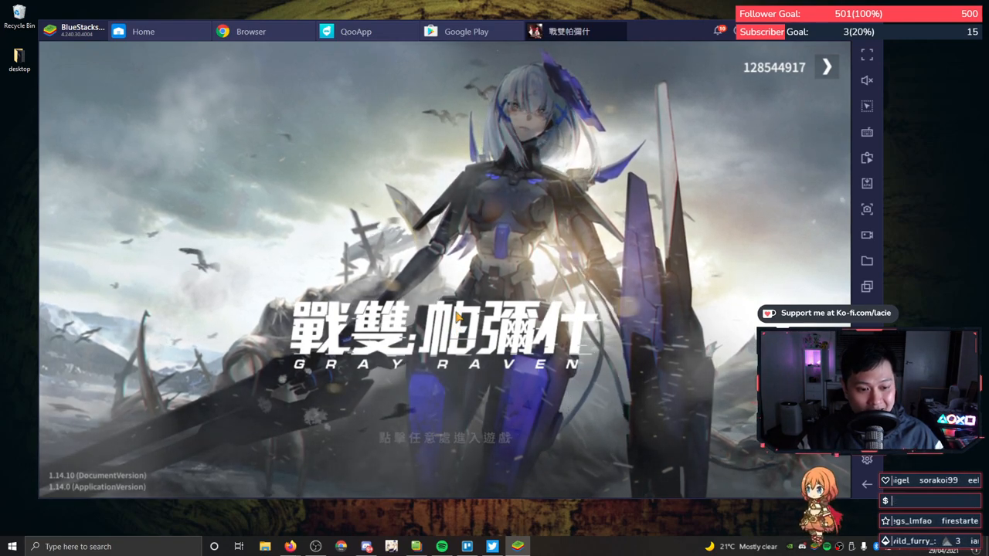
{"action": "left_click", "coordinate": [813, 68]}
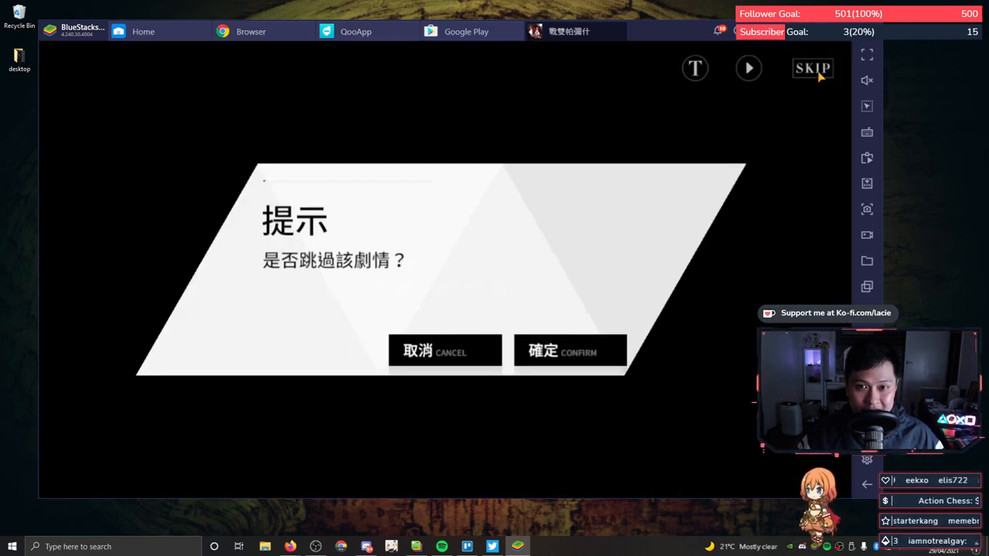
- Skip the opening story scenes, confirming with 確定 each time
{"action": "left_click", "coordinate": [570, 349]}
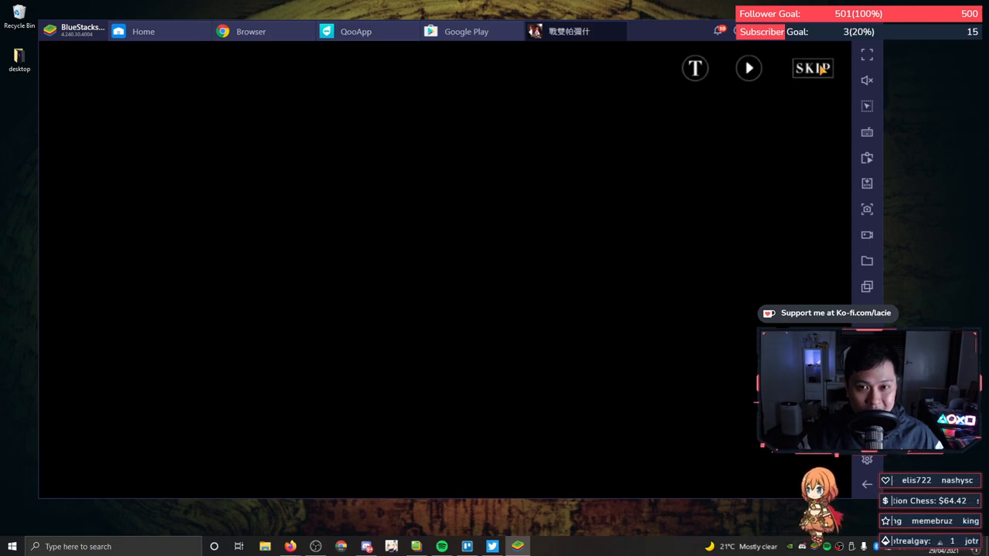
{"action": "left_click", "coordinate": [812, 68]}
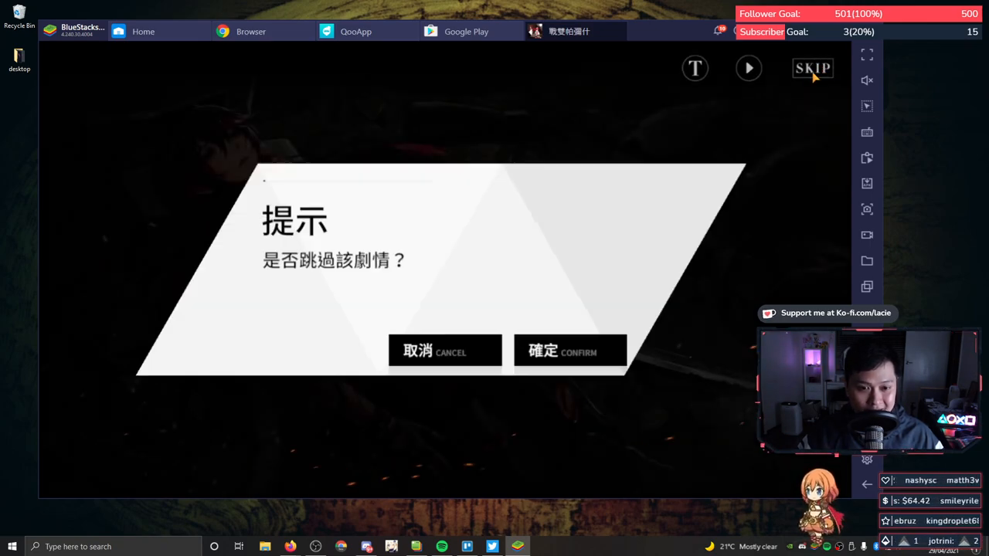
{"action": "left_click", "coordinate": [570, 349]}
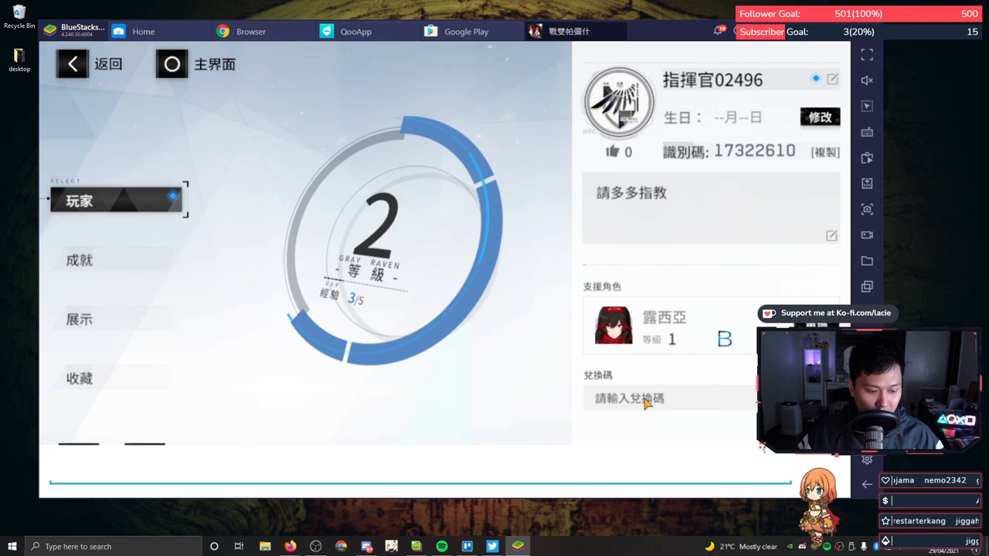
- Redeem the gift code GR777 on the commander profile to receive the S-class construct selector
{"action": "type", "text": "G"}
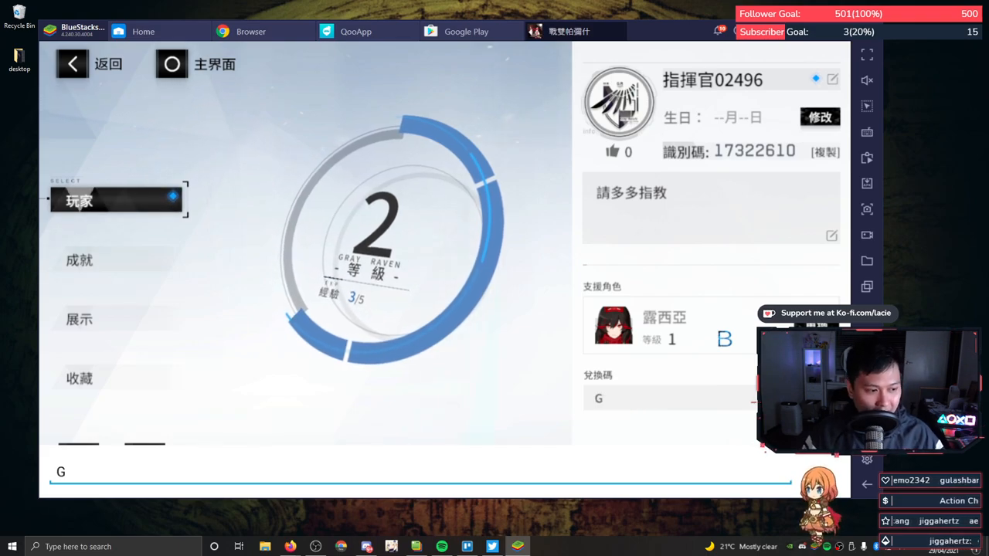
{"action": "type", "text": "R777"}
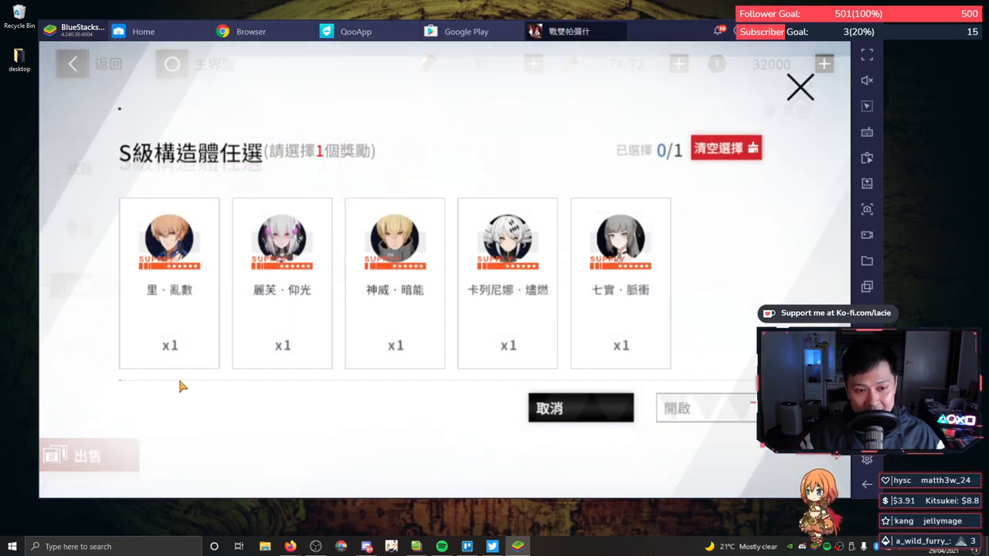
{"action": "left_click", "coordinate": [581, 408]}
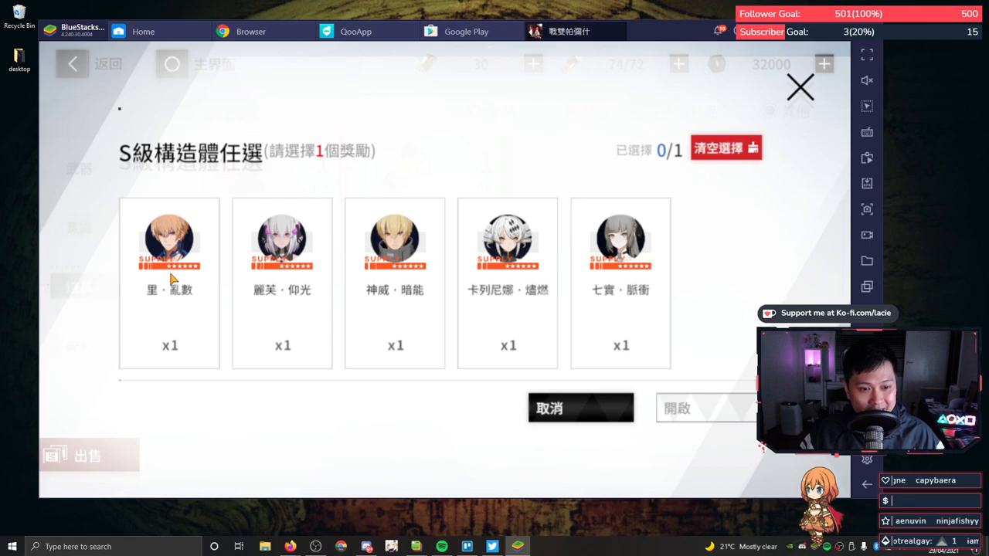
{"action": "mouse_move", "coordinate": [754, 262]}
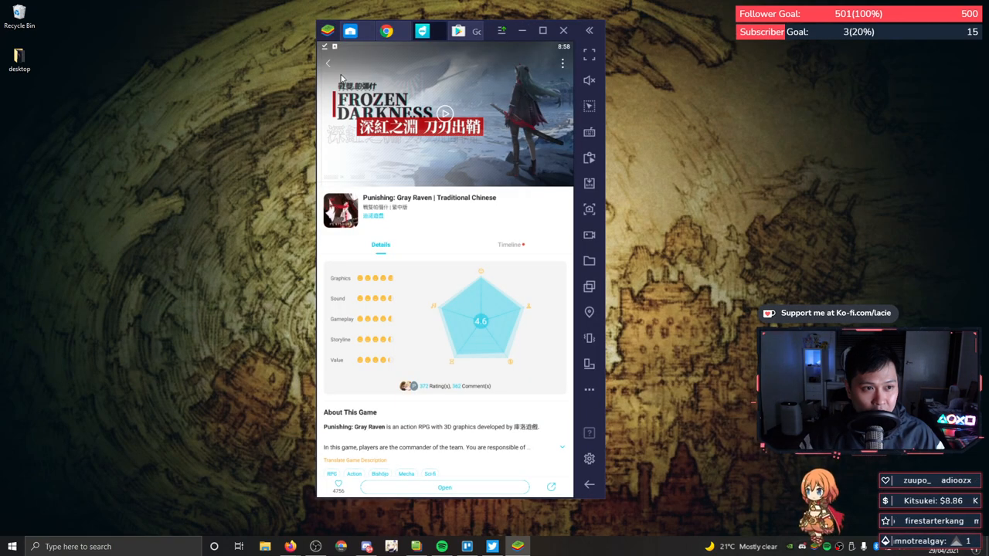
- From the QooApp home feed, find and open the Japanese Punishing: Gray Raven page
{"action": "left_click", "coordinate": [328, 63]}
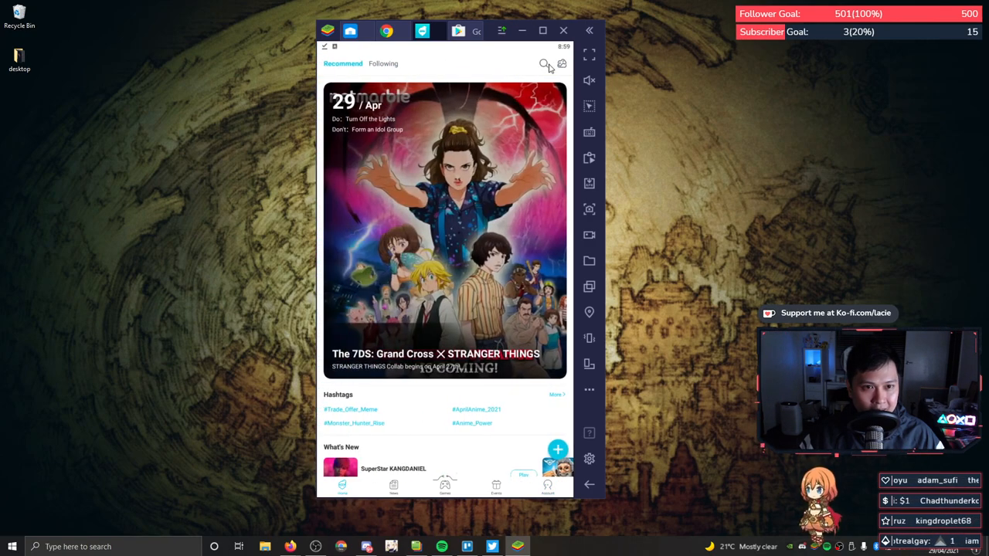
{"action": "left_click", "coordinate": [544, 64]}
{"action": "type", "text": "punishing gray raven"}
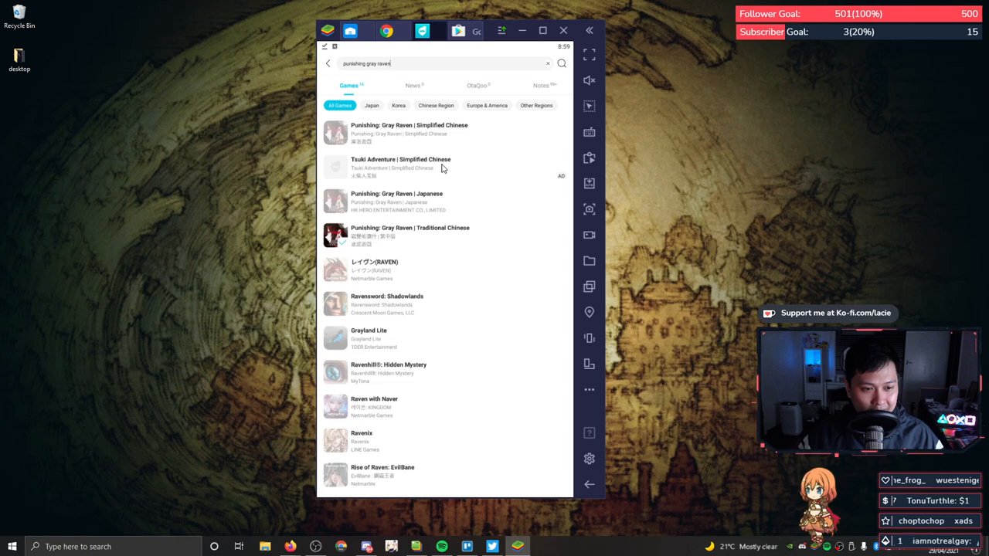
{"action": "left_click", "coordinate": [396, 201]}
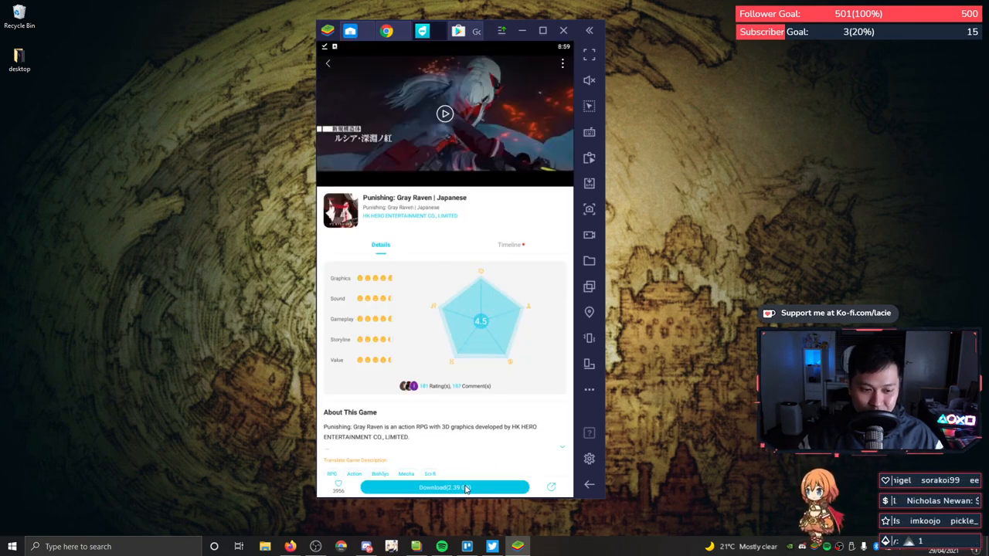
- Download and install the Japanese game package, finishing with DONE
{"action": "left_click", "coordinate": [445, 487]}
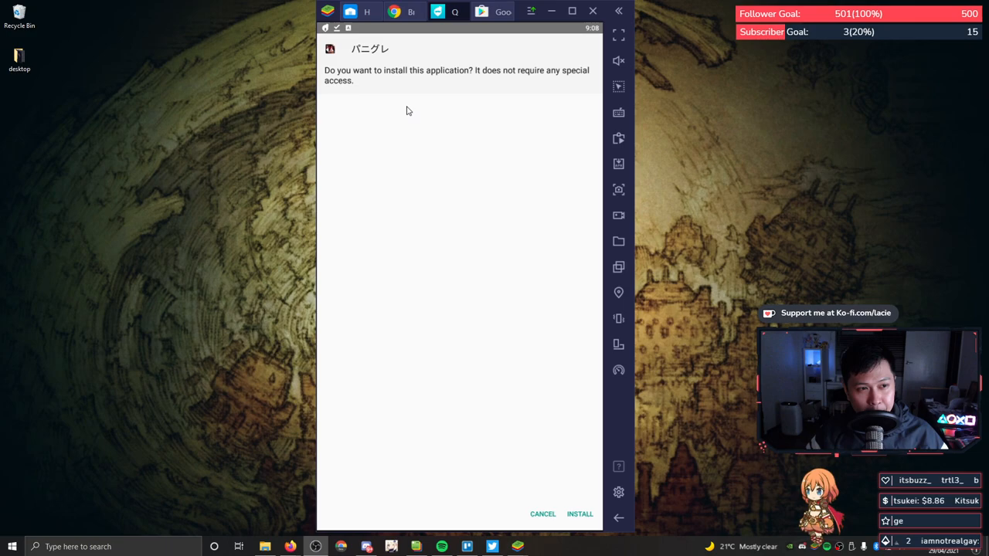
{"action": "mouse_move", "coordinate": [385, 94]}
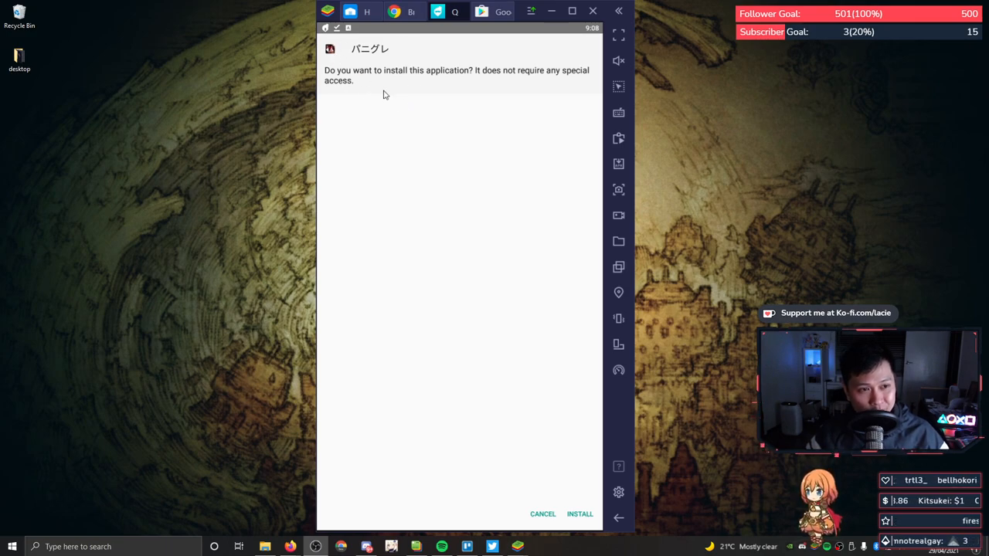
{"action": "mouse_move", "coordinate": [574, 482]}
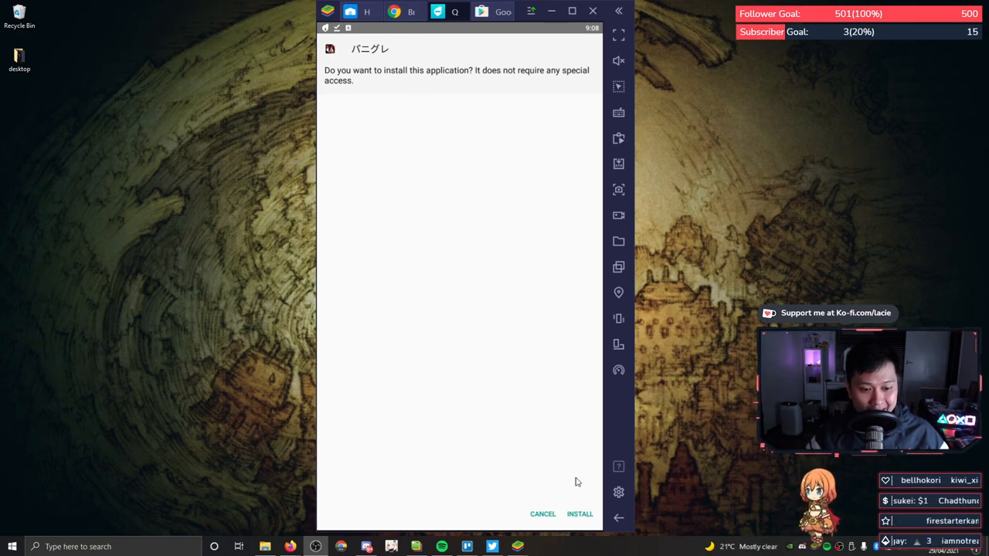
{"action": "left_click", "coordinate": [579, 513]}
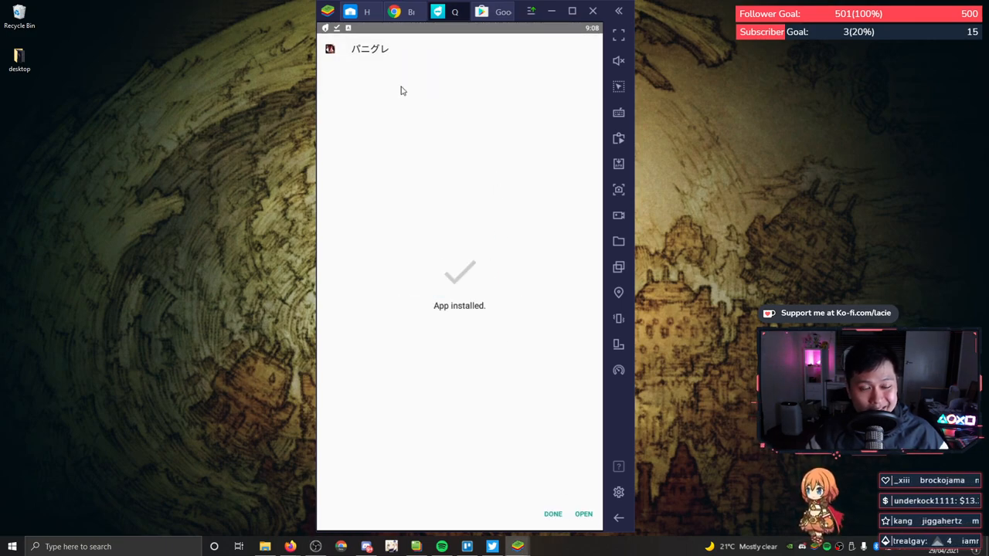
{"action": "mouse_move", "coordinate": [488, 331]}
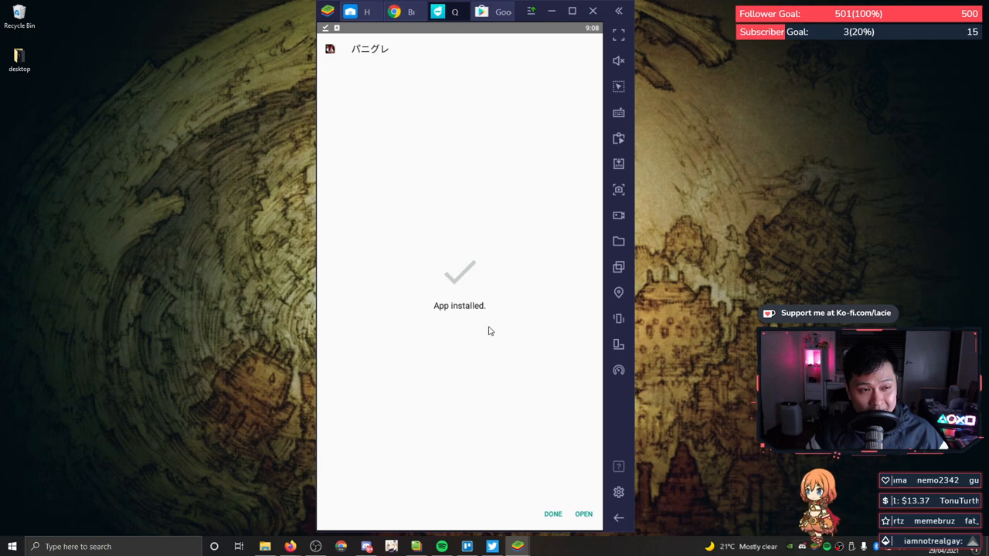
{"action": "mouse_move", "coordinate": [575, 519]}
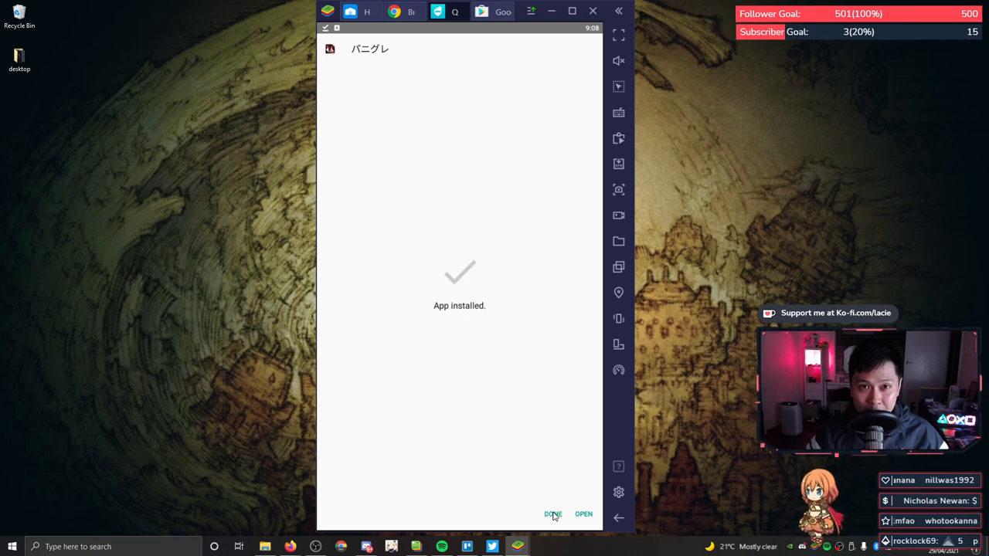
{"action": "left_click", "coordinate": [584, 513]}
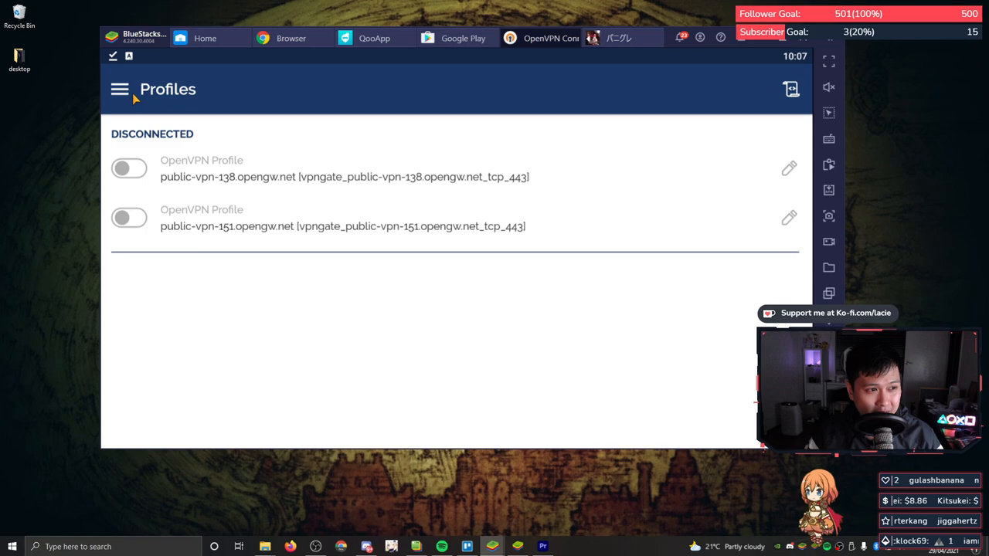
- Start importing a new OpenVPN profile and return to the VPN Gate server list in the browser
{"action": "left_click", "coordinate": [120, 88]}
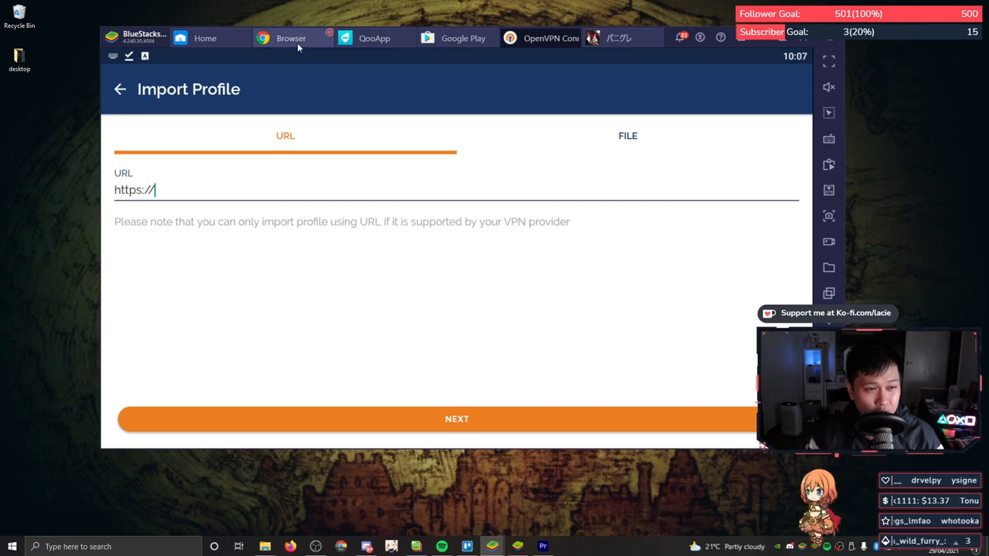
{"action": "left_click", "coordinate": [291, 37]}
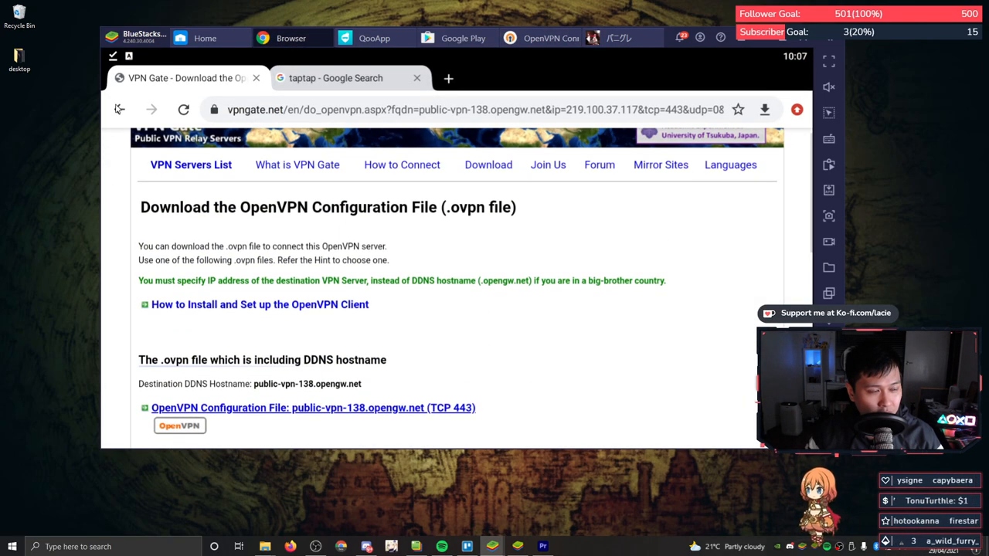
{"action": "left_click", "coordinate": [119, 108]}
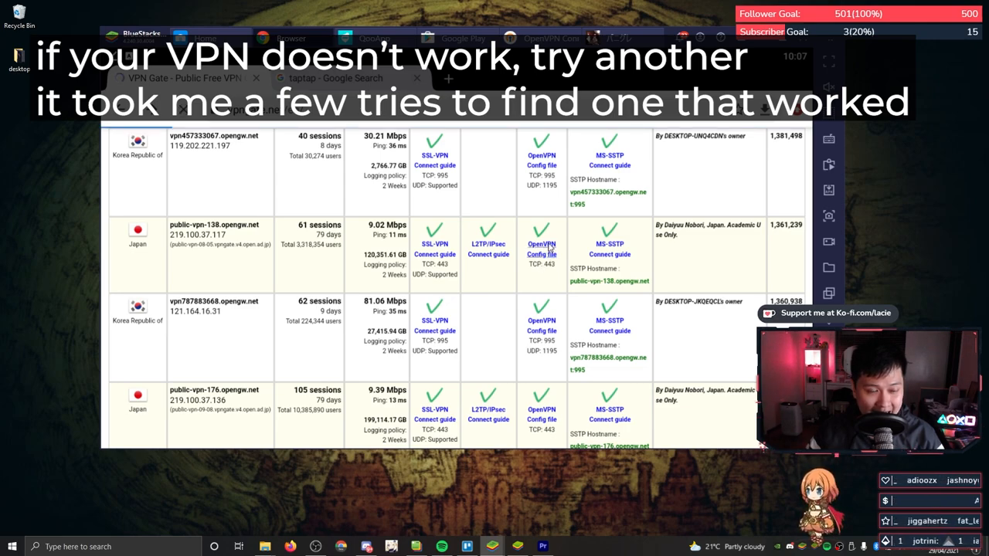
- Download the public-vpn-138 TCP 443 OpenVPN configuration file from VPN Gate
{"action": "left_click", "coordinate": [541, 248]}
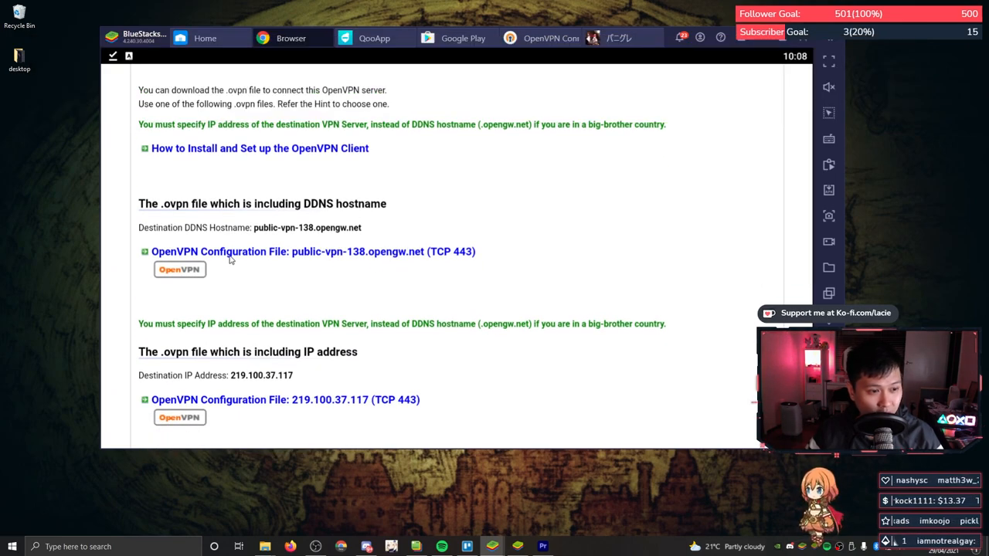
{"action": "left_click", "coordinate": [312, 250]}
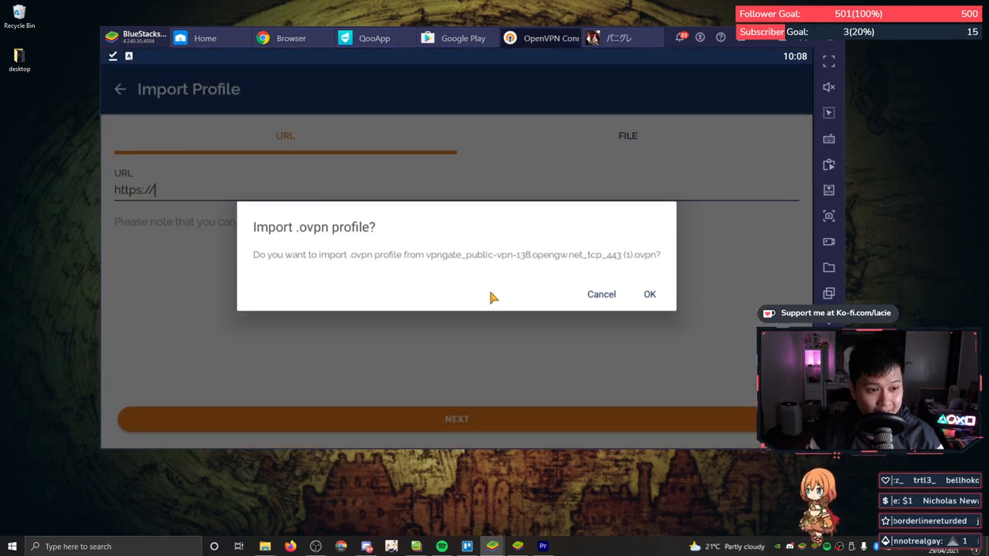
{"action": "mouse_move", "coordinate": [544, 170]}
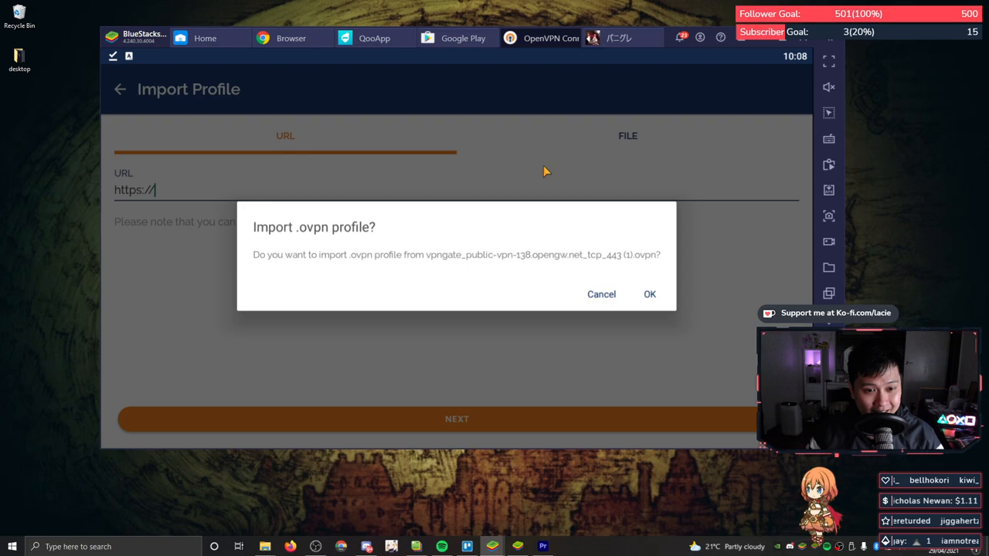
{"action": "mouse_move", "coordinate": [618, 269]}
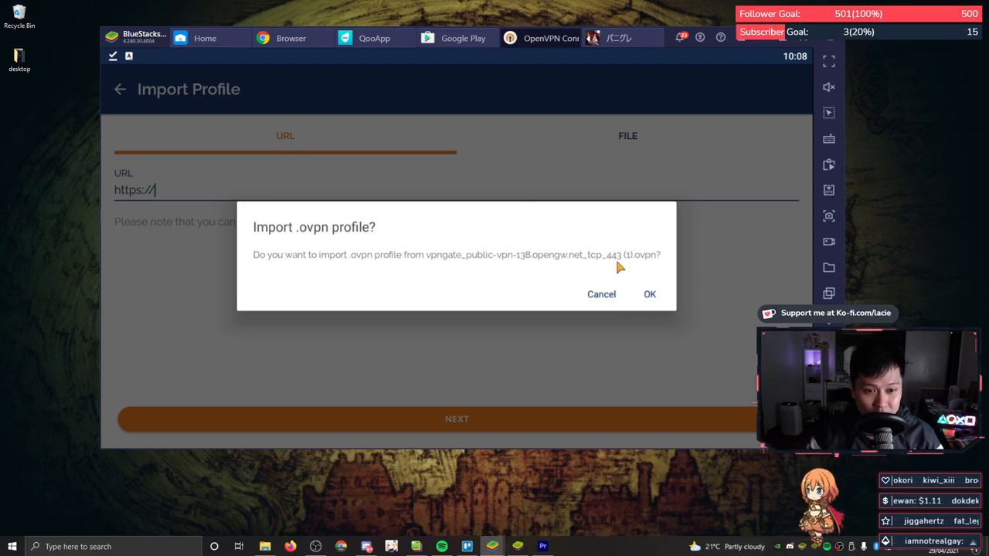
- Import the public-vpn-138 profile with Connect after import, connect it, and return to BlueStacks home
{"action": "left_click", "coordinate": [649, 293]}
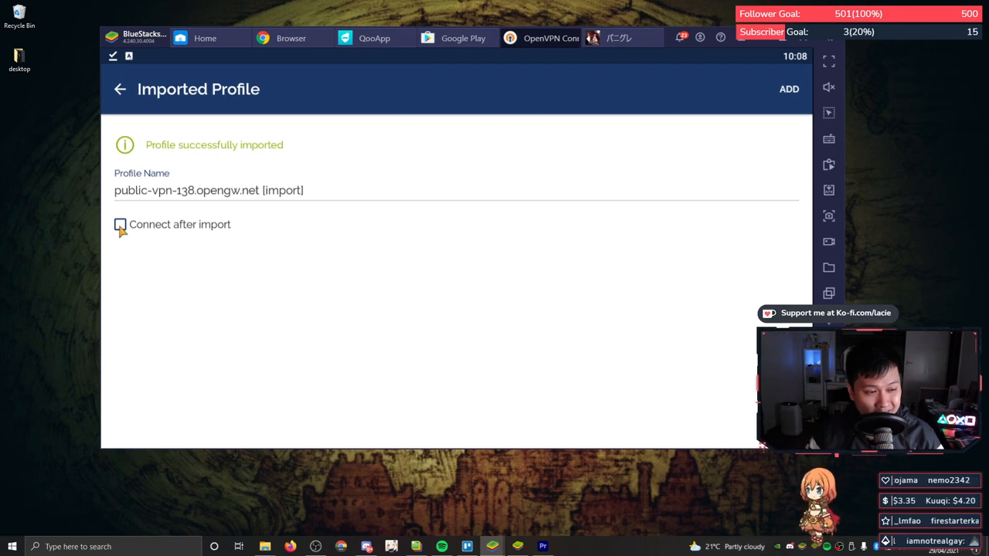
{"action": "left_click", "coordinate": [120, 224]}
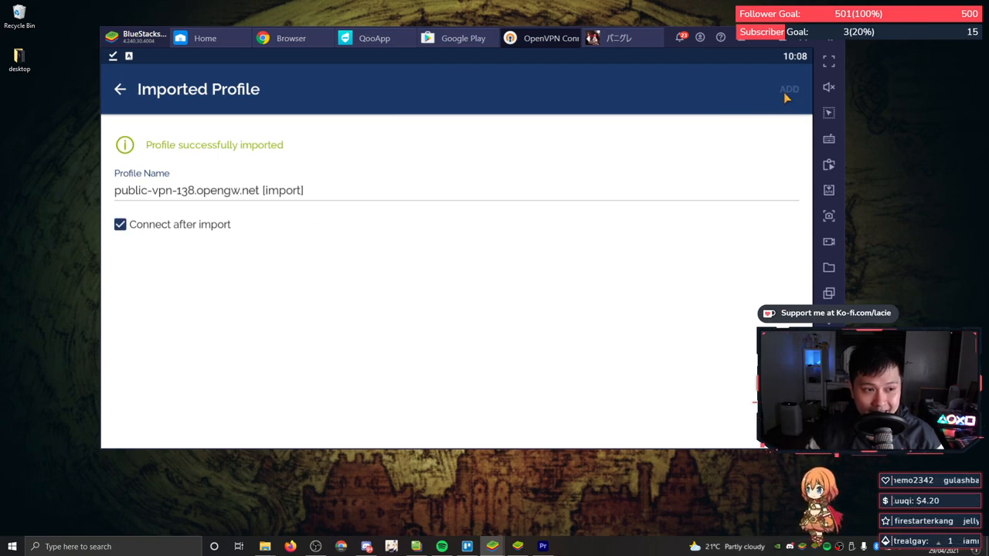
{"action": "left_click", "coordinate": [790, 88]}
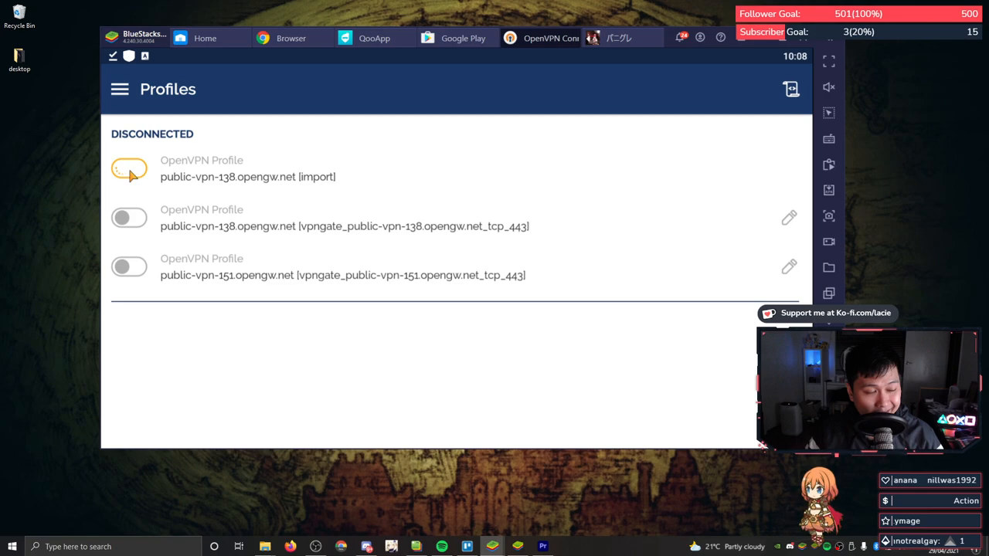
{"action": "left_click", "coordinate": [130, 169]}
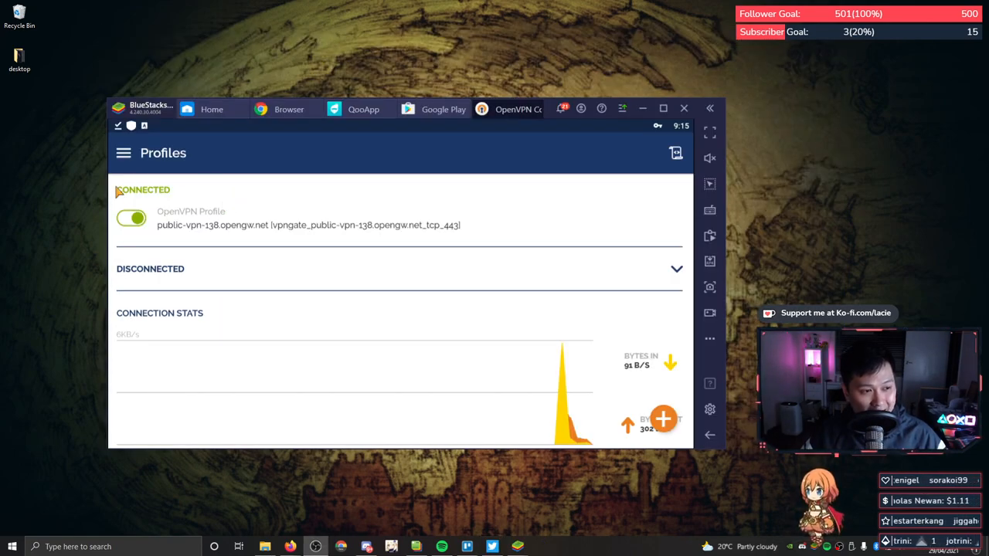
{"action": "mouse_move", "coordinate": [178, 200]}
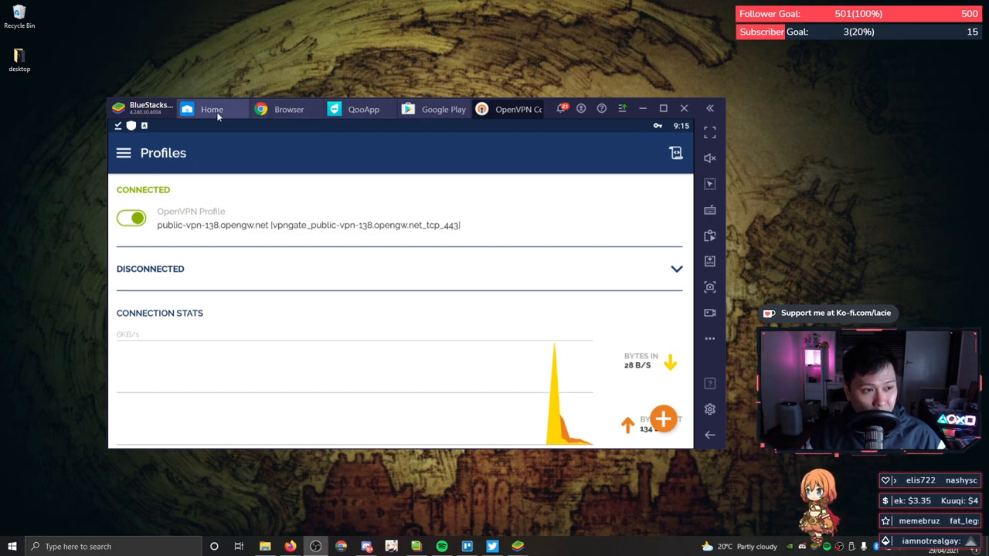
{"action": "left_click", "coordinate": [212, 108]}
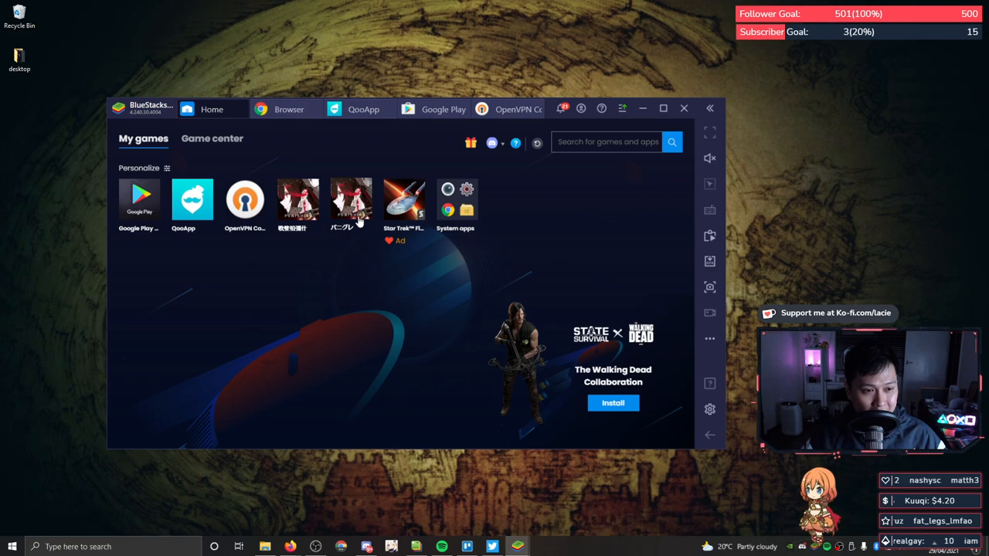
- Launch the Japanese Punishing: Gray Raven, dismiss the Game Guide tip and accept the low-memory warning
{"action": "left_click", "coordinate": [349, 199]}
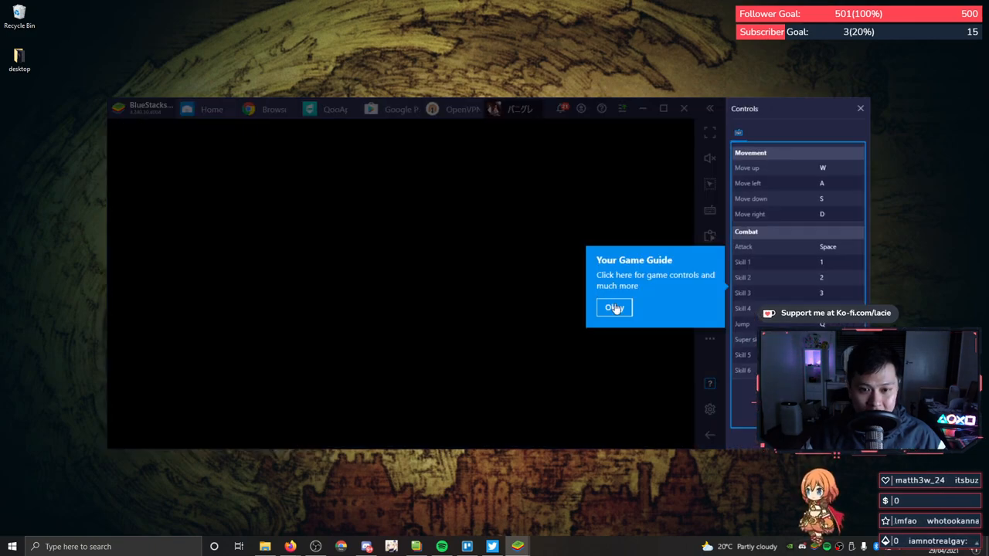
{"action": "left_click", "coordinate": [614, 307]}
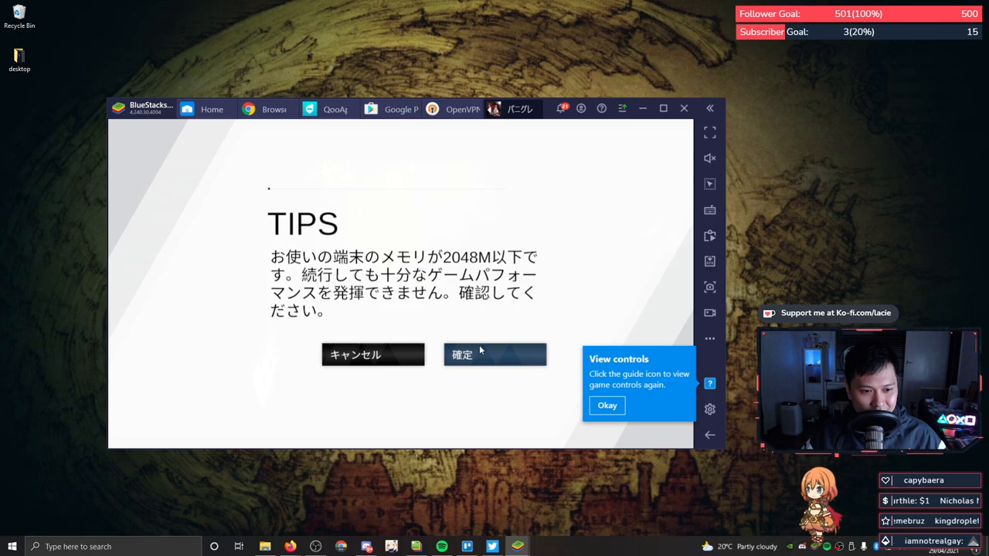
{"action": "left_click", "coordinate": [494, 354]}
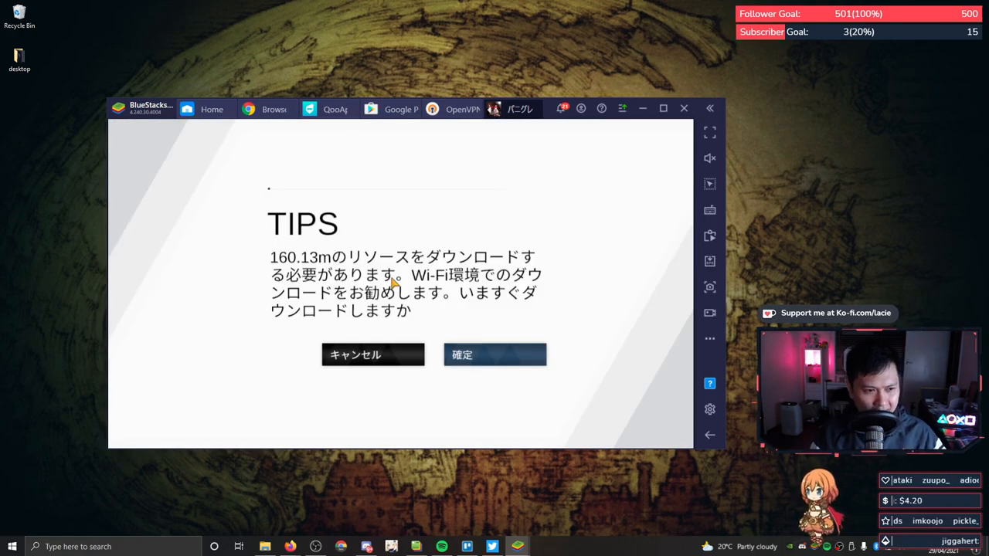
- Translate the download prompt, accept the 160.13 MB resource download and switch to OpenVPN Connect
{"action": "left_click", "coordinate": [495, 353]}
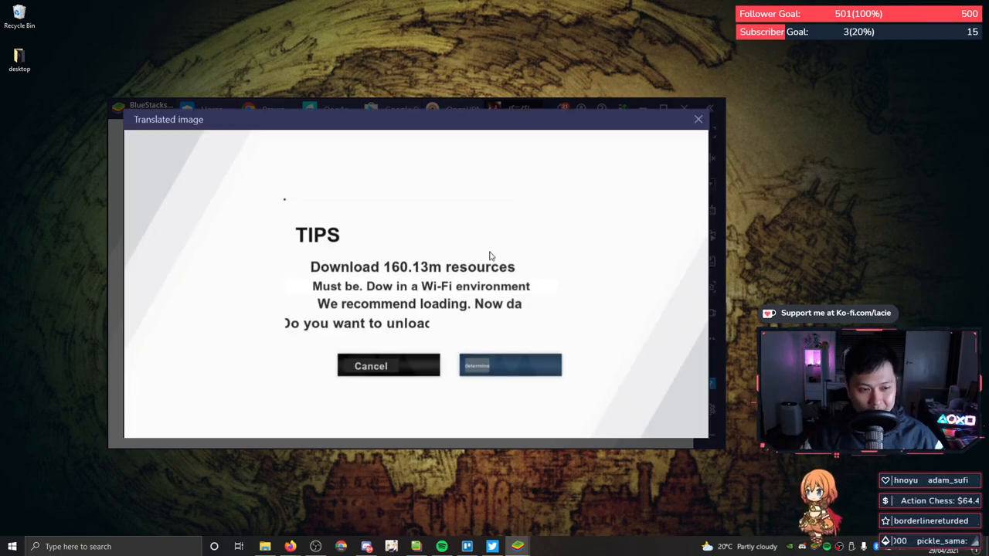
{"action": "left_click", "coordinate": [698, 119]}
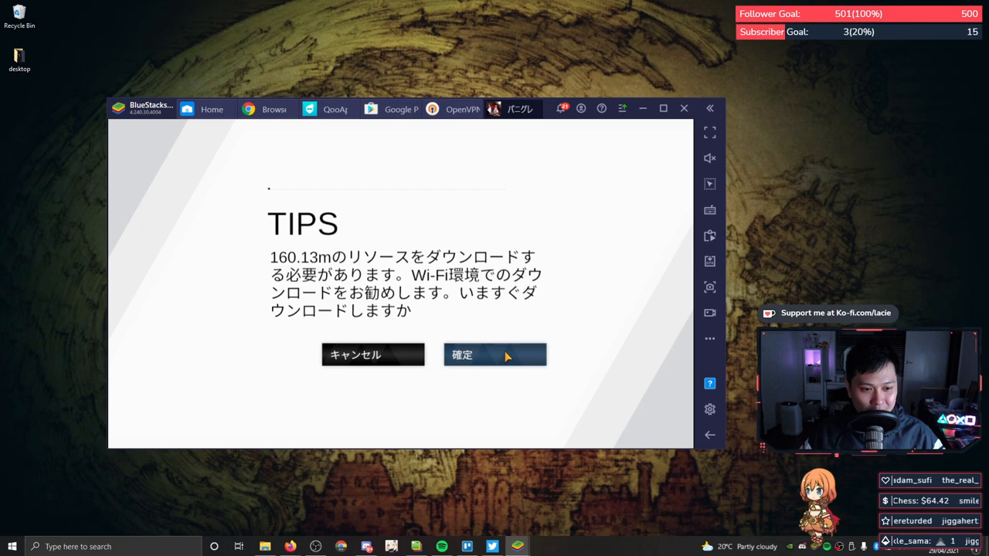
{"action": "left_click", "coordinate": [495, 354]}
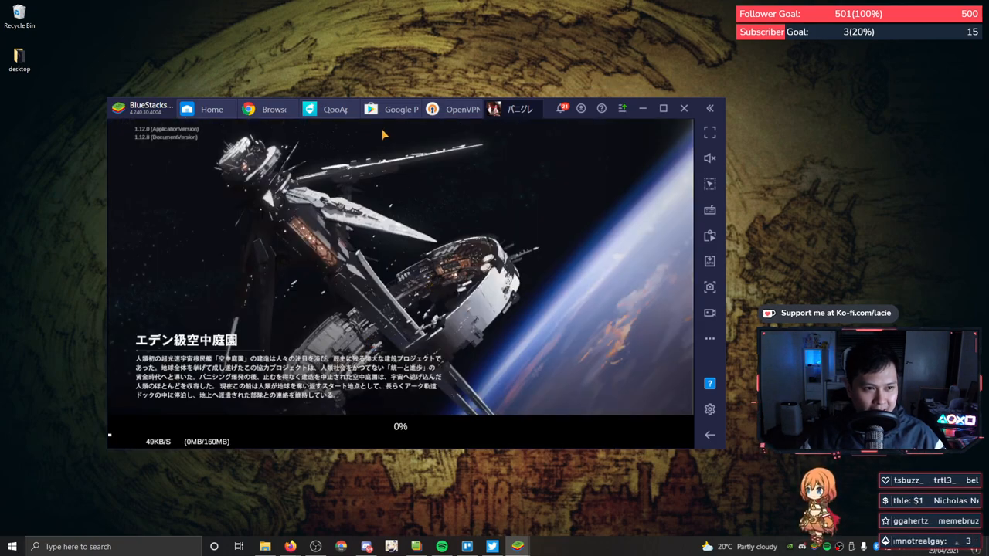
{"action": "left_click", "coordinate": [454, 108]}
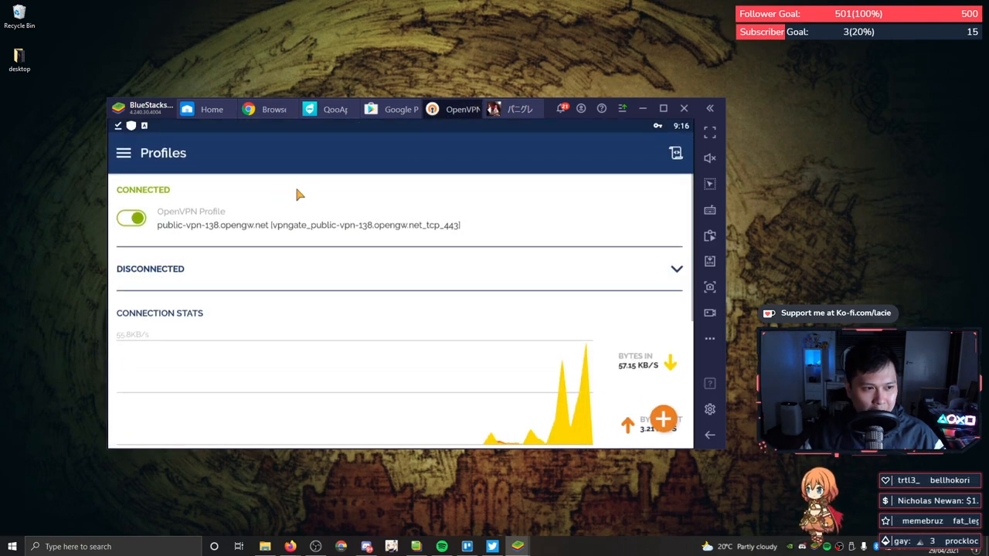
- Disconnect the public-vpn-138 VPN and confirm in the Disconnect VPN dialog
{"action": "left_click", "coordinate": [131, 218]}
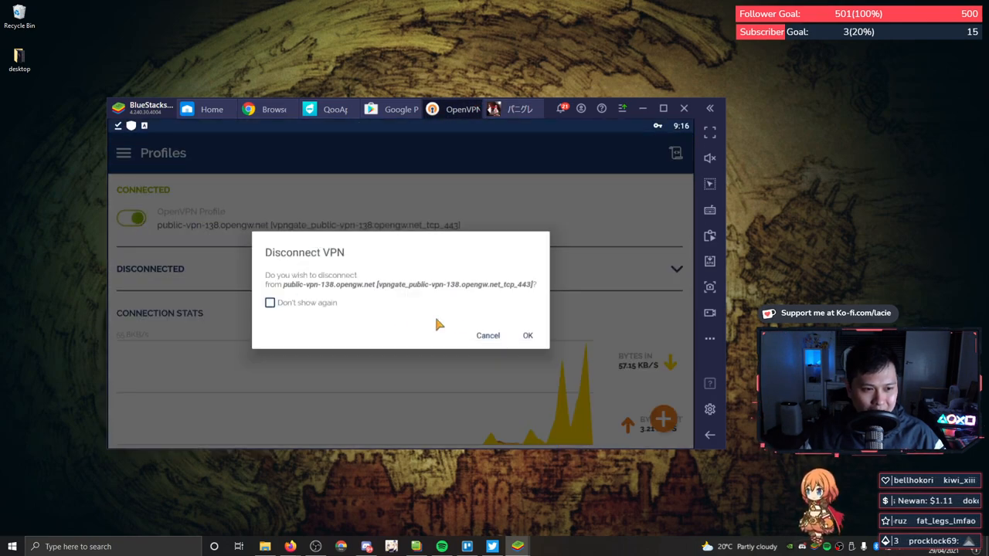
{"action": "left_click", "coordinate": [528, 335]}
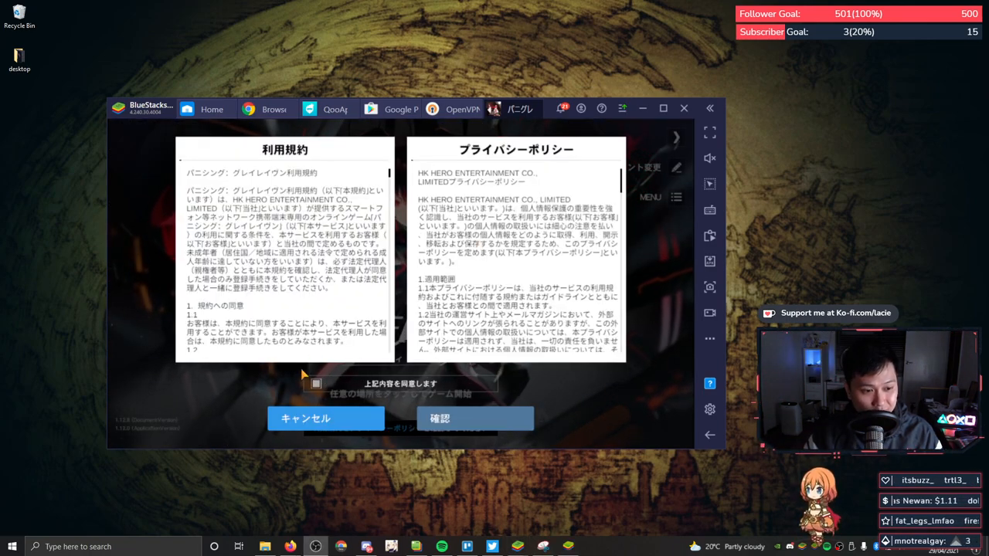
- Accept the game's terms, dismiss the out-of-service-area login failure and switch to OpenVPN Connect
{"action": "left_click", "coordinate": [315, 384]}
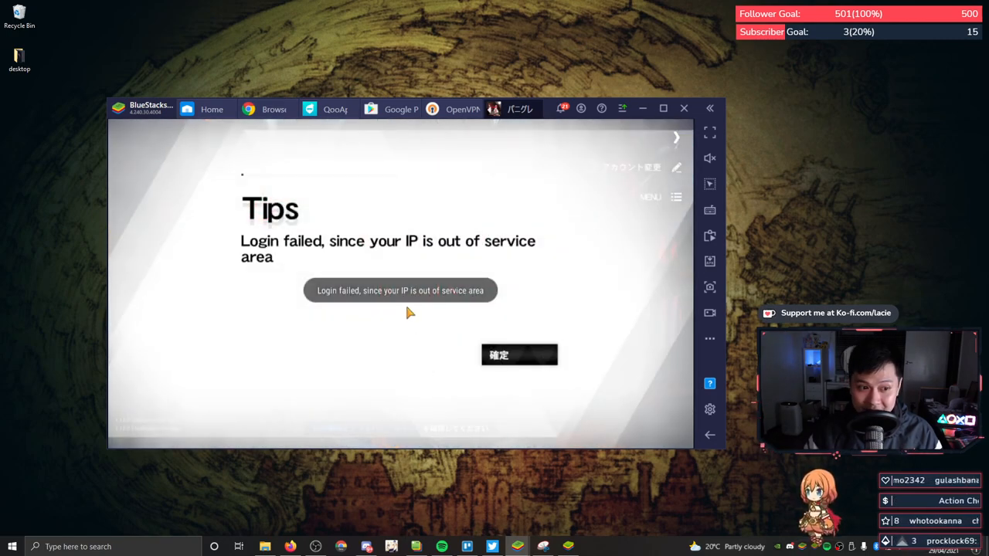
{"action": "left_click", "coordinate": [519, 354]}
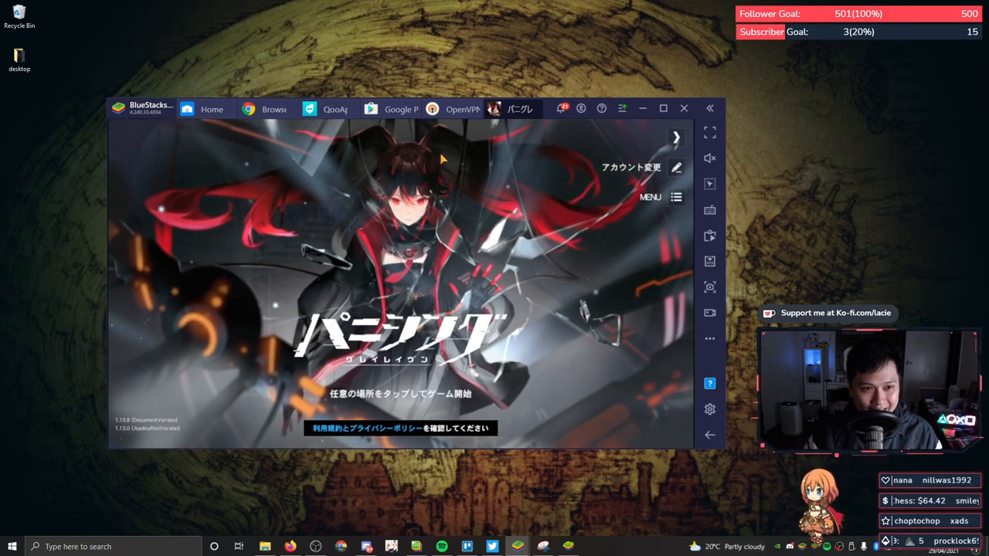
{"action": "left_click", "coordinate": [452, 108]}
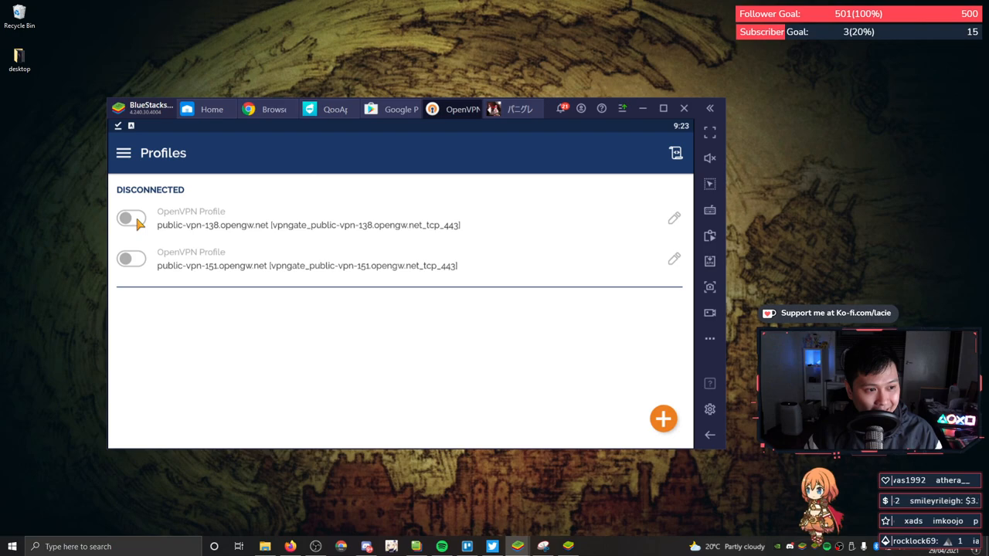
- Toggle the public-vpn-138 profile to reconnect the VPN and switch back to the game
{"action": "left_click", "coordinate": [129, 218]}
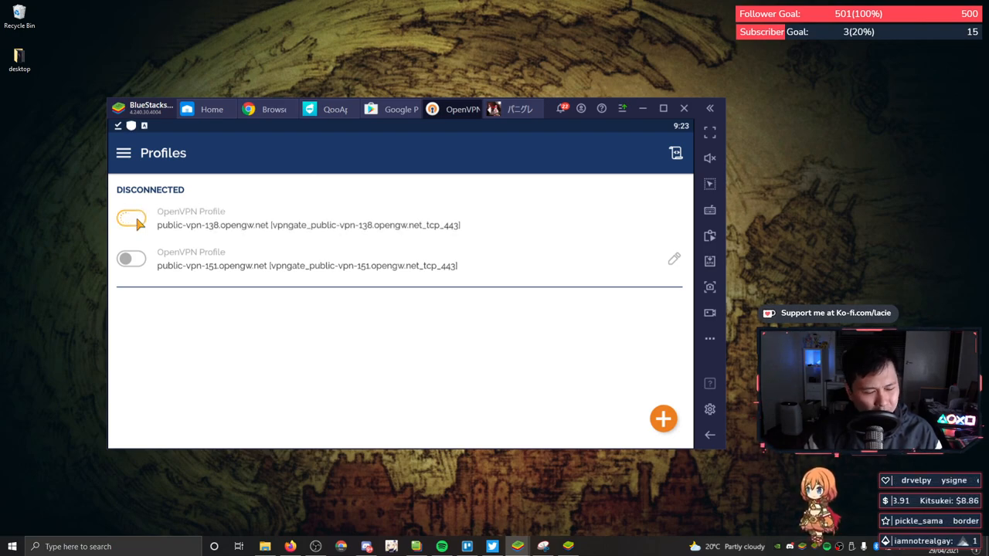
{"action": "left_click", "coordinate": [131, 216]}
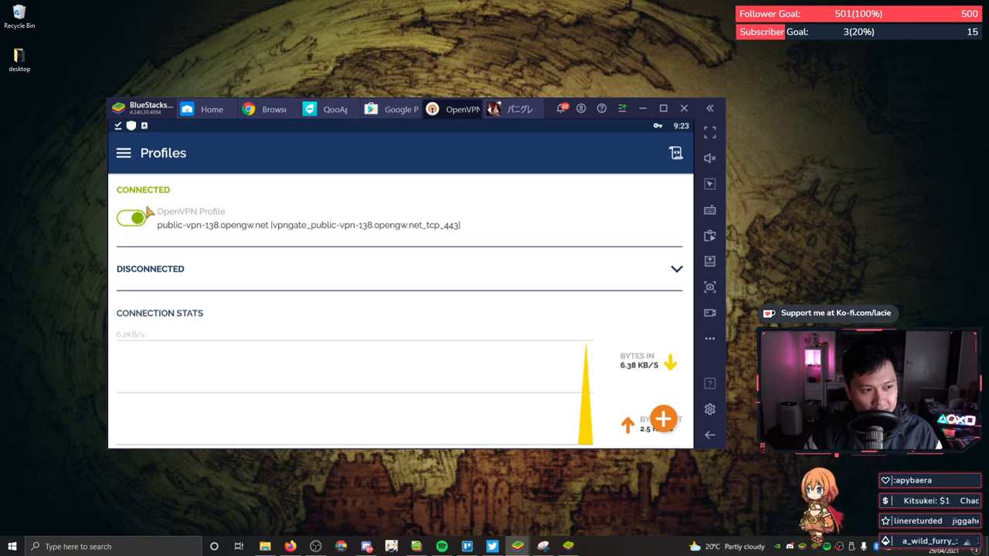
{"action": "mouse_move", "coordinate": [531, 153]}
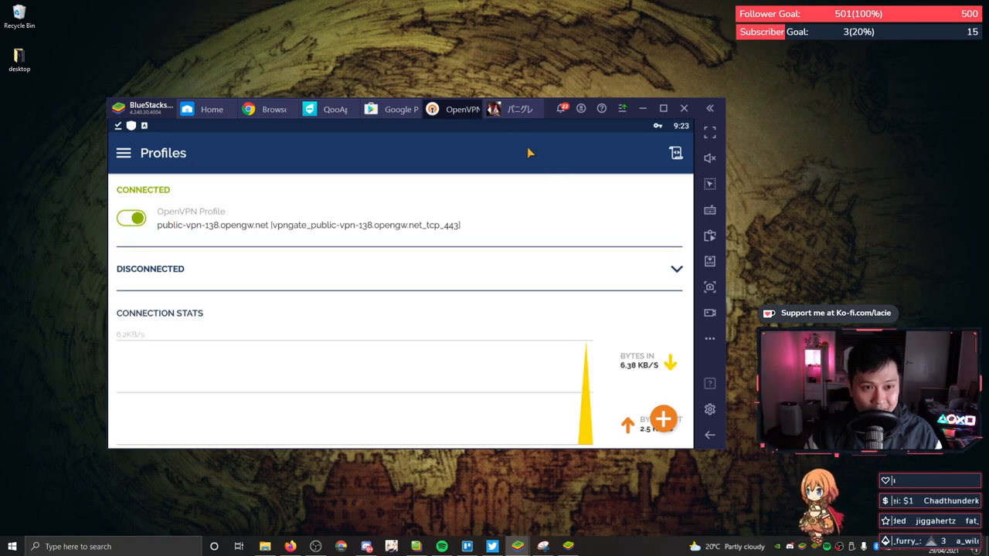
{"action": "left_click", "coordinate": [519, 109]}
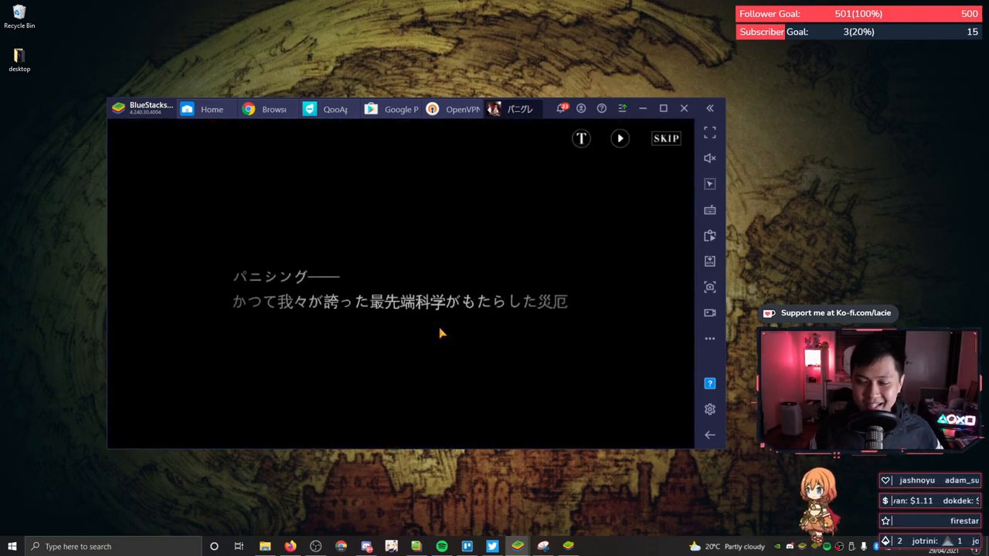
- Skip the two opening story scenes, confirming each with 確定
{"action": "left_click", "coordinate": [666, 140]}
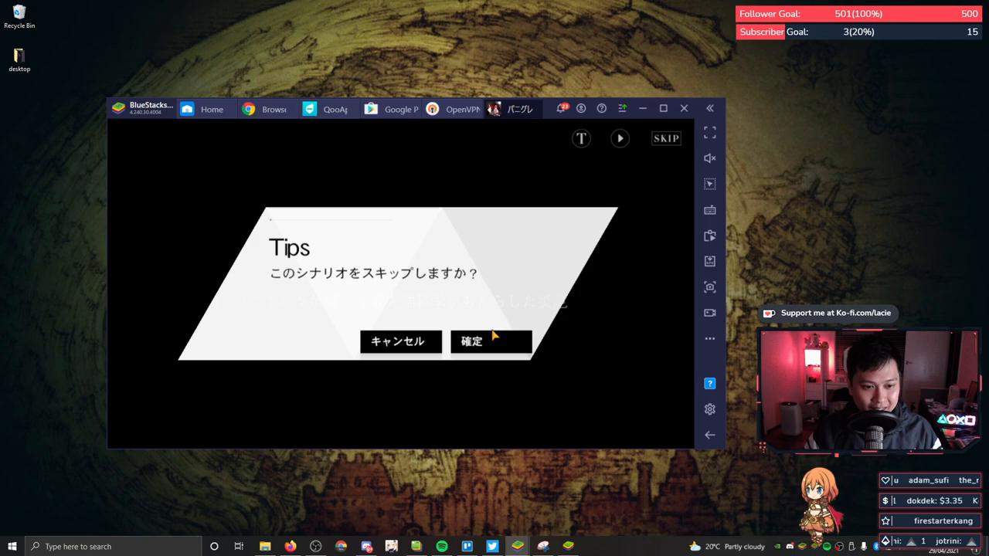
{"action": "left_click", "coordinate": [471, 342]}
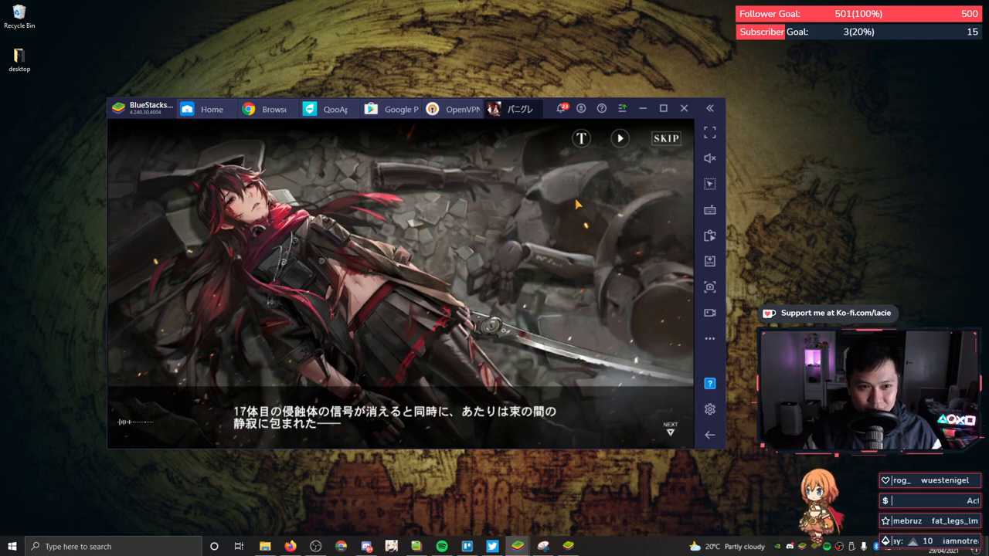
{"action": "left_click", "coordinate": [664, 138]}
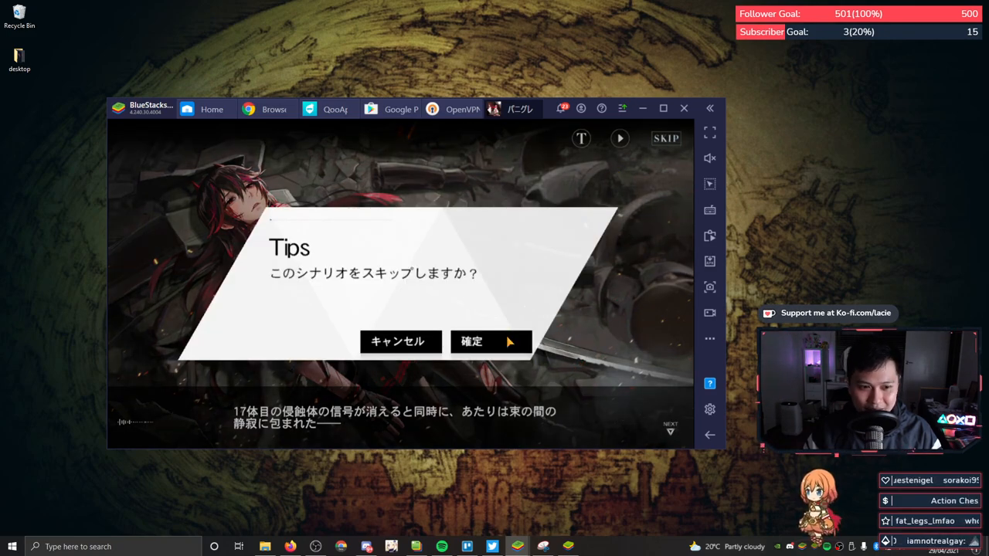
{"action": "left_click", "coordinate": [471, 341]}
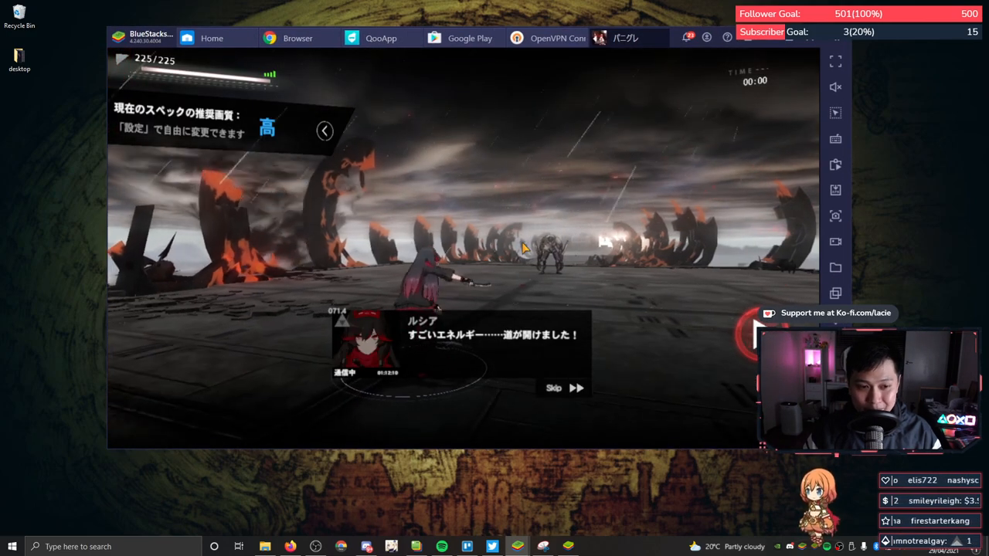
{"action": "mouse_move", "coordinate": [625, 386]}
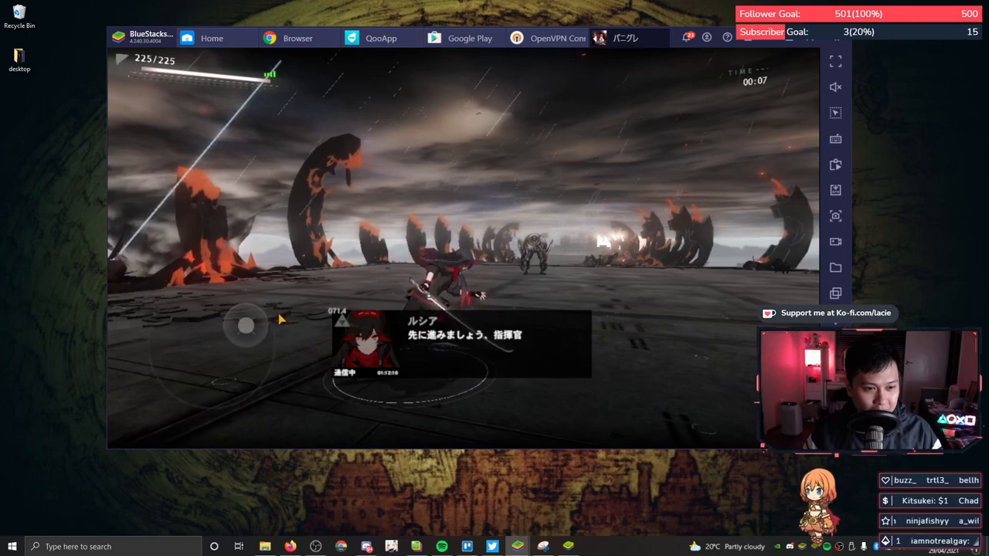
- Play through the first tutorial battle with the on-screen controls
{"action": "left_click", "coordinate": [834, 111]}
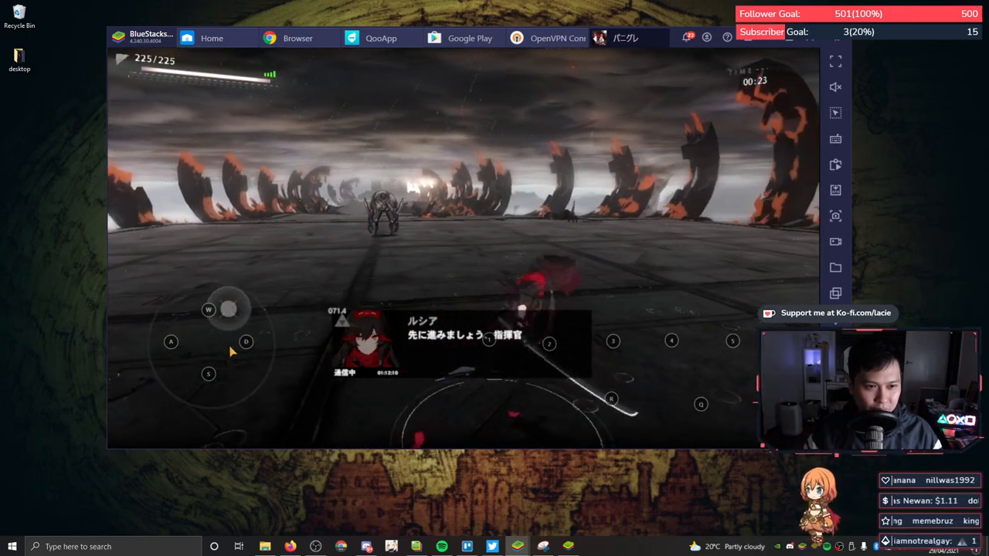
{"action": "left_click", "coordinate": [835, 140]}
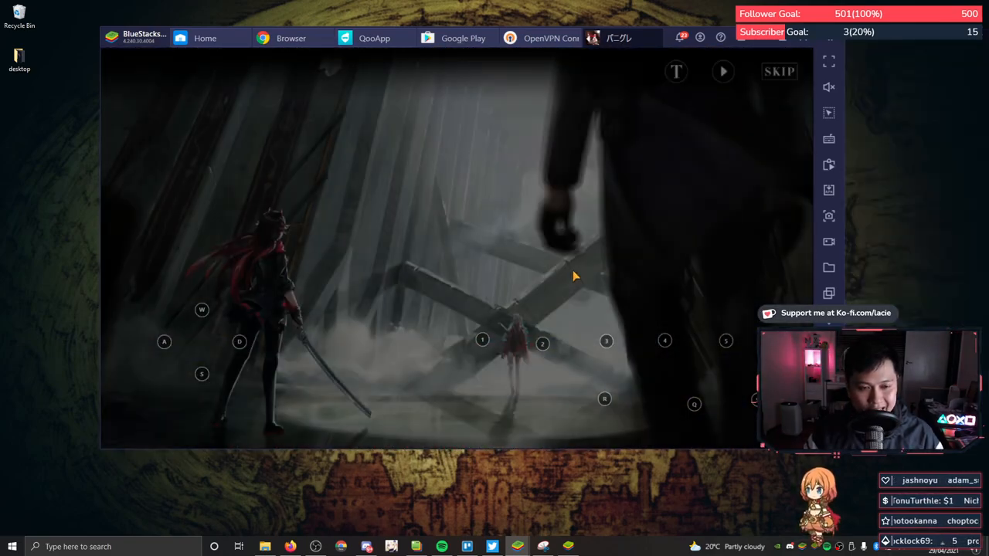
- Skip the remaining cutscene and pass the chapter screen to reach the commander home screen
{"action": "left_click", "coordinate": [778, 71]}
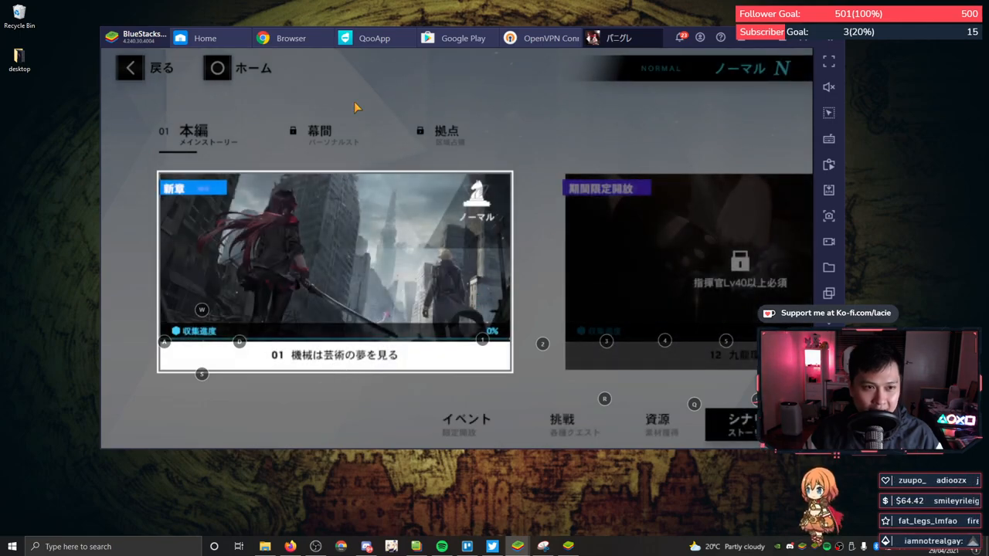
{"action": "mouse_move", "coordinate": [414, 272]}
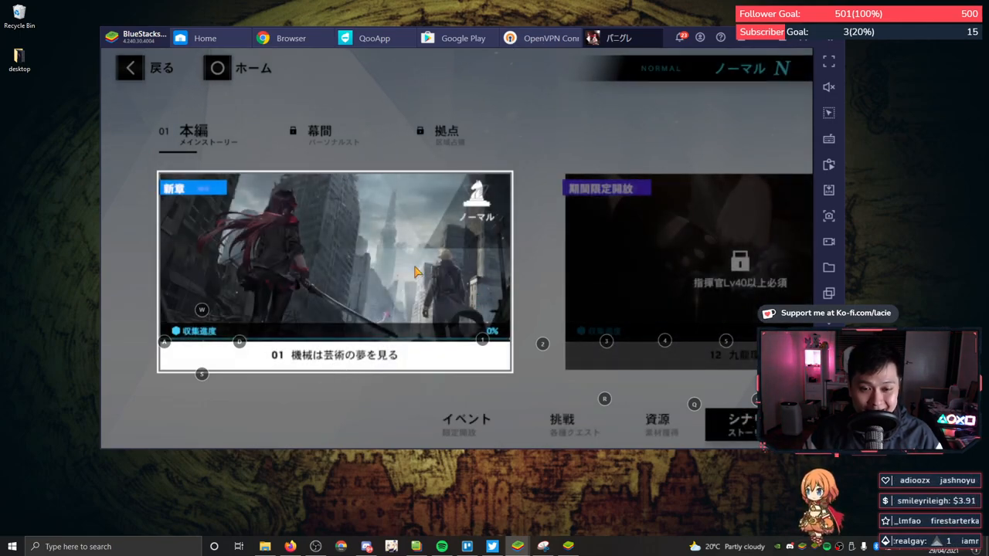
{"action": "left_click", "coordinate": [334, 271]}
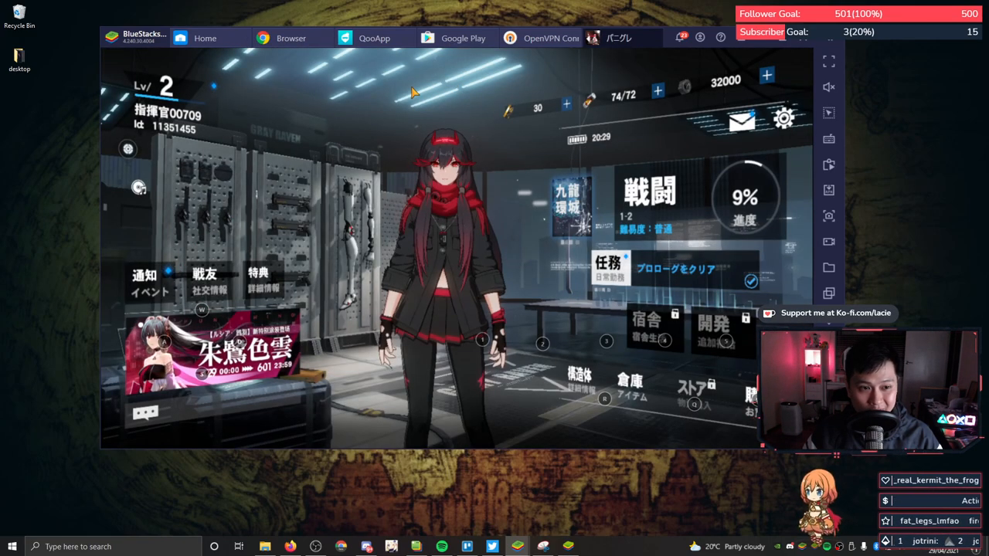
{"action": "mouse_move", "coordinate": [550, 37]}
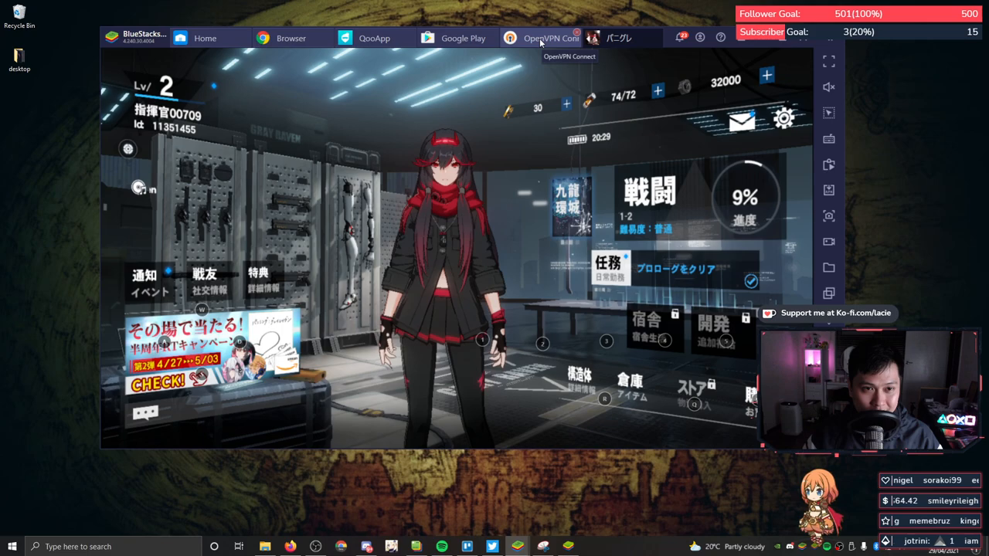
- Check OpenVPN Connect still shows CONNECTED, return to the game and open 戦闘 chapter map
{"action": "left_click", "coordinate": [550, 37]}
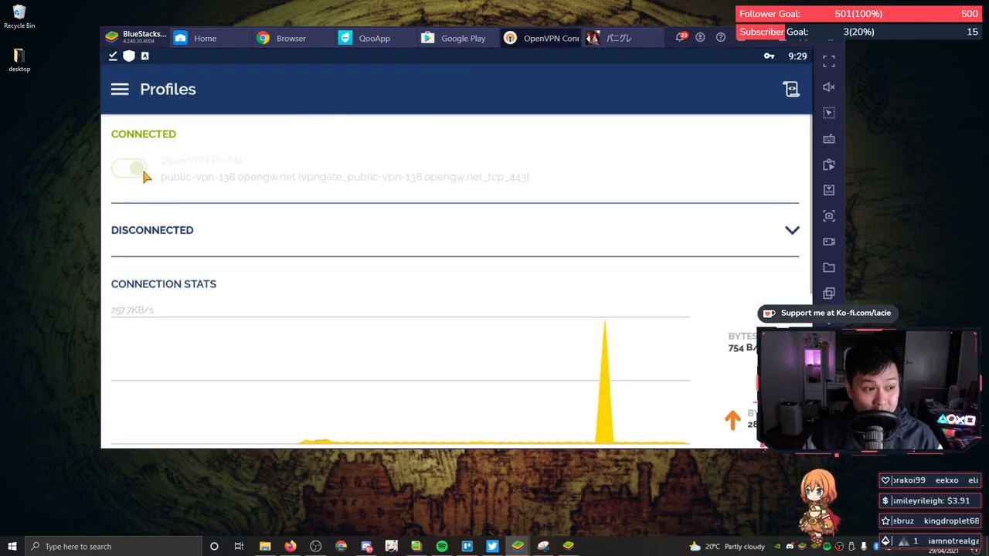
{"action": "left_click", "coordinate": [129, 167]}
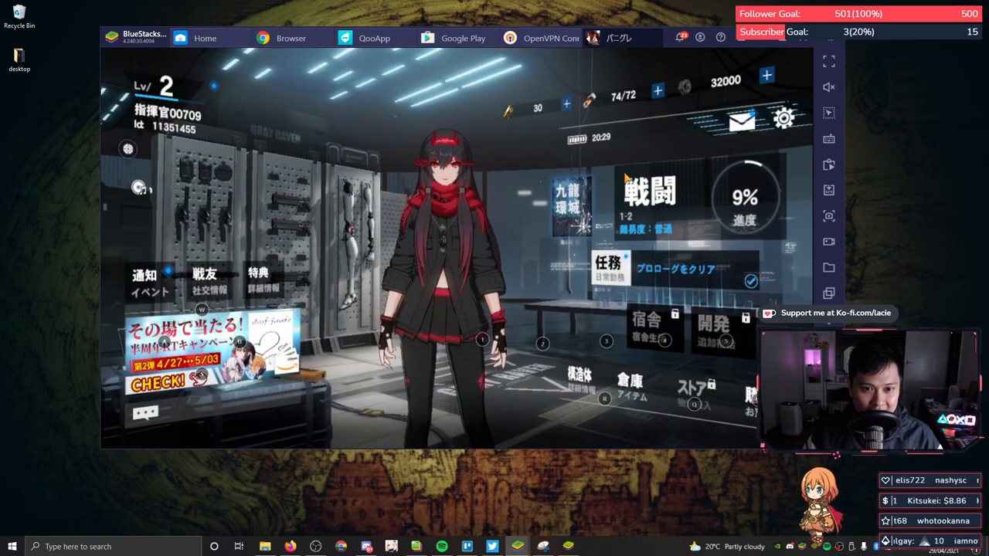
{"action": "left_click", "coordinate": [649, 197]}
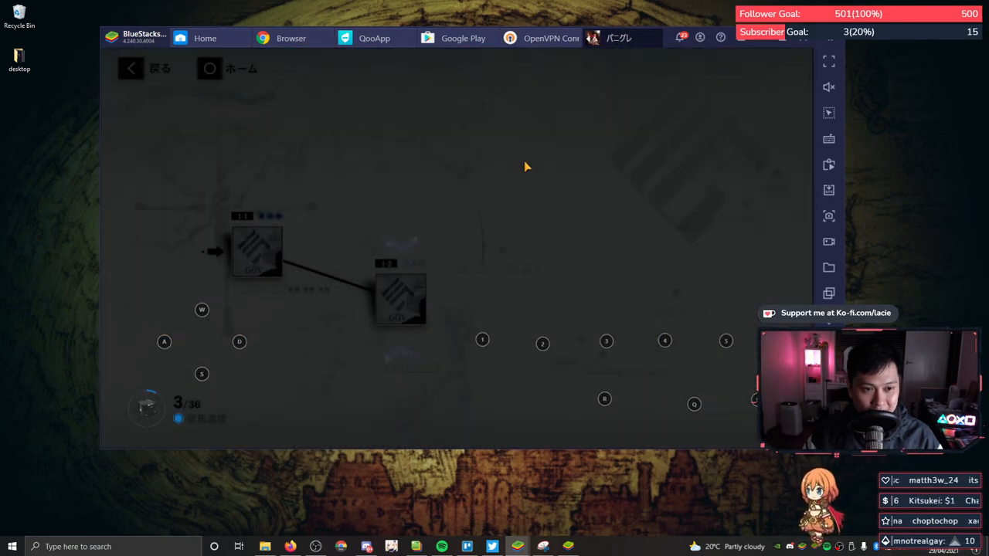
- Start stage 1-2 of chapter 01 via 戦闘準備, confirming 確定 to skip its scenario
{"action": "left_click", "coordinate": [400, 299]}
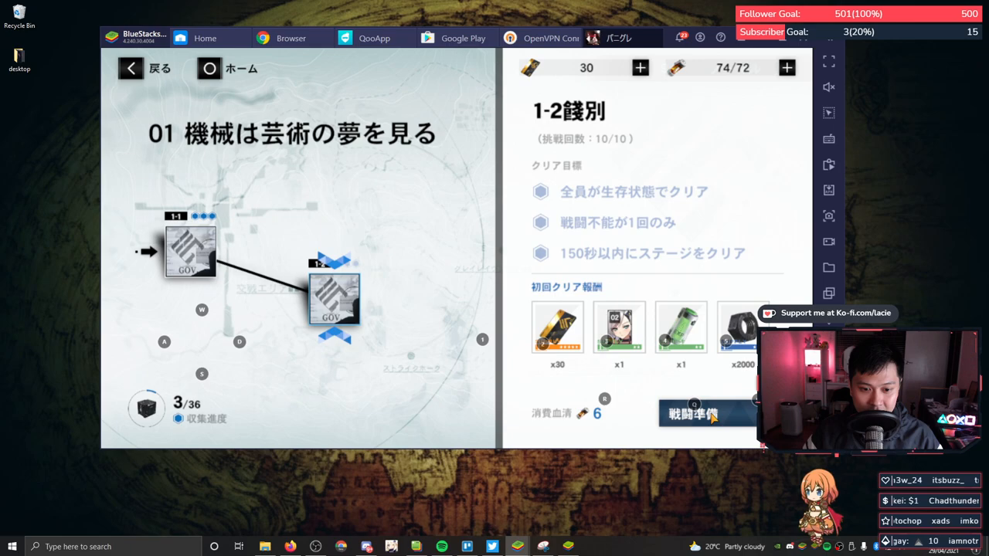
{"action": "left_click", "coordinate": [706, 413]}
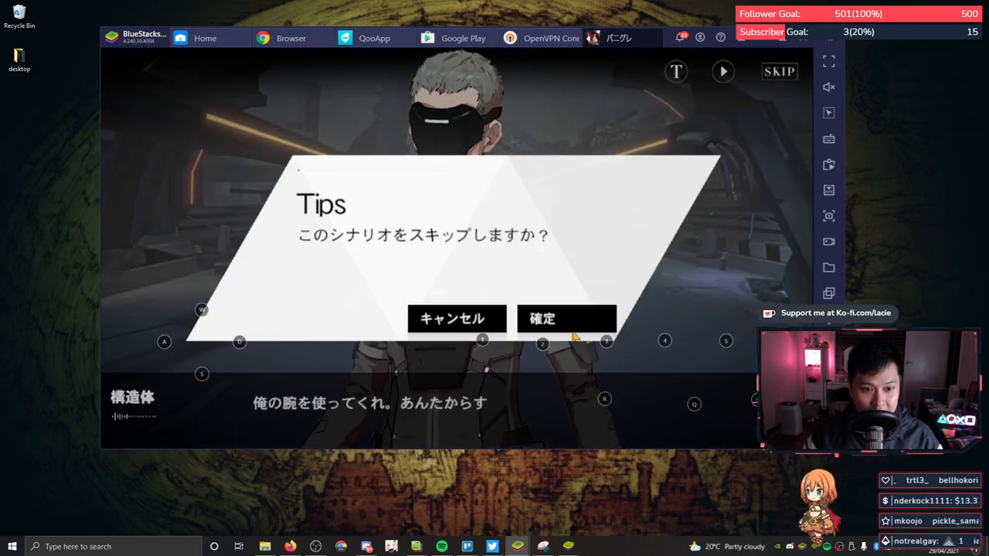
{"action": "left_click", "coordinate": [567, 319]}
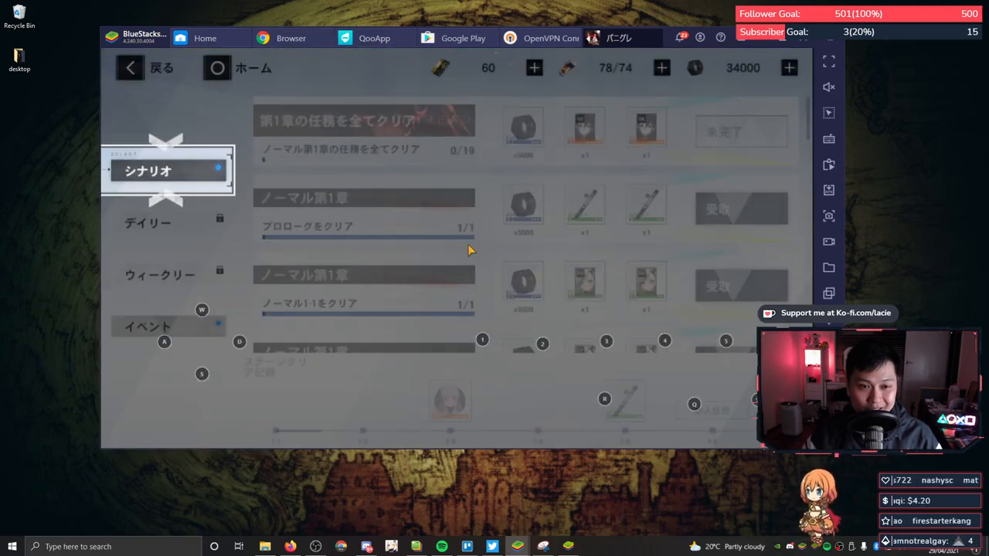
- Claim the completed story mission rewards with 受取
{"action": "left_click", "coordinate": [161, 68]}
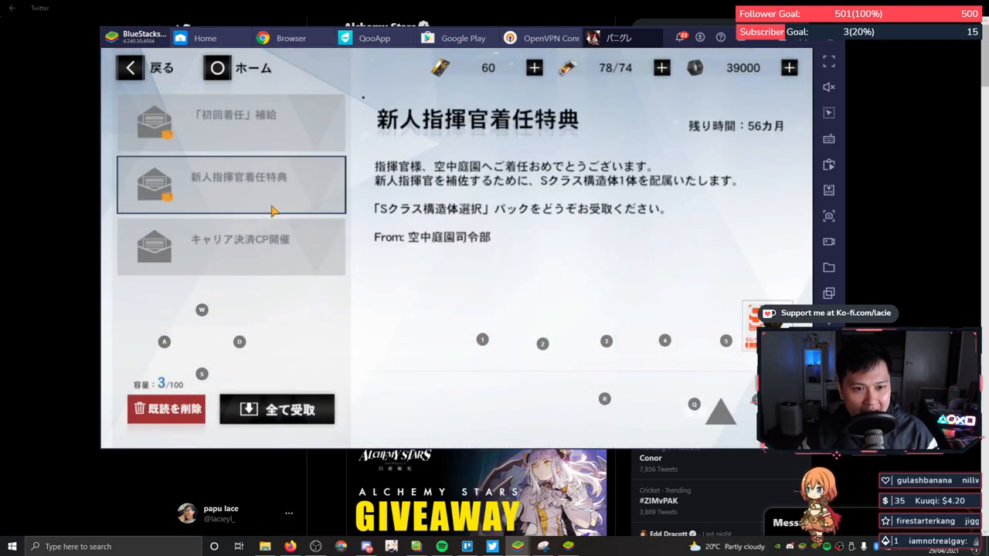
- Preview the Sクラス構造体選択 item and its five construct choices, then reopen the mailbox
{"action": "left_click", "coordinate": [510, 208]}
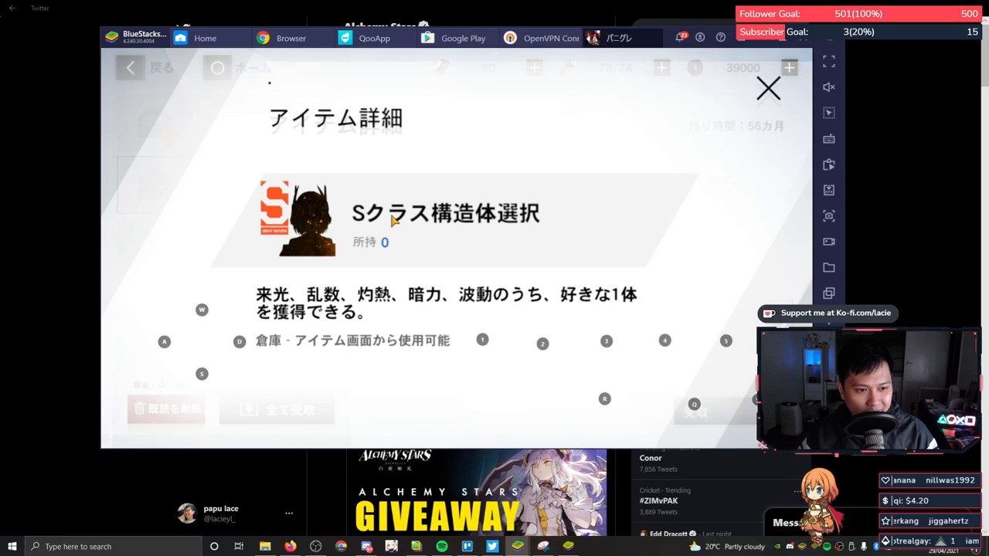
{"action": "mouse_move", "coordinate": [707, 130]}
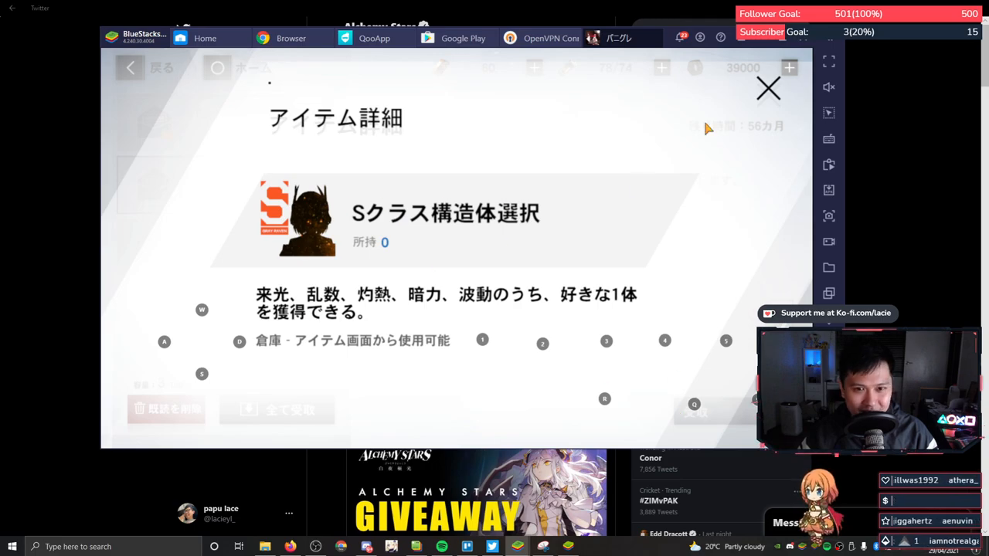
{"action": "left_click", "coordinate": [766, 88]}
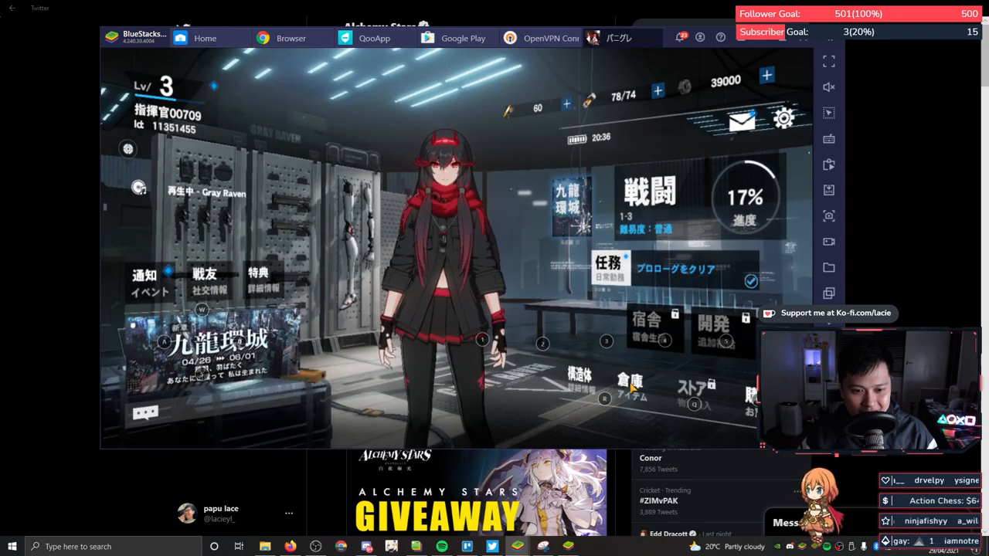
{"action": "left_click", "coordinate": [631, 383]}
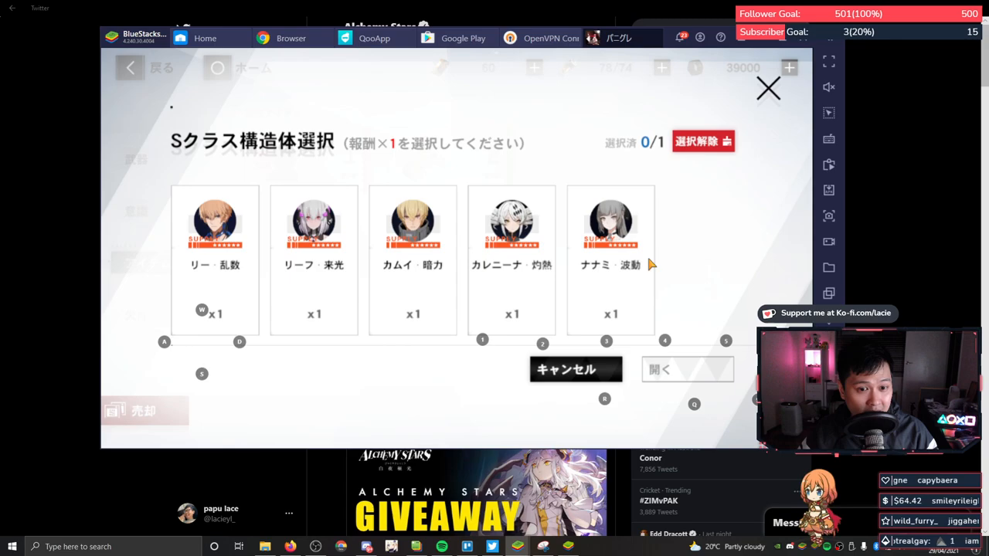
{"action": "mouse_move", "coordinate": [674, 208]}
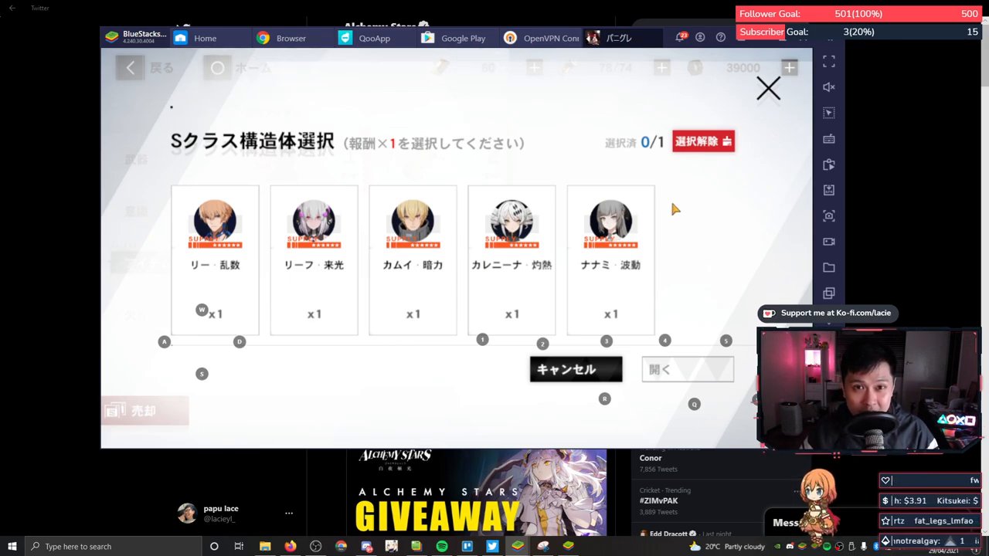
{"action": "mouse_move", "coordinate": [709, 195]}
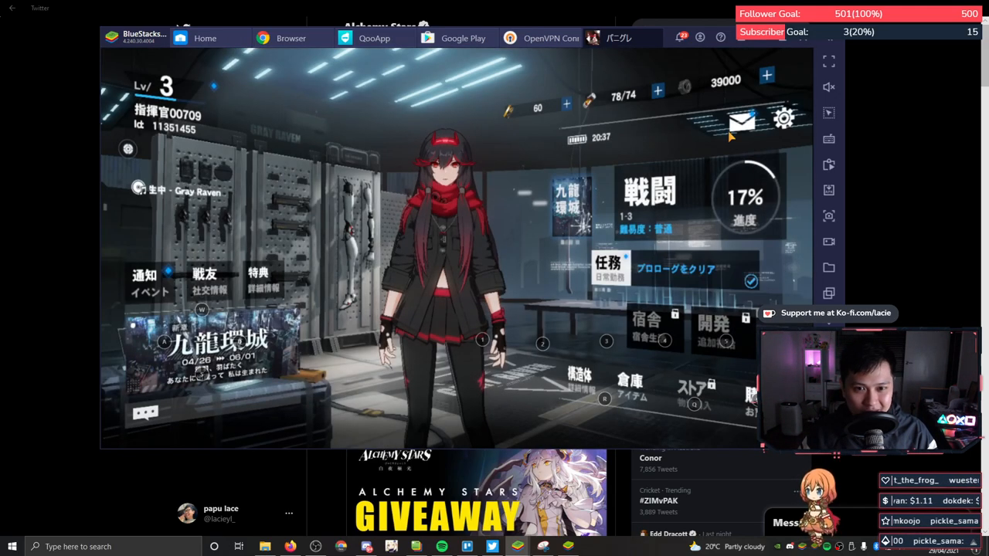
{"action": "left_click", "coordinate": [740, 120]}
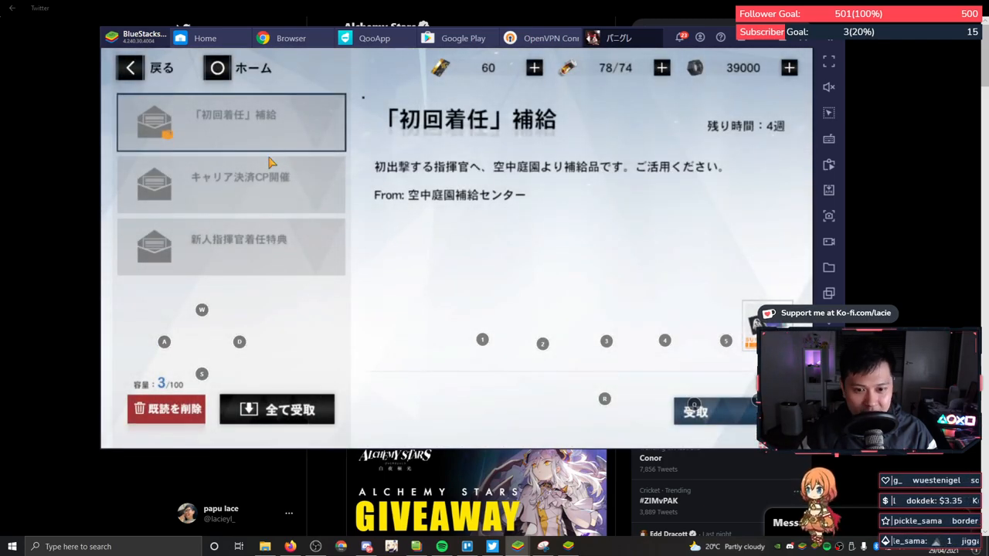